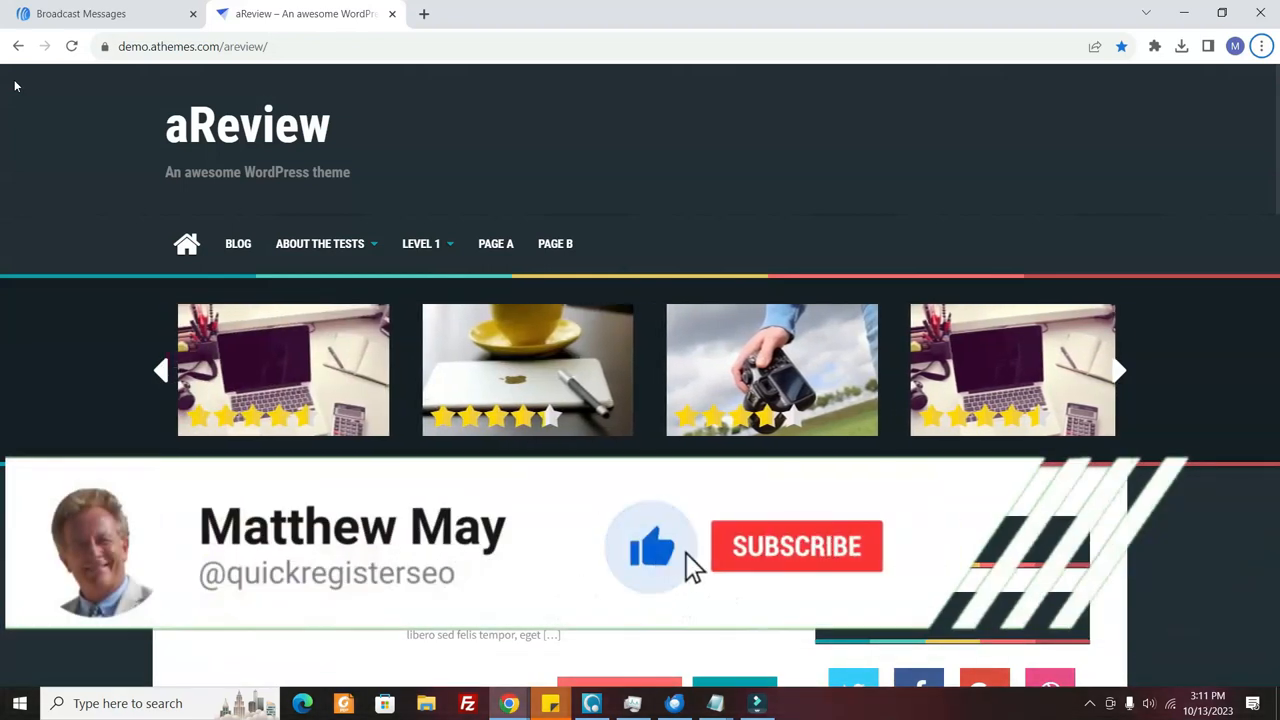
# - Bring up Colohouse's Linux cPanel Hosting page with its plans and monthly prices
pyautogui.click(796, 545)
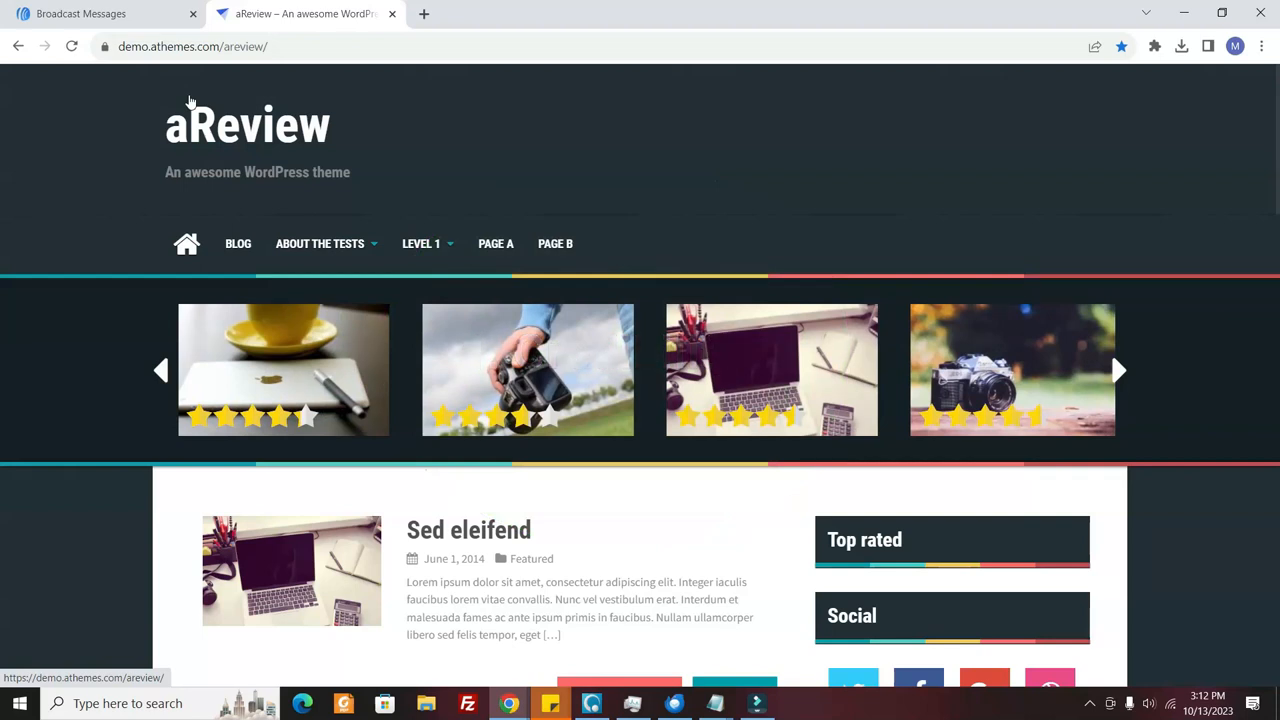
pyautogui.click(1117, 370)
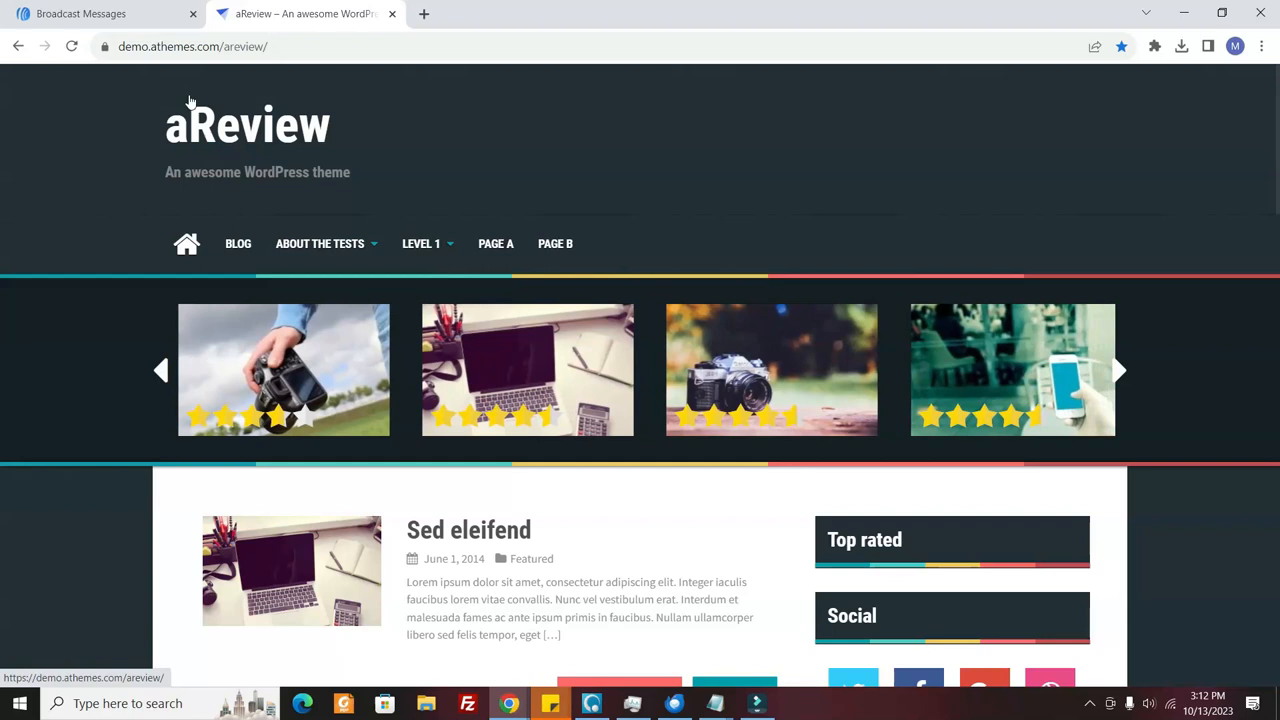
pyautogui.click(1118, 370)
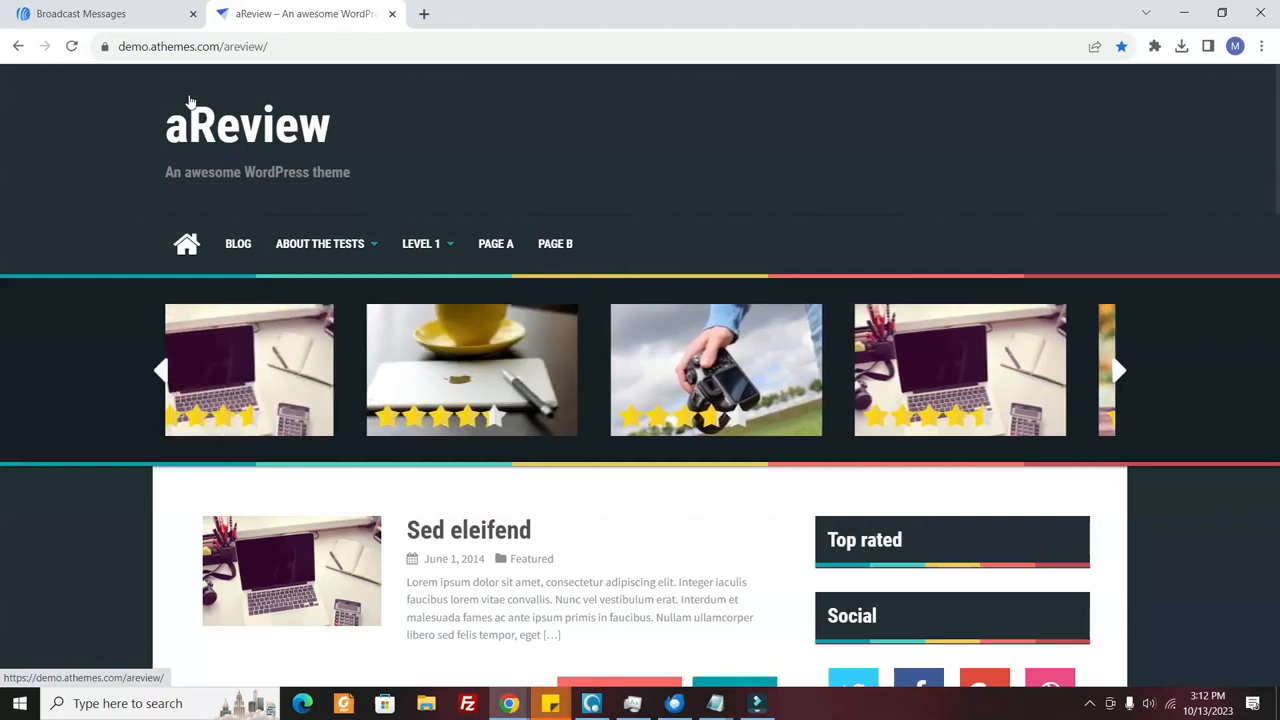
pyautogui.click(1117, 369)
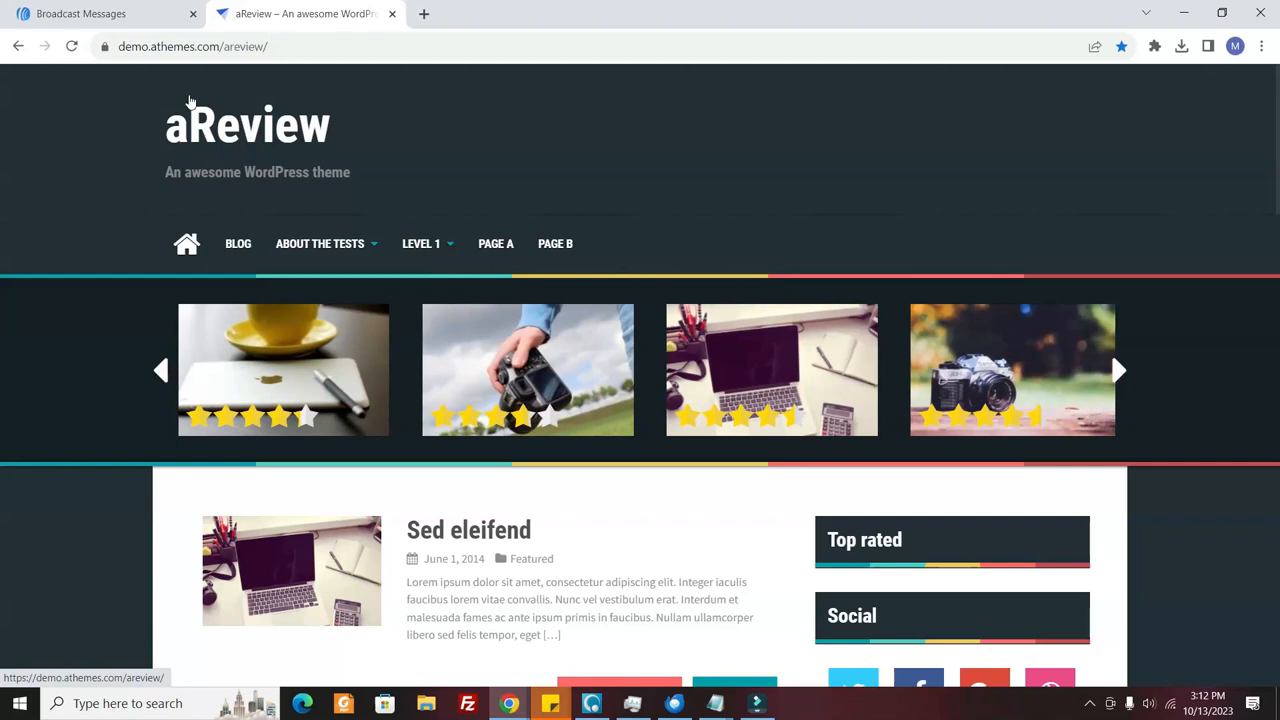
pyautogui.click(1118, 370)
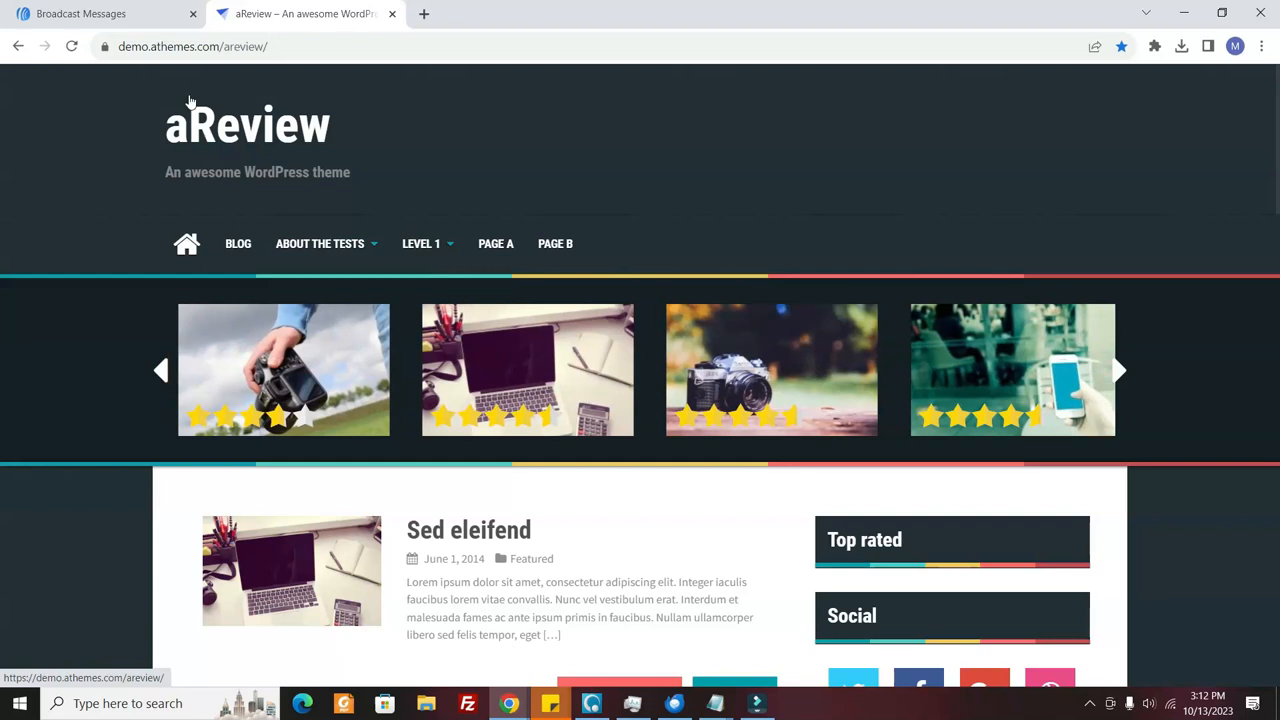
pyautogui.click(1119, 369)
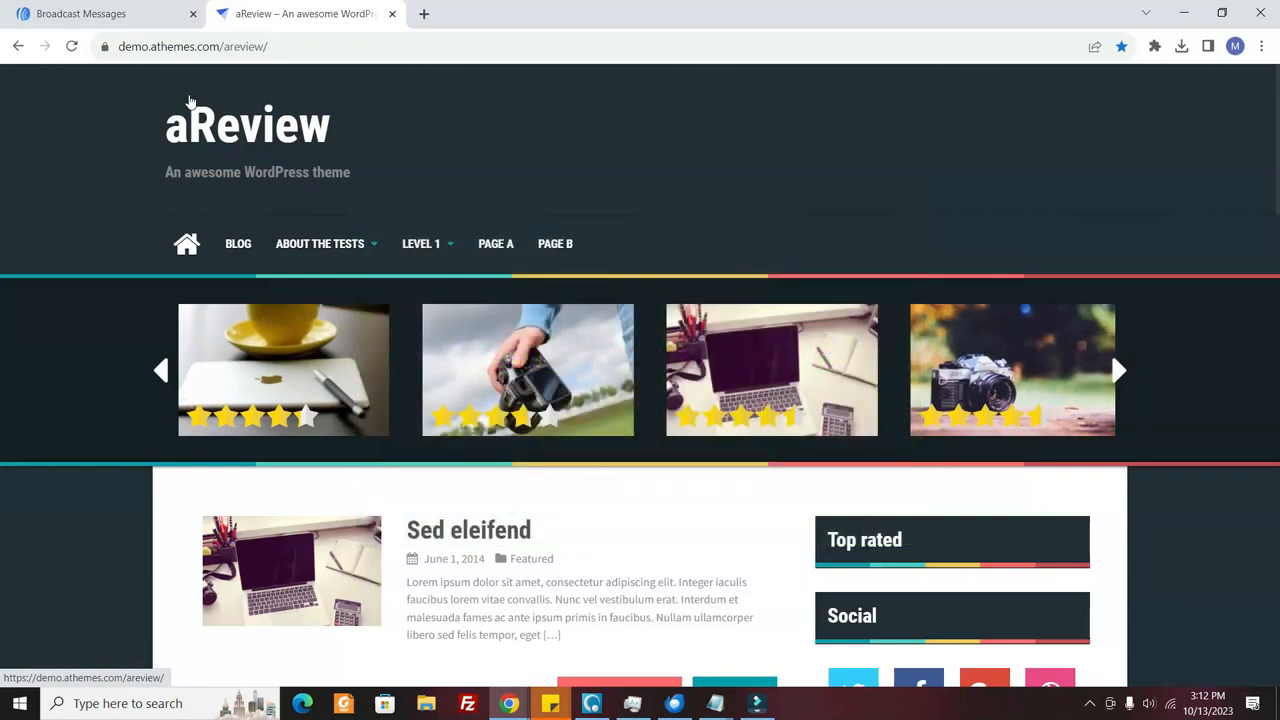
pyautogui.click(1119, 370)
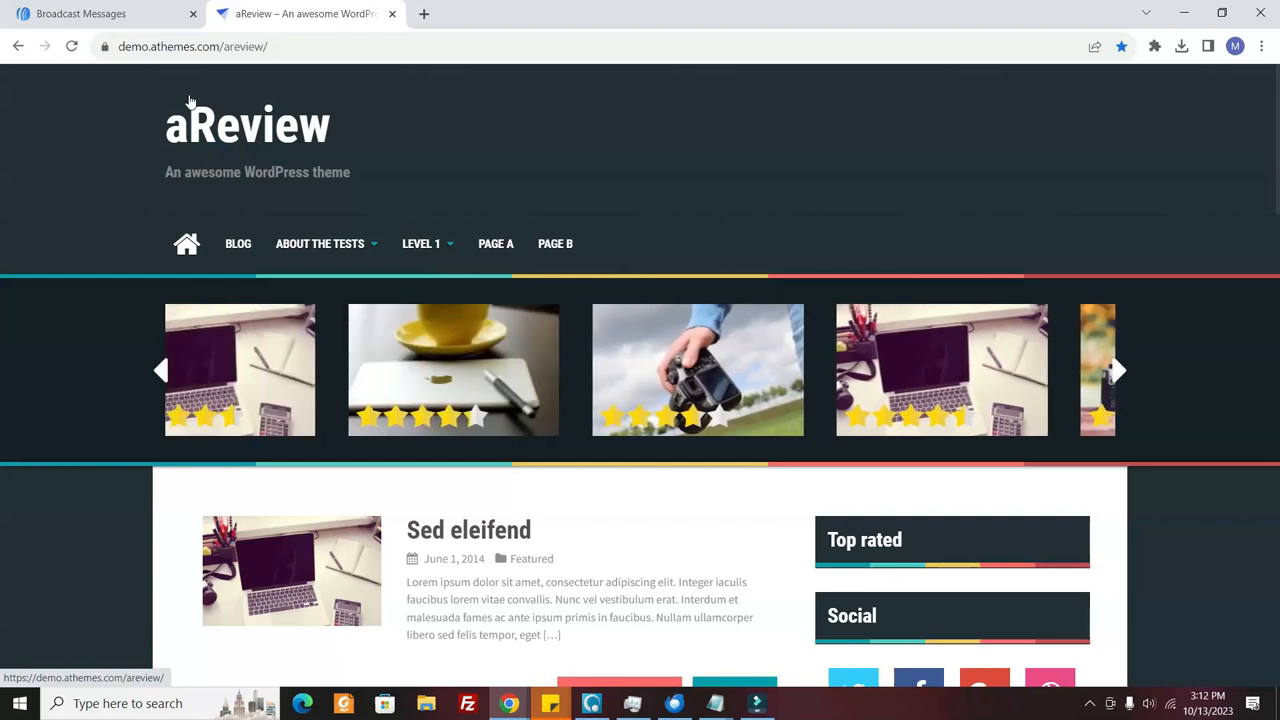
pyautogui.click(1117, 370)
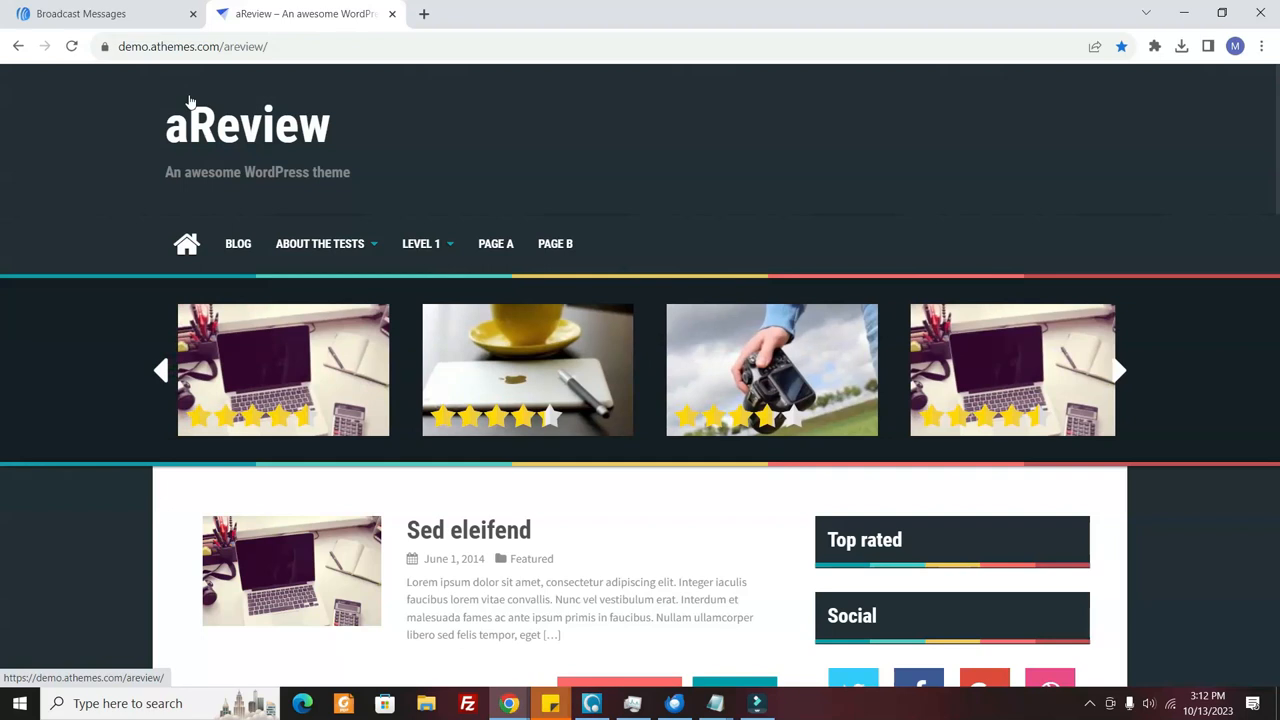
pyautogui.click(1118, 370)
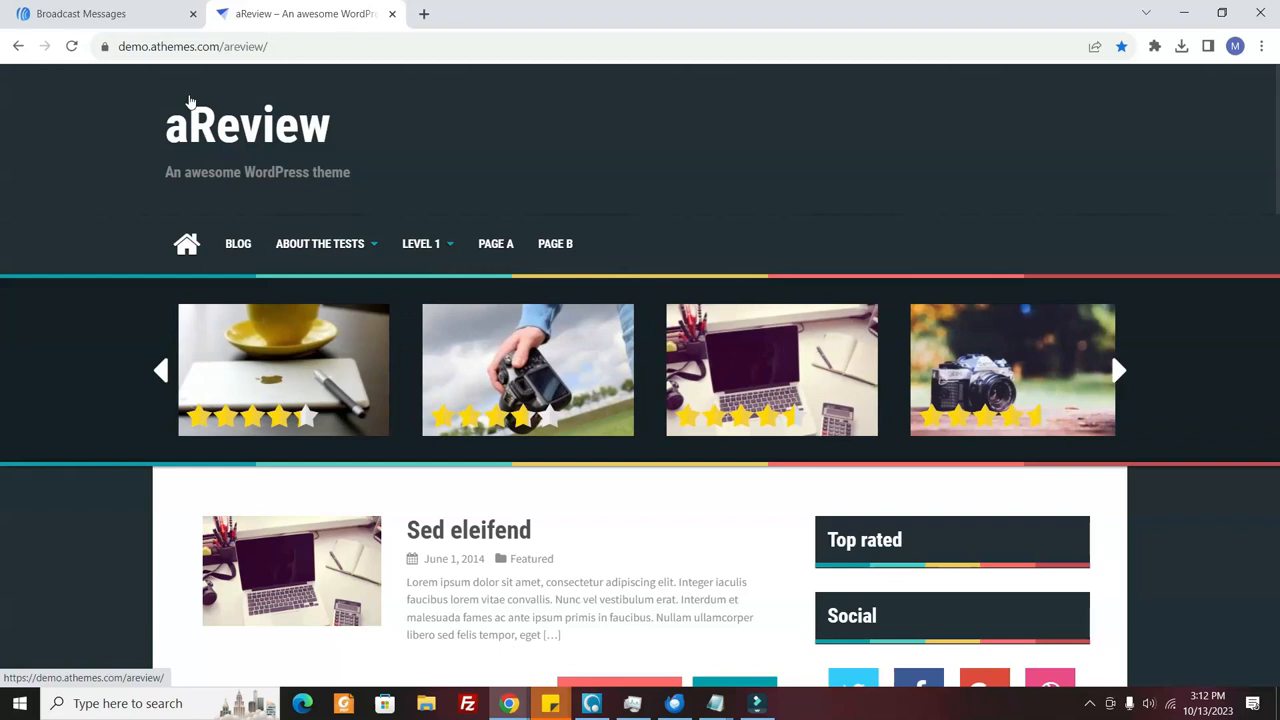
pyautogui.click(1118, 369)
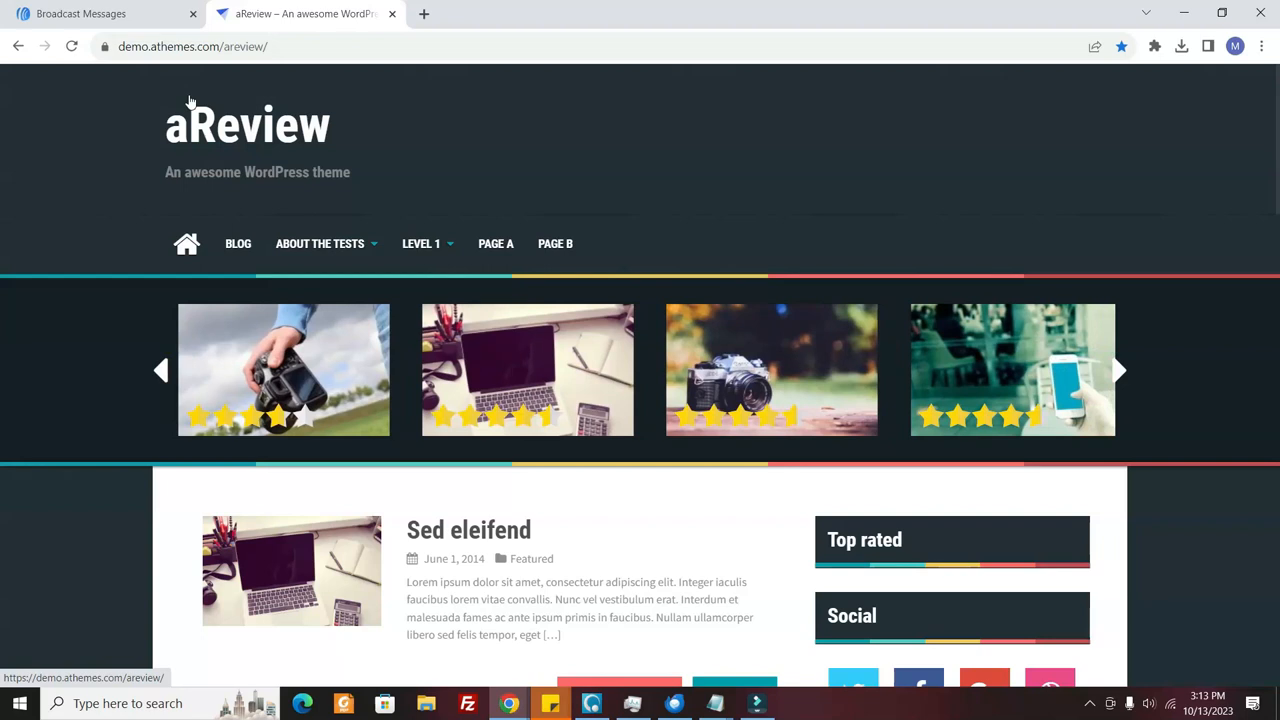
pyautogui.click(1119, 370)
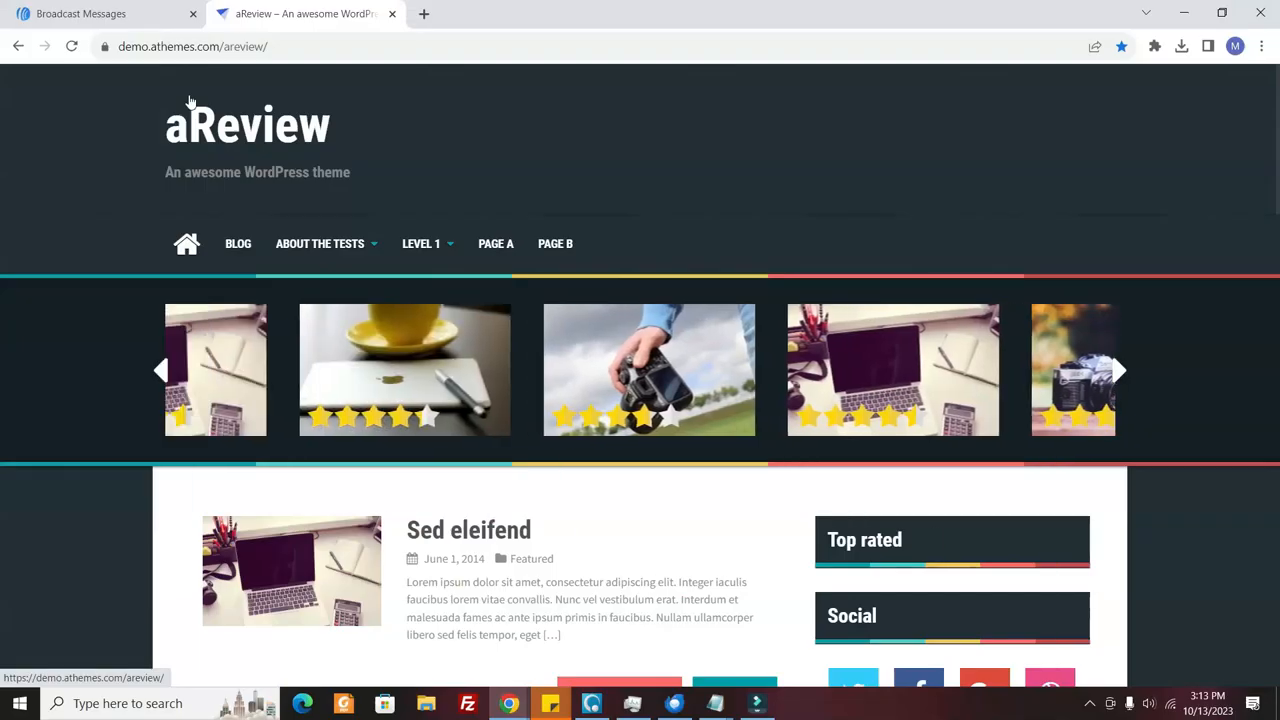
pyautogui.click(1120, 370)
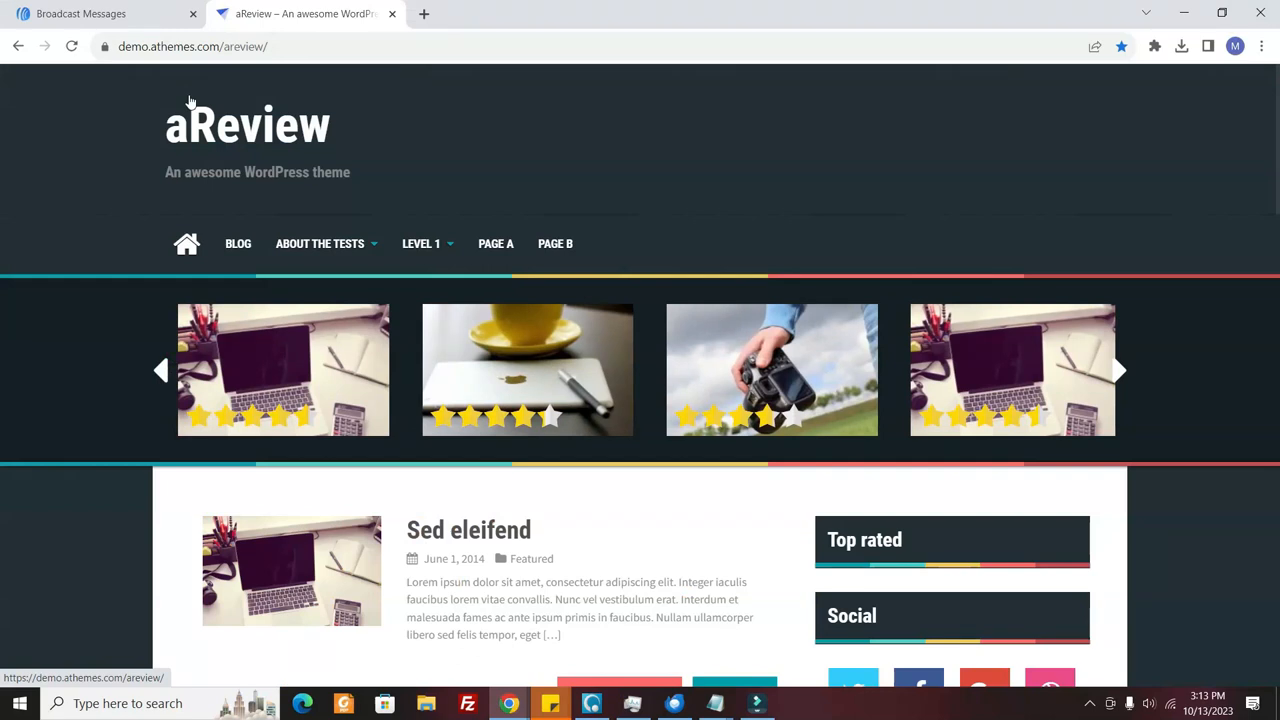
pyautogui.click(1118, 370)
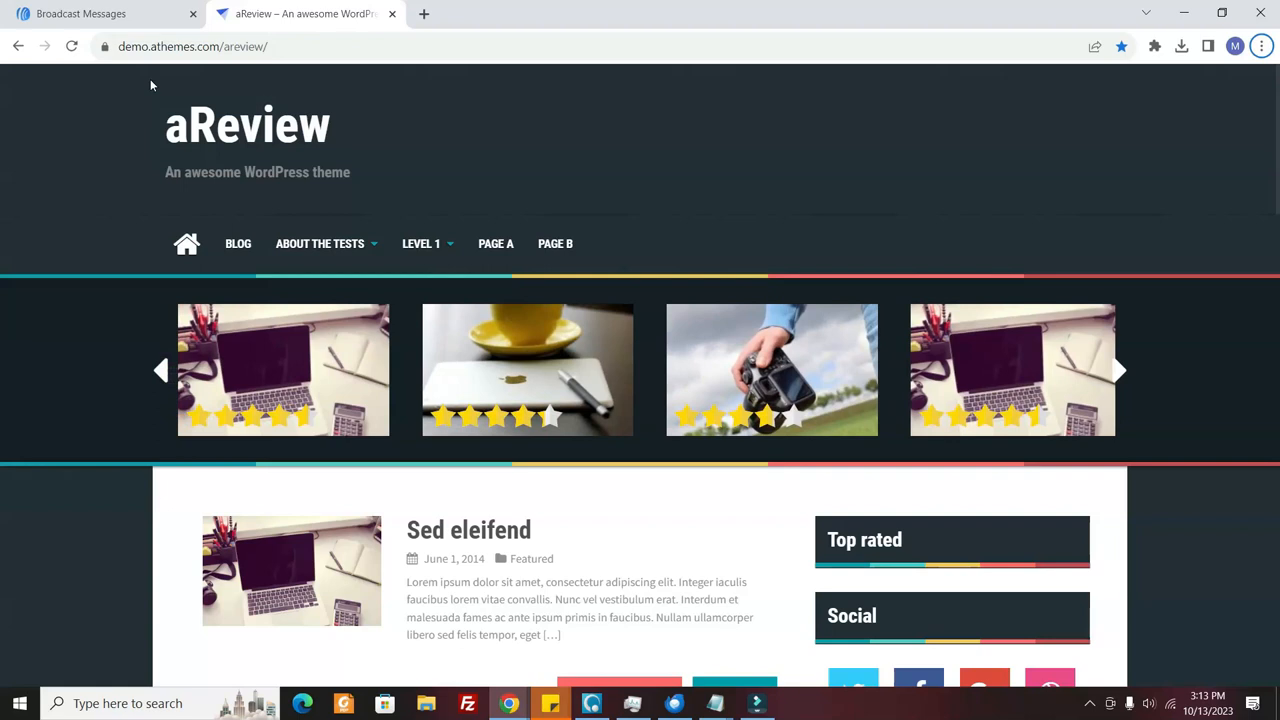
pyautogui.click(1118, 370)
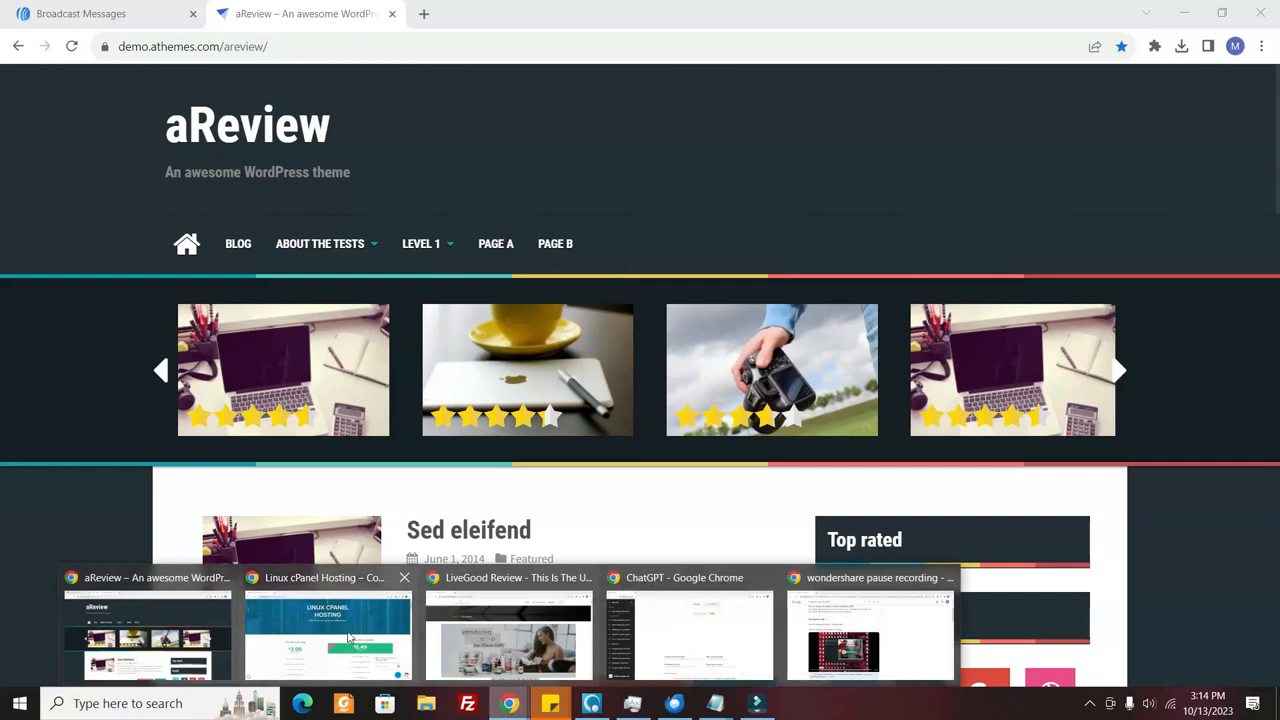
pyautogui.click(328, 635)
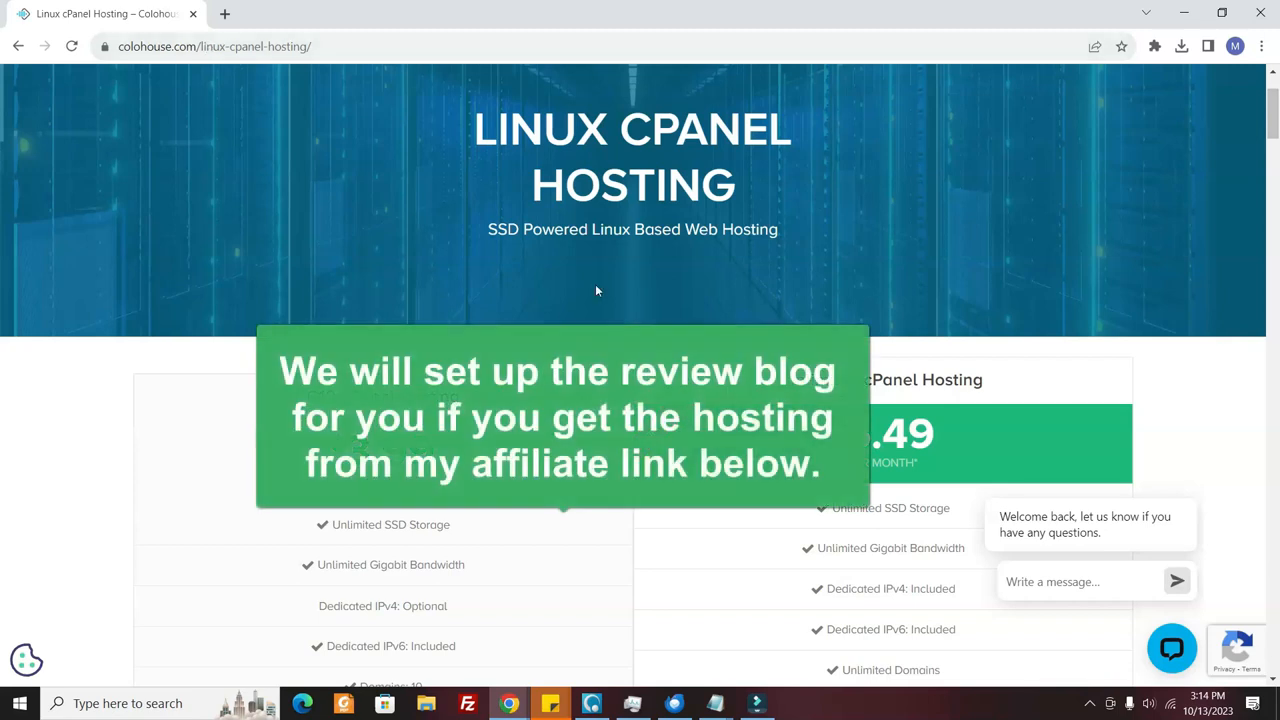
pyautogui.moveTo(508, 703)
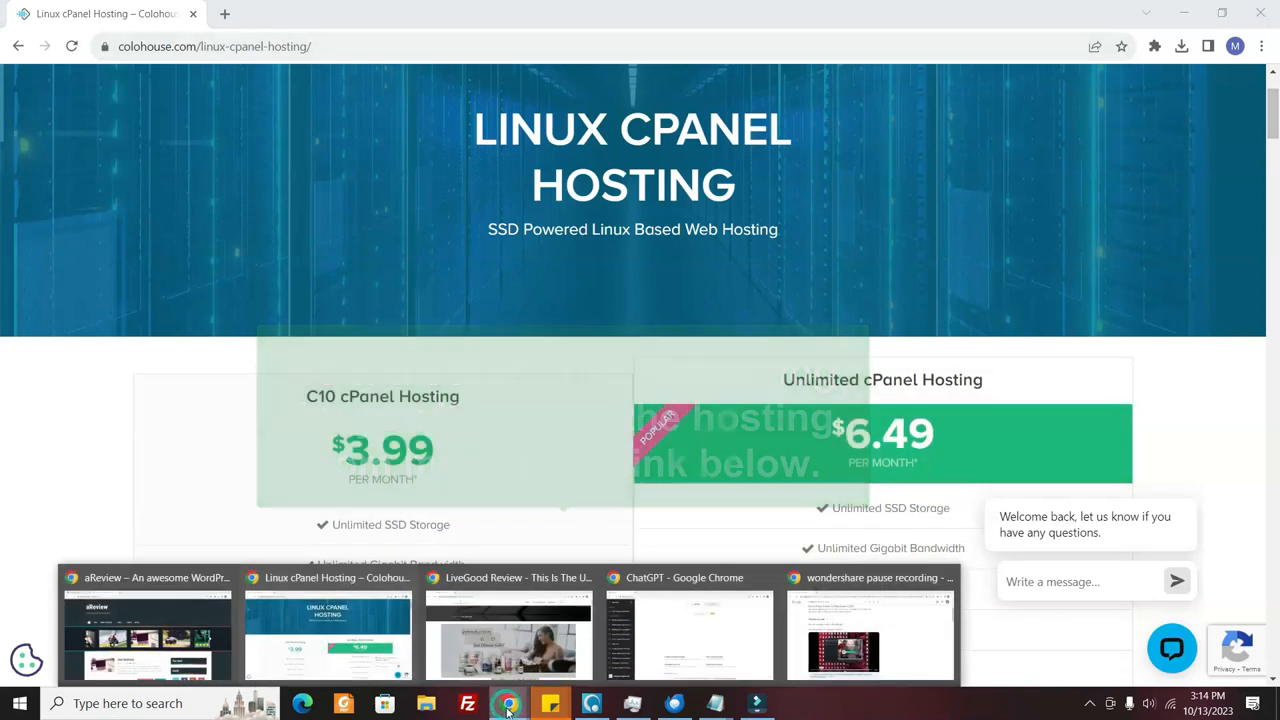
# - In the aReview demo, open the Sed eleifend post to see its star rating and pros/cons
pyautogui.click(148, 637)
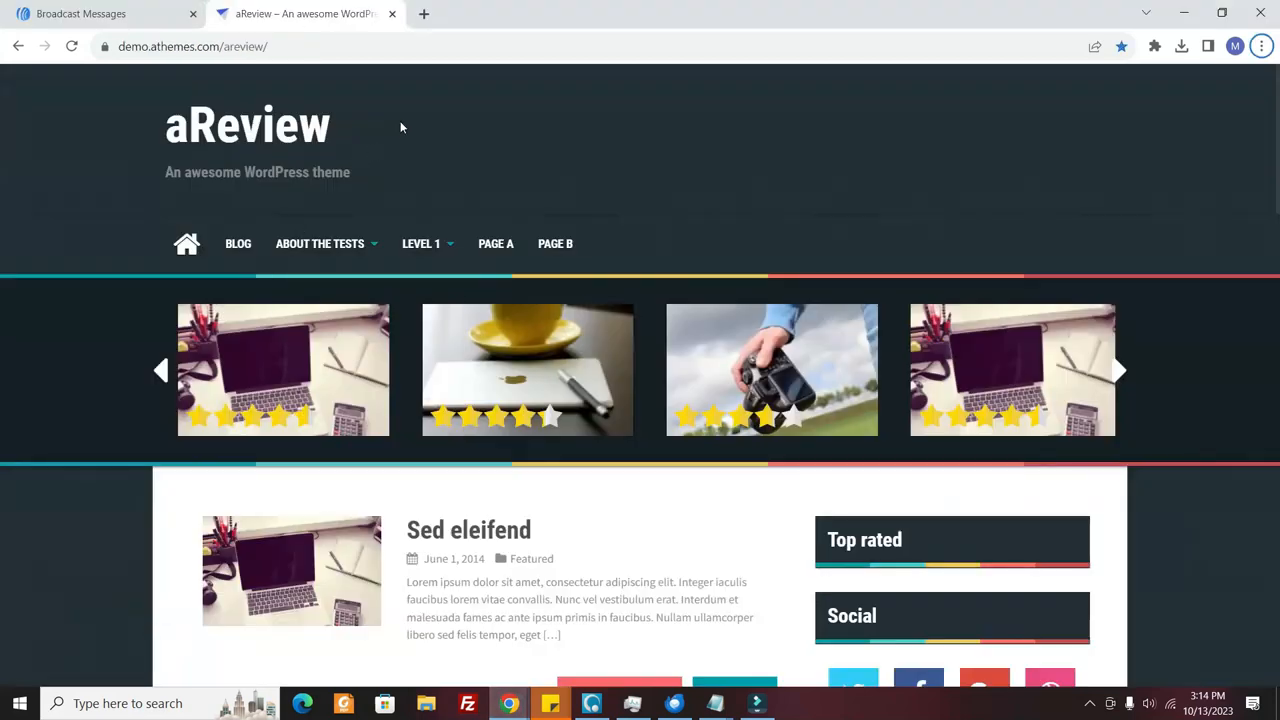
pyautogui.scroll(-3)
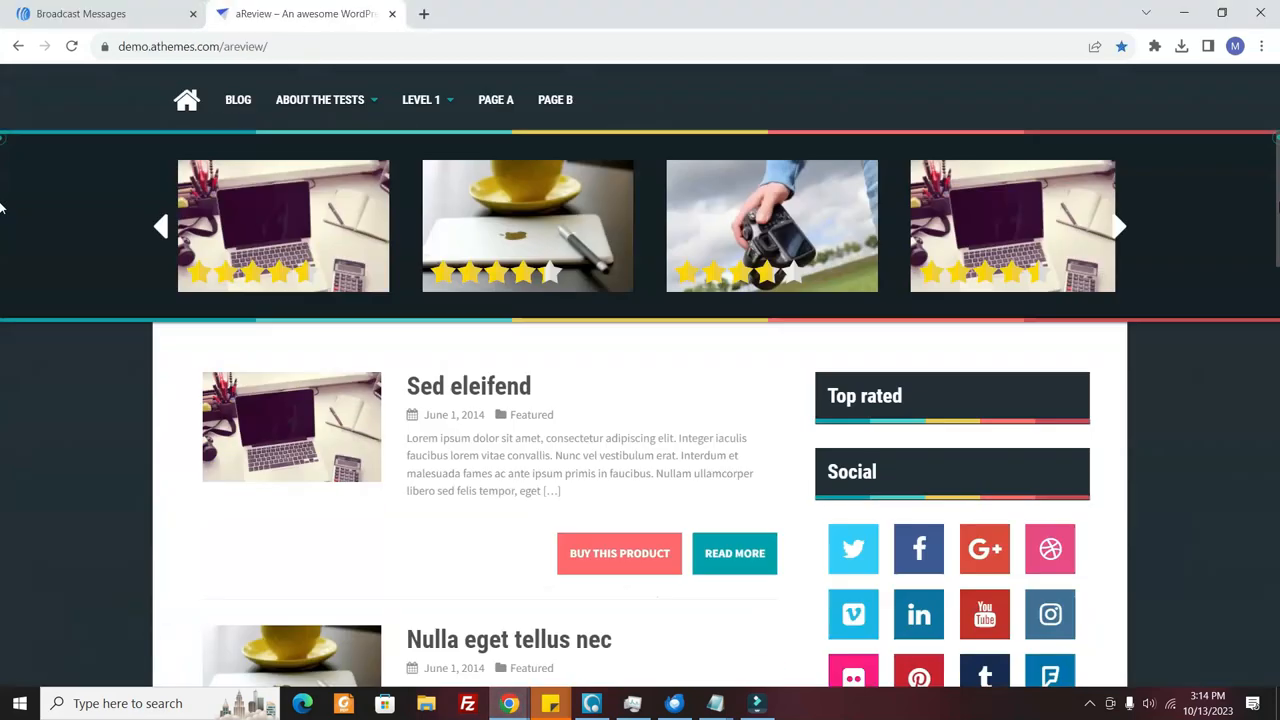
pyautogui.scroll(-3)
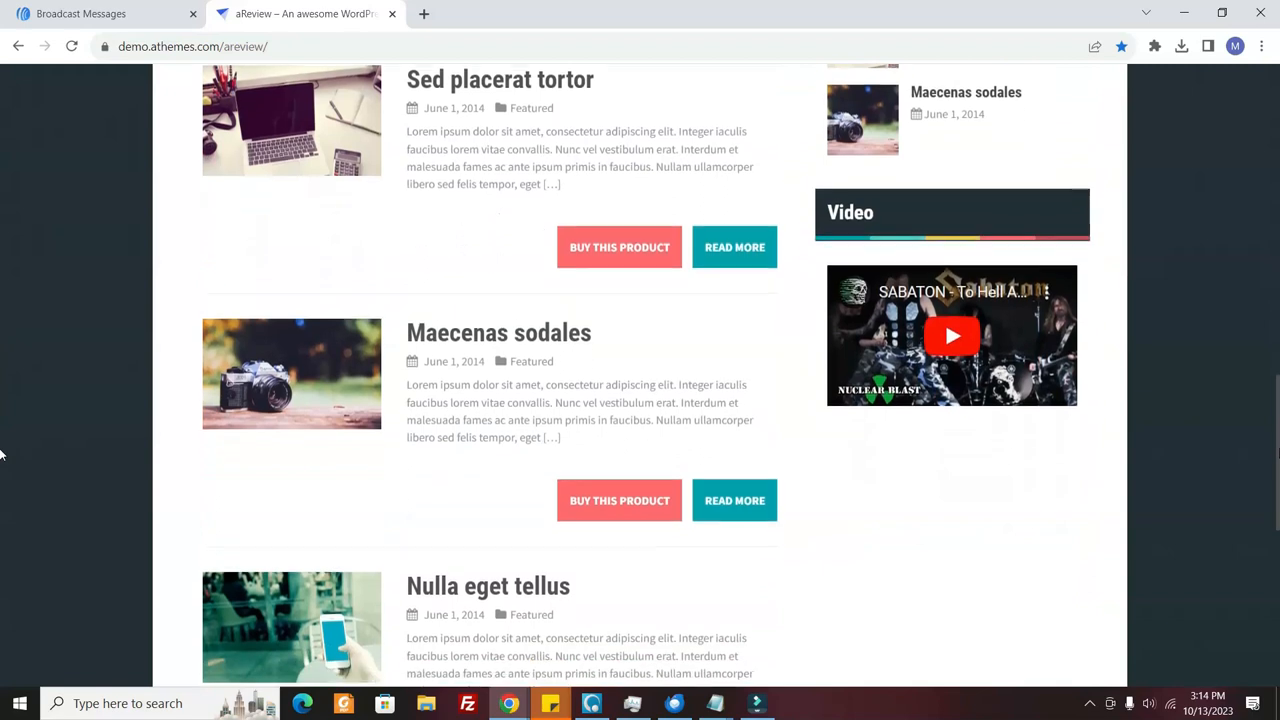
pyautogui.scroll(-3)
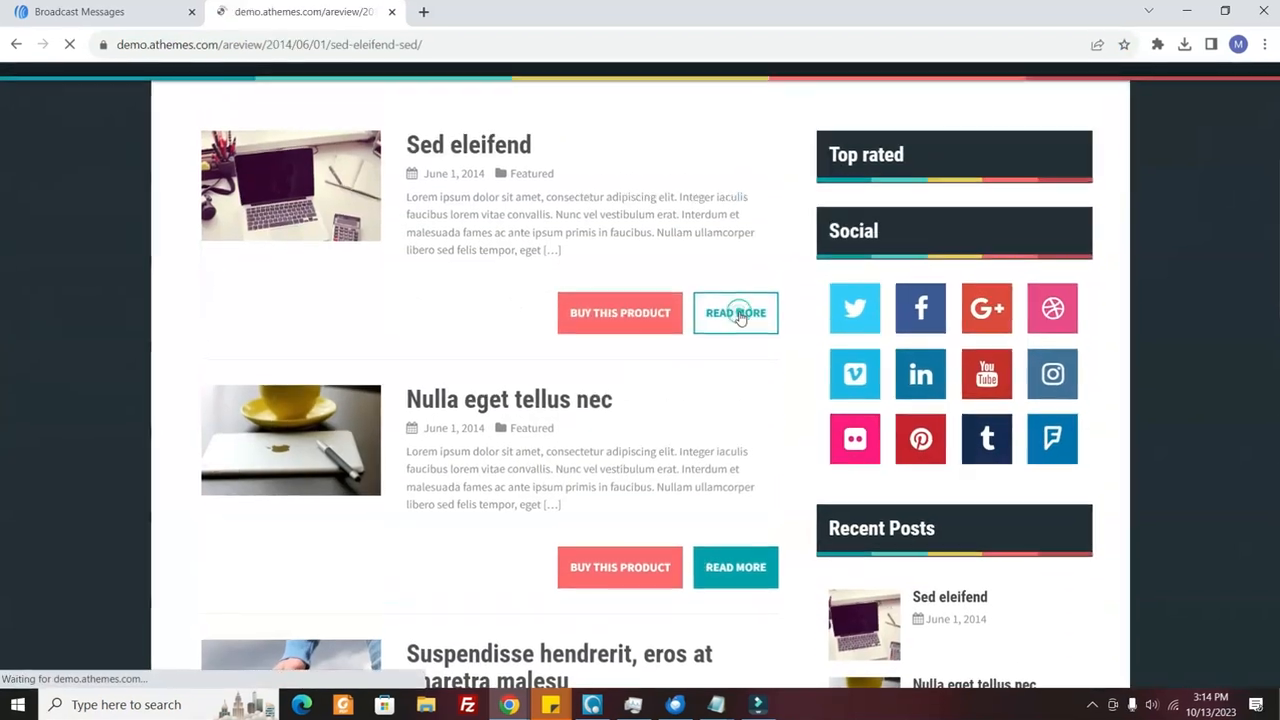
pyautogui.click(735, 312)
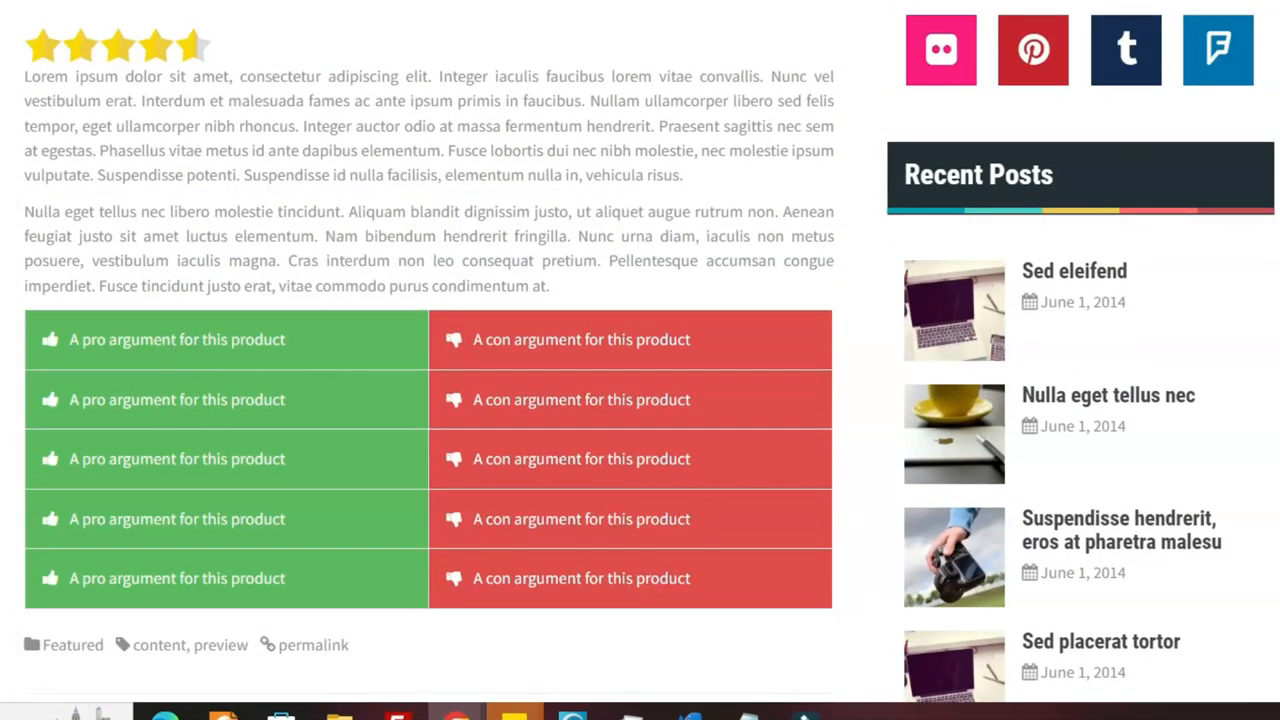
pyautogui.scroll(-3)
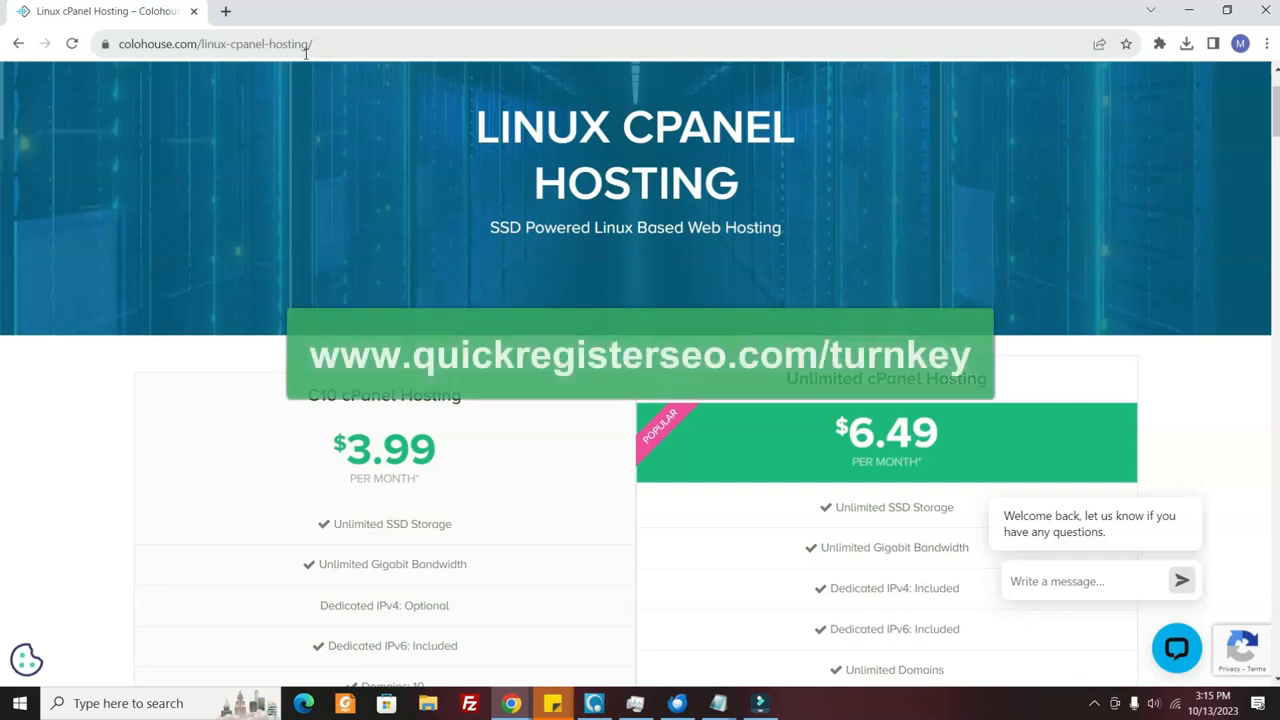
pyautogui.scroll(-3)
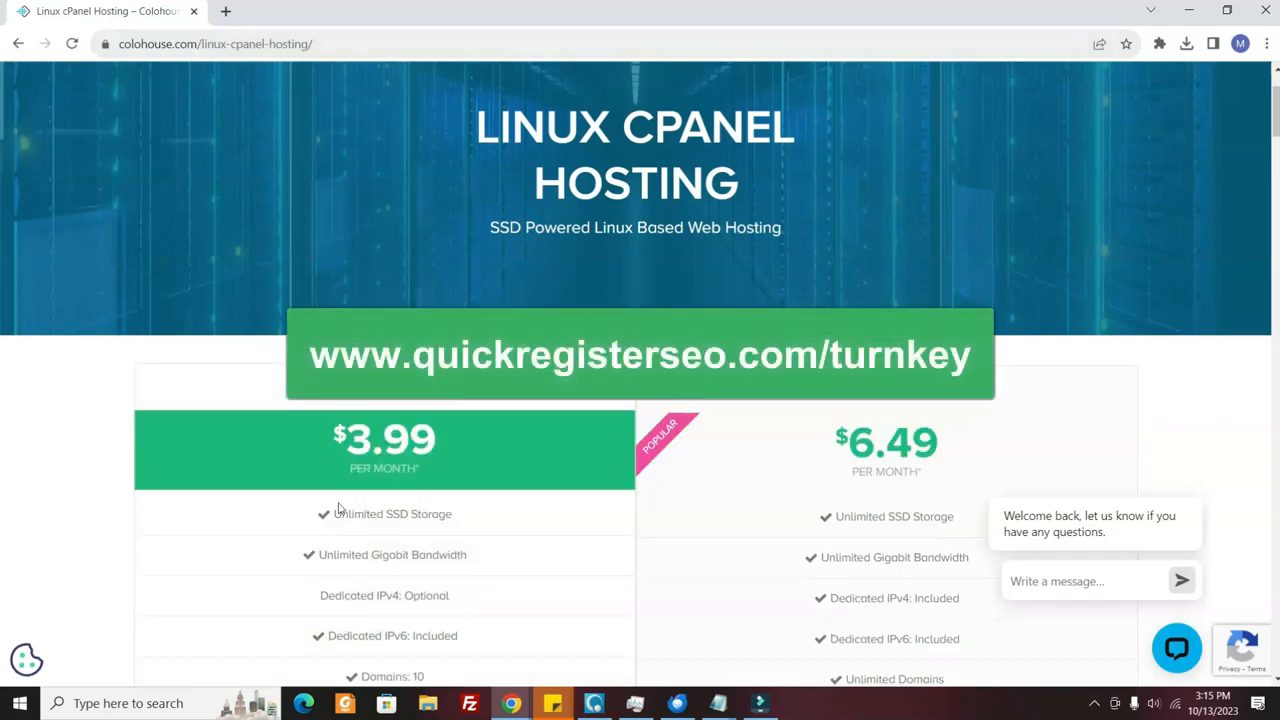
pyautogui.moveTo(511, 703)
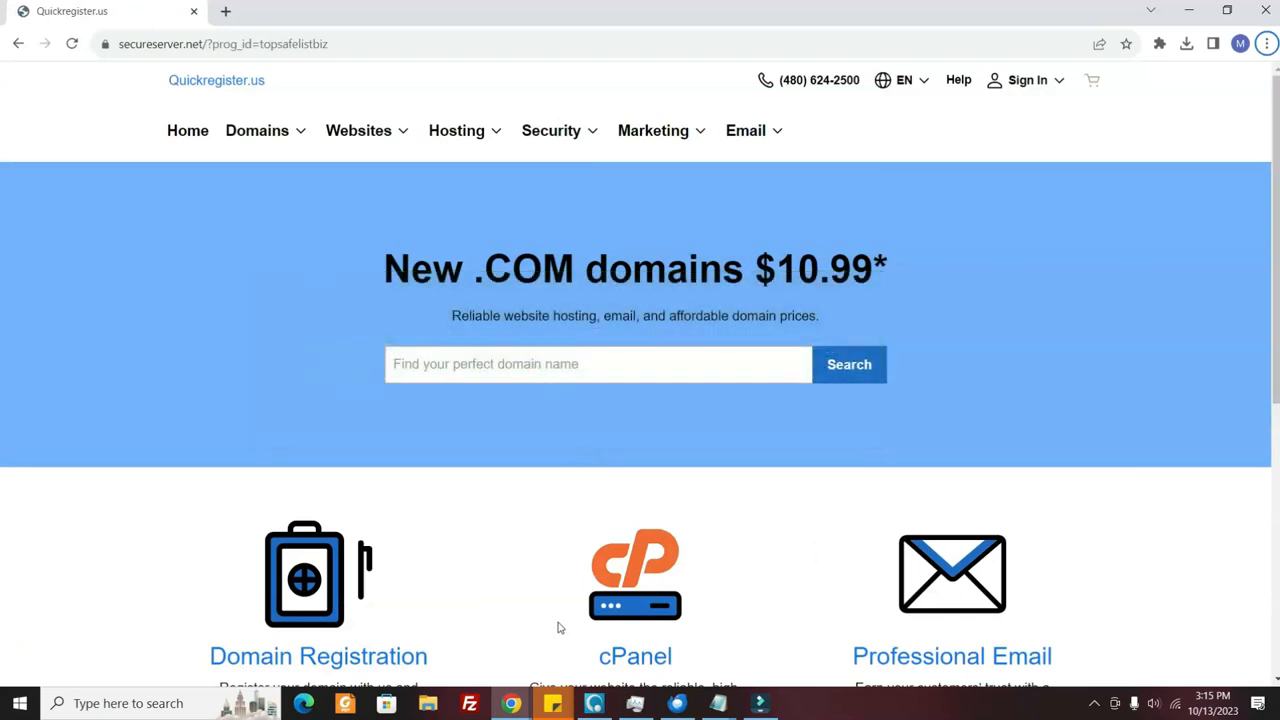
pyautogui.moveTo(720, 555)
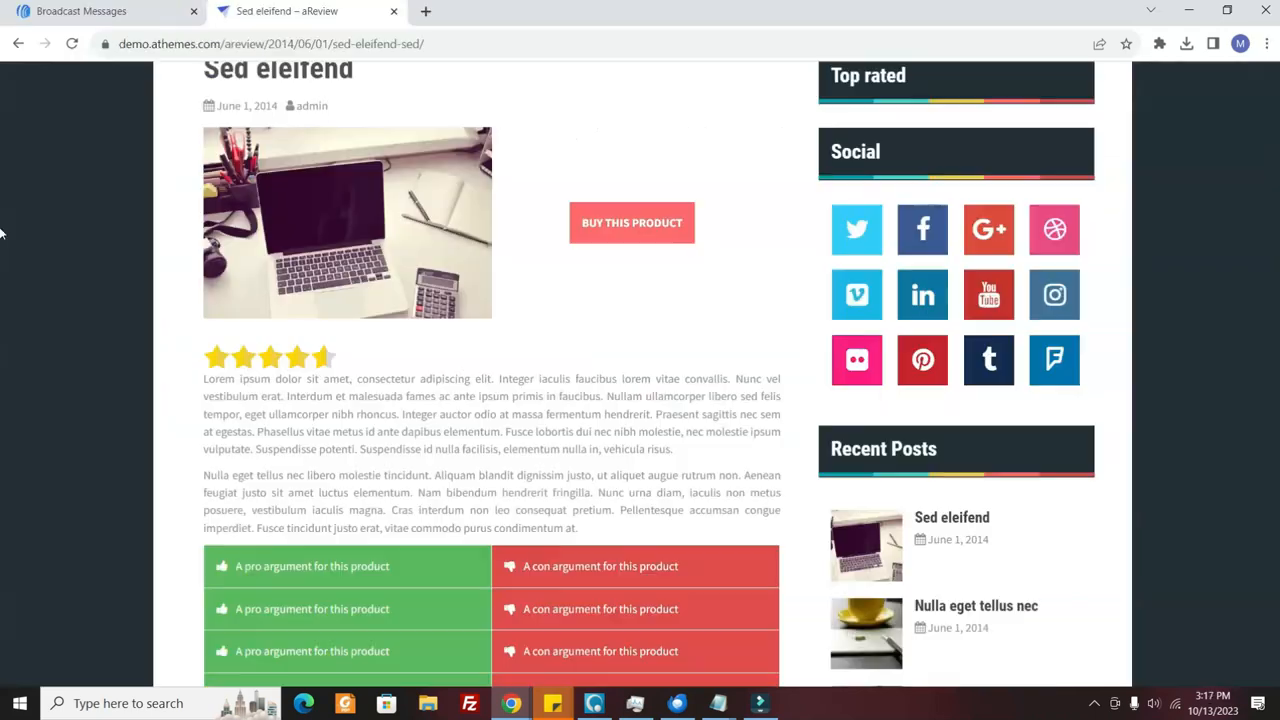
pyautogui.scroll(3)
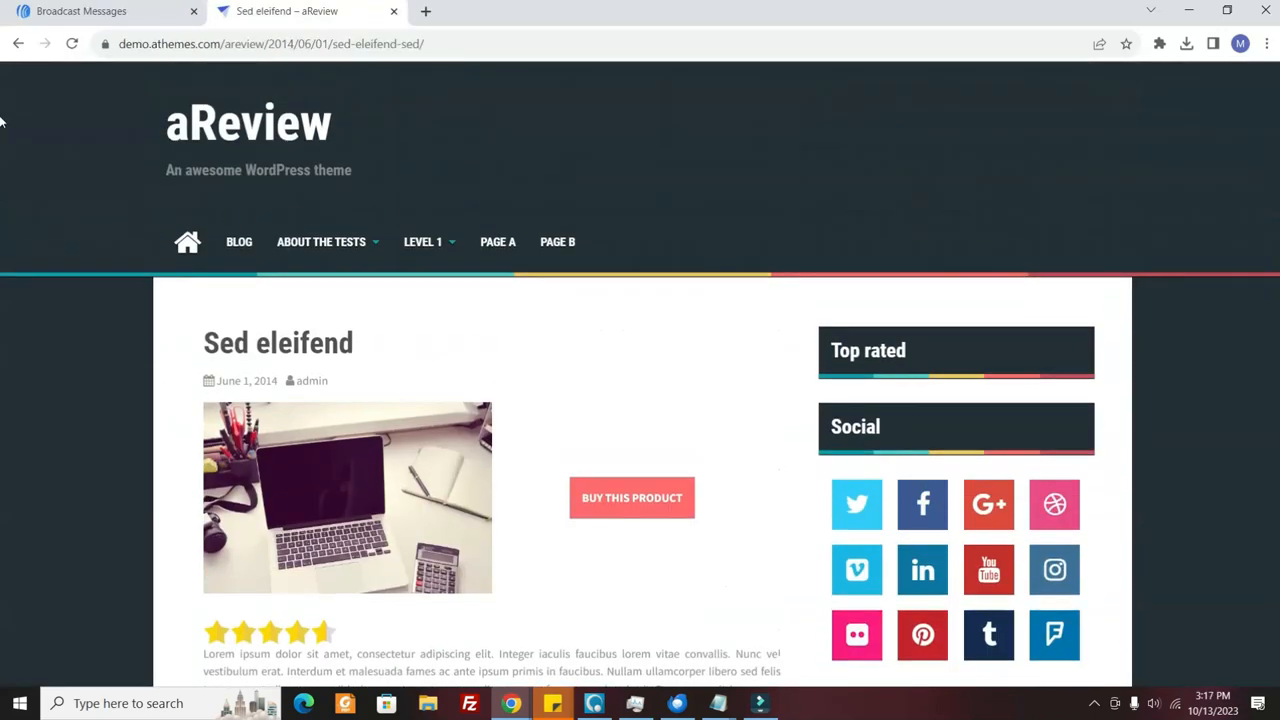
pyautogui.scroll(-3)
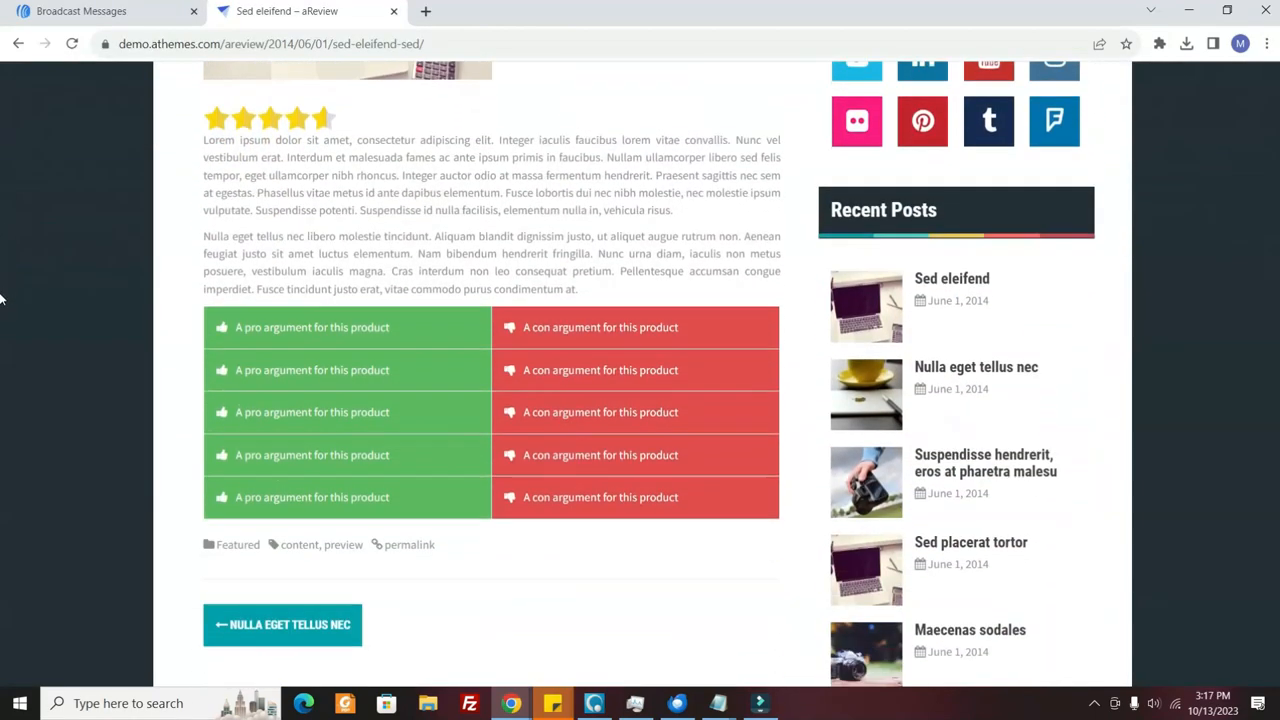
pyautogui.scroll(3)
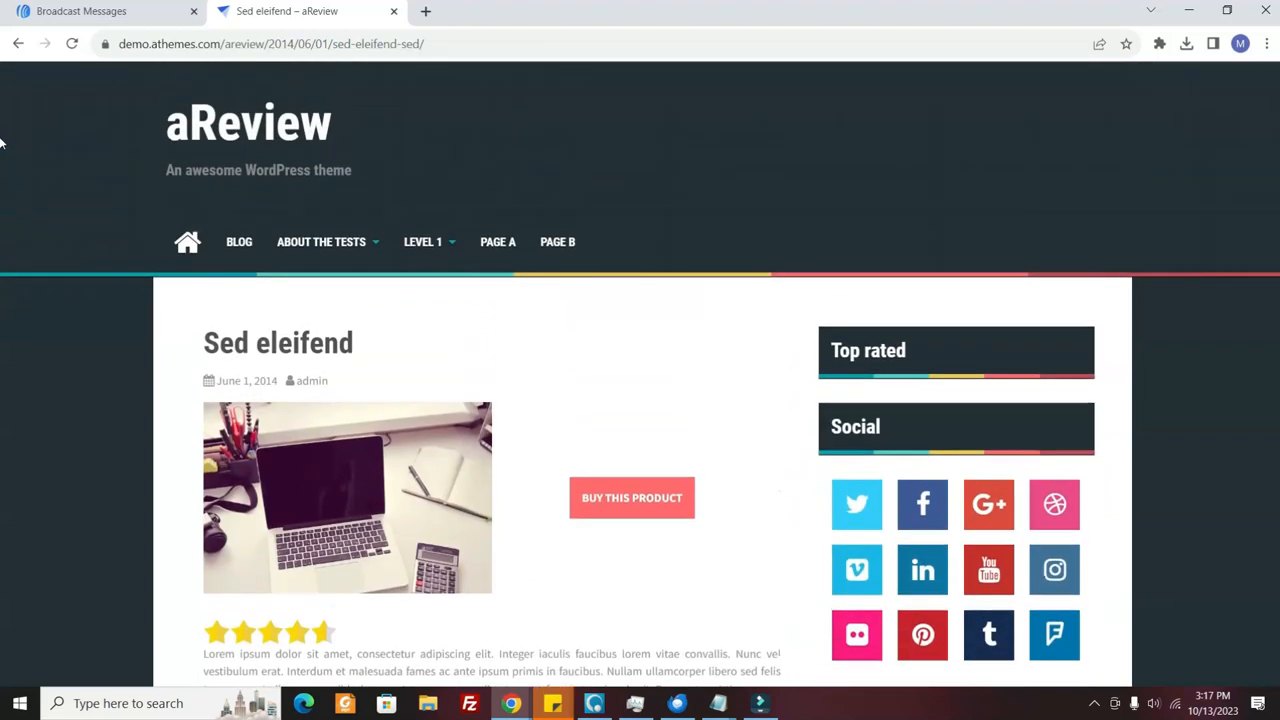
pyautogui.scroll(-3)
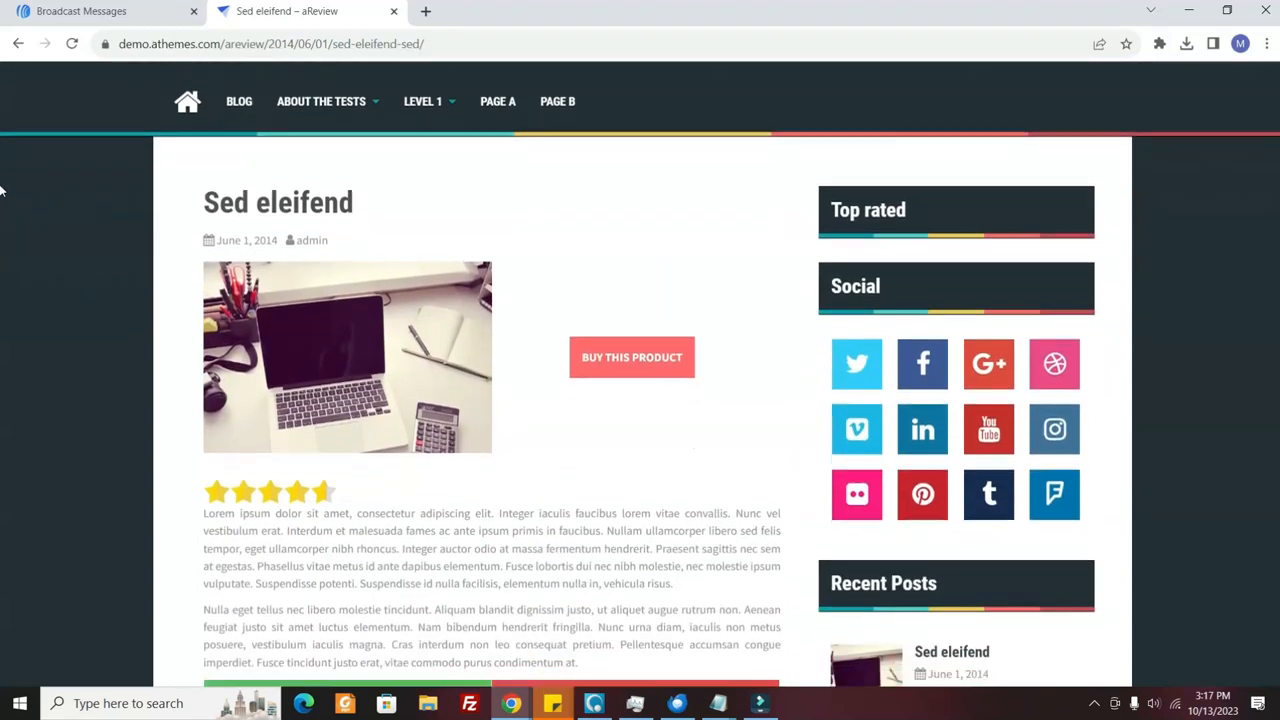
pyautogui.scroll(-3)
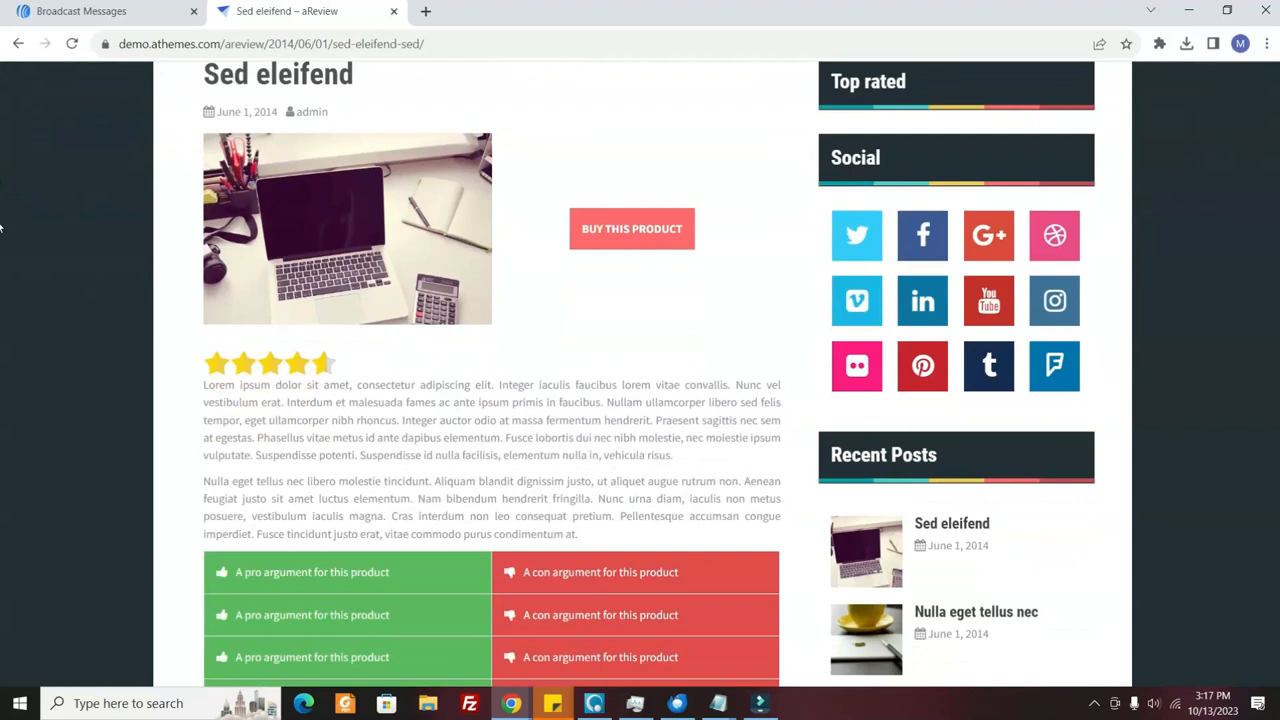
pyautogui.scroll(3)
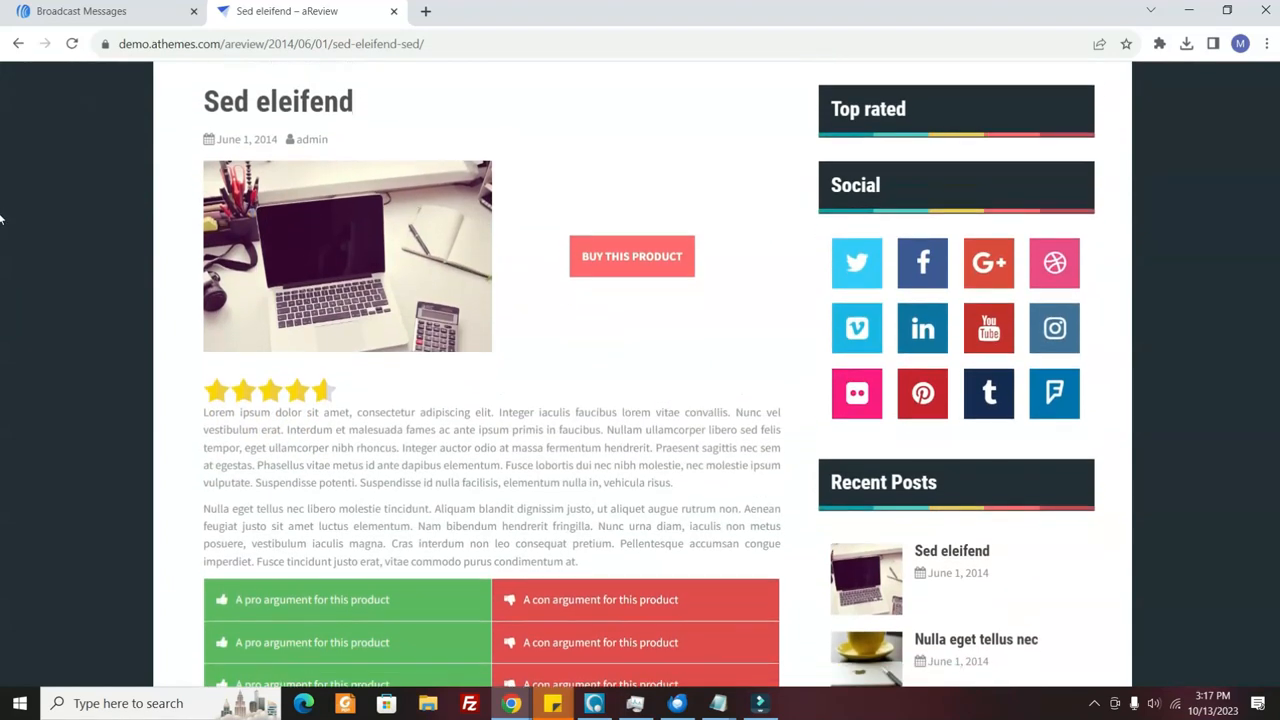
pyautogui.scroll(-3)
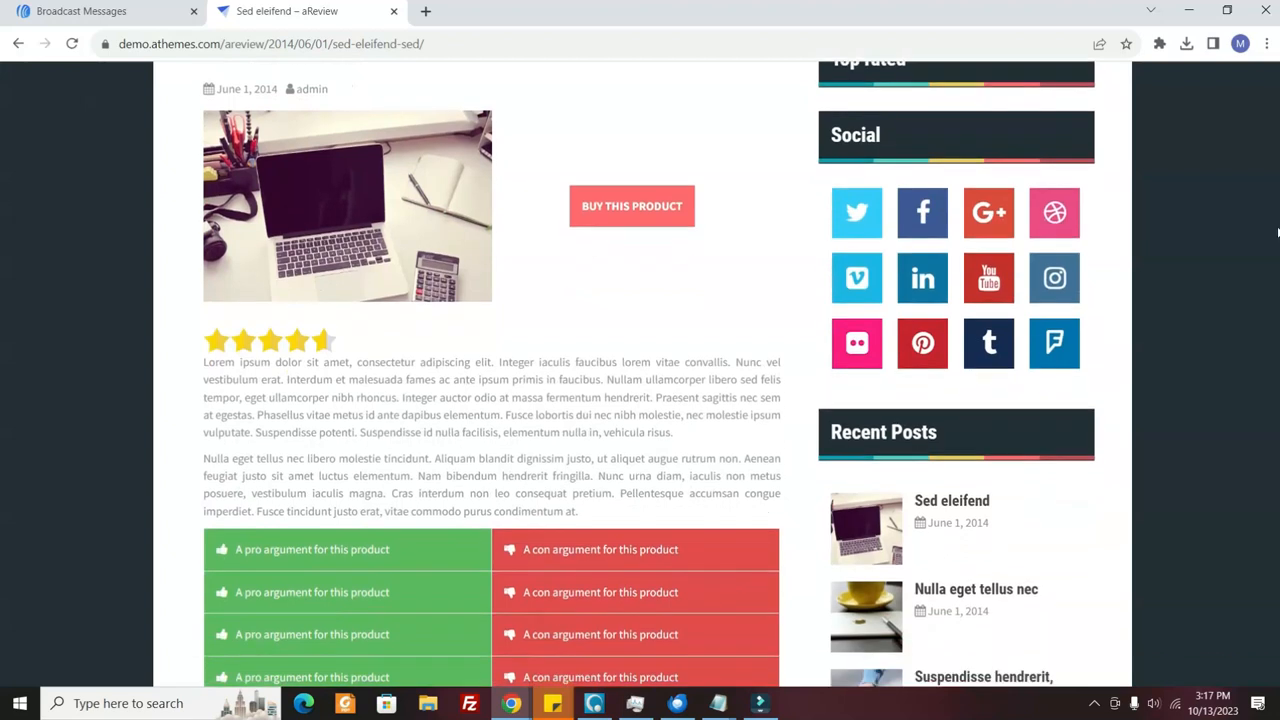
pyautogui.moveTo(790, 200)
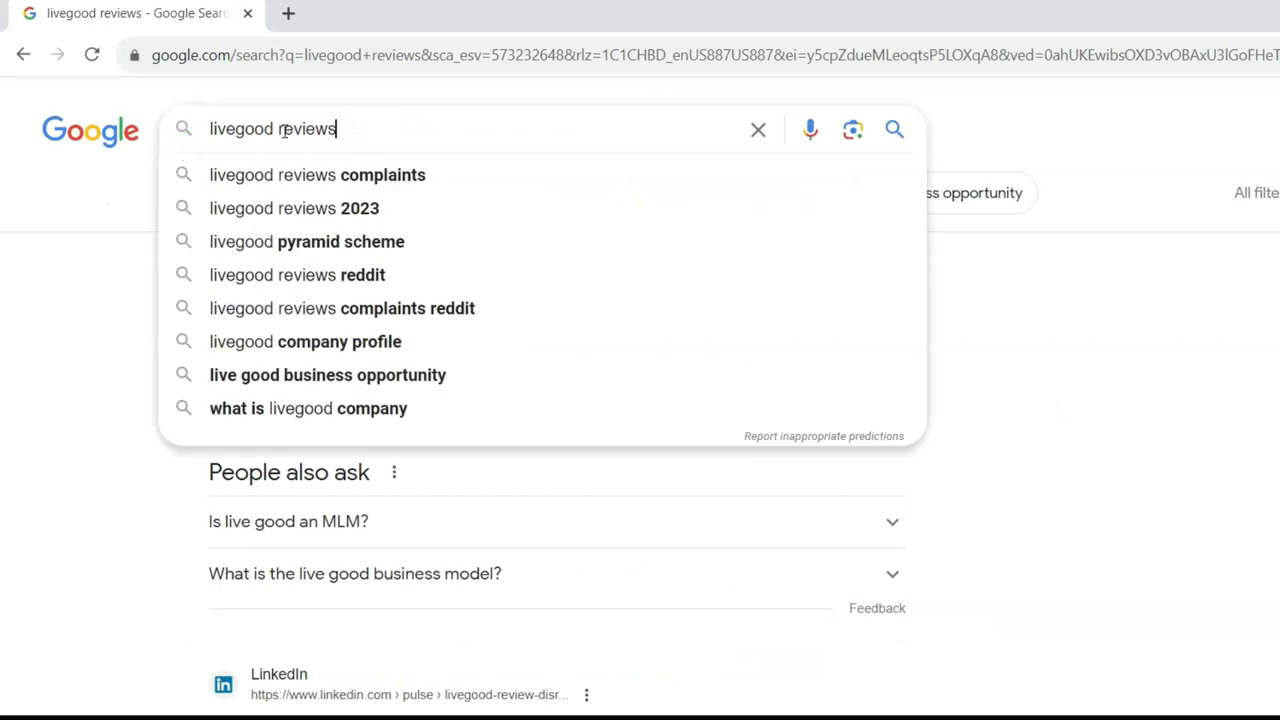
pyautogui.moveTo(65, 335)
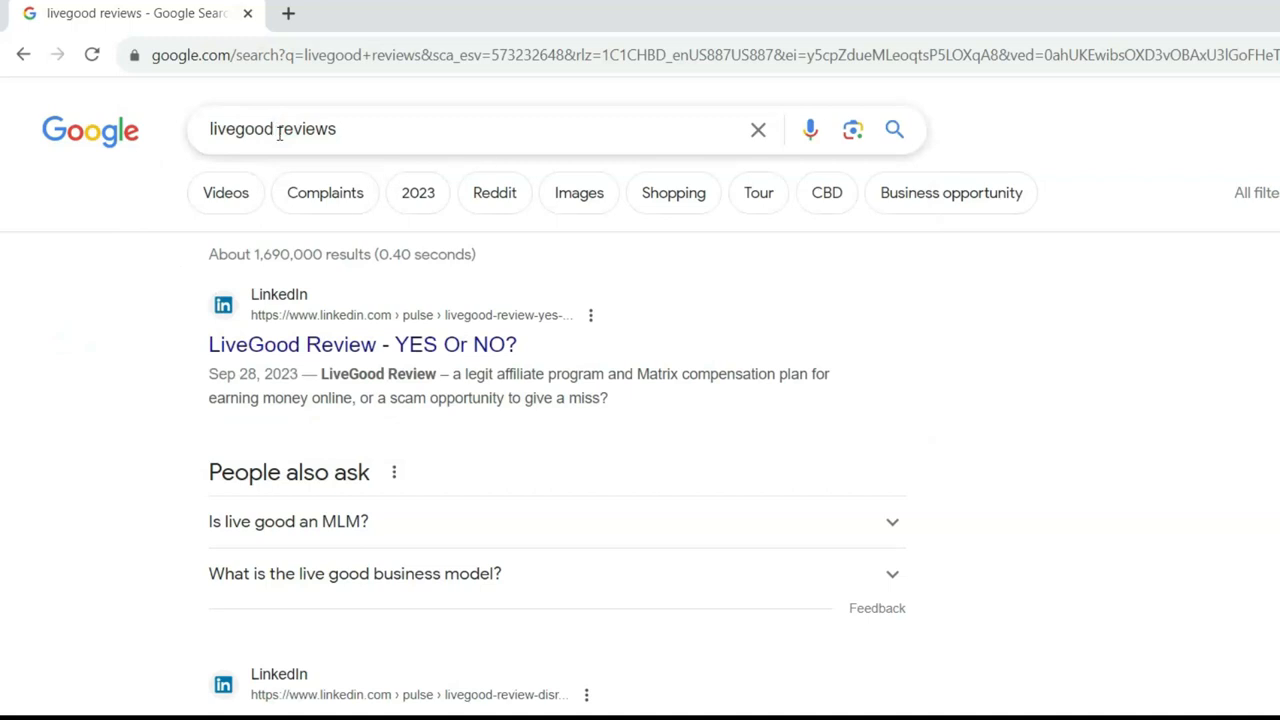
# - Rerun the 'livegood reviews' Google search and scroll through the results
pyautogui.doubleClick(240, 129)
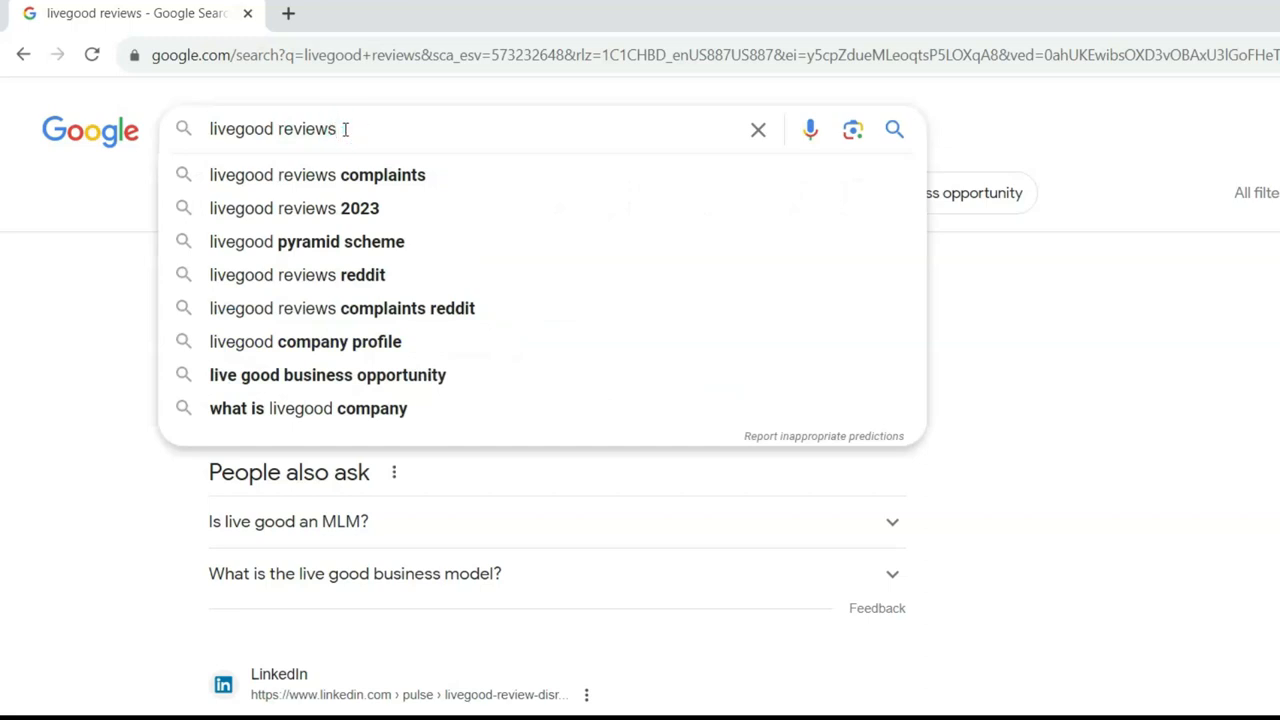
pyautogui.press('Return')
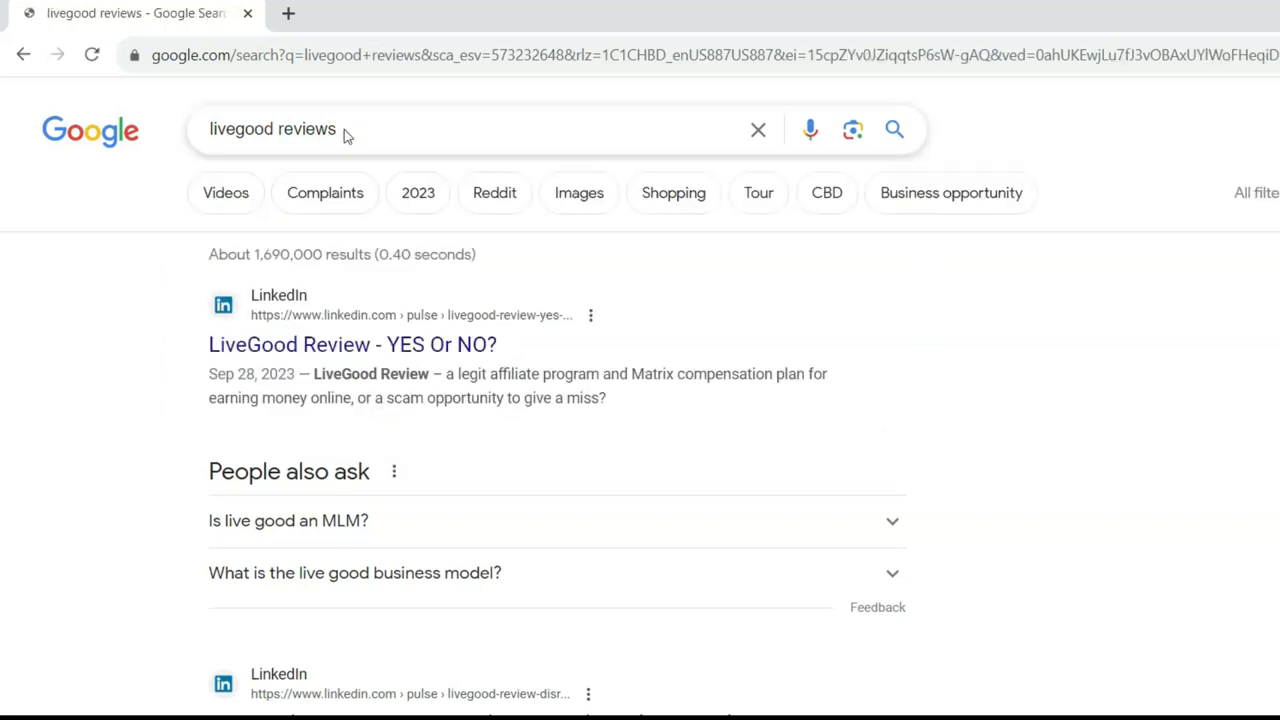
pyautogui.scroll(-3)
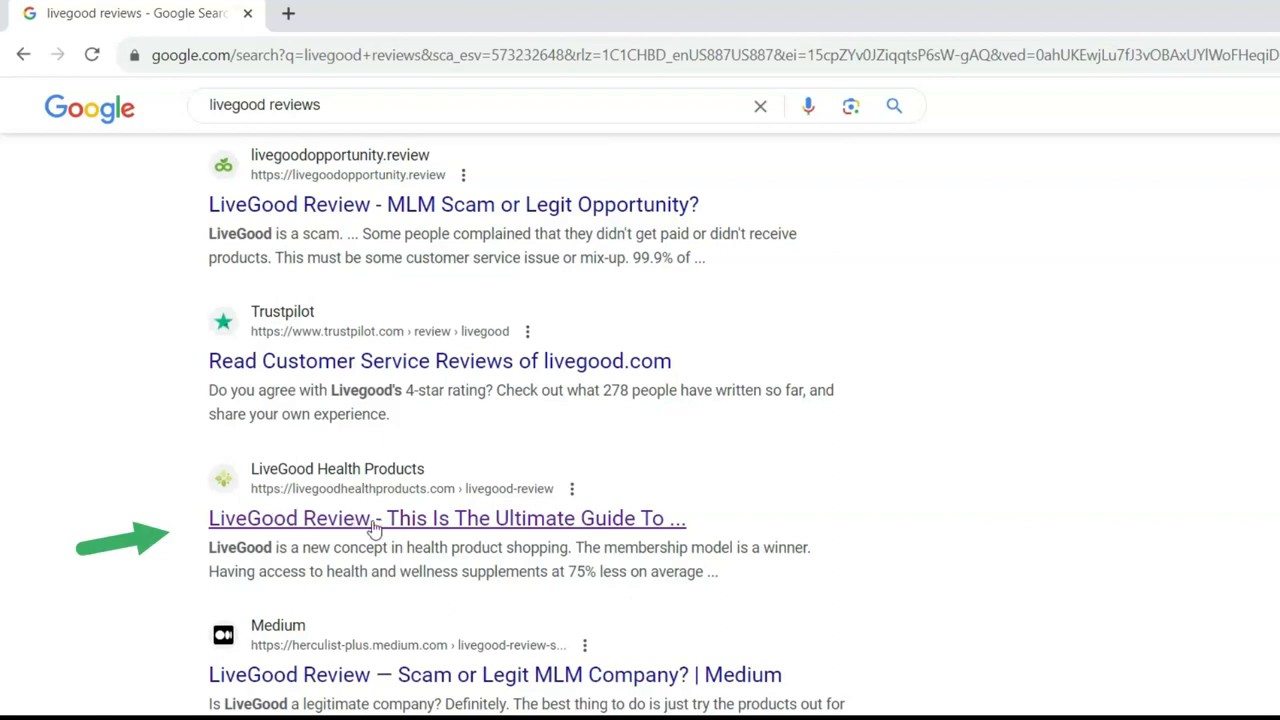
pyautogui.moveTo(452, 500)
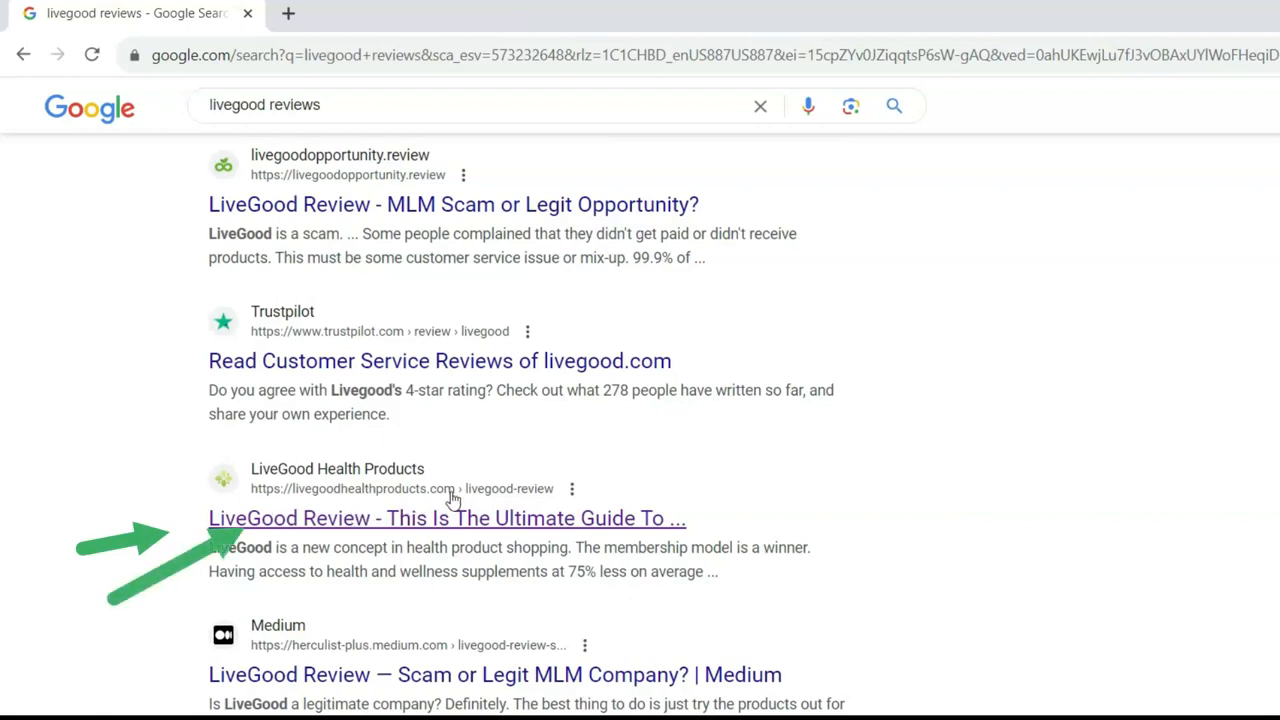
pyautogui.moveTo(520, 498)
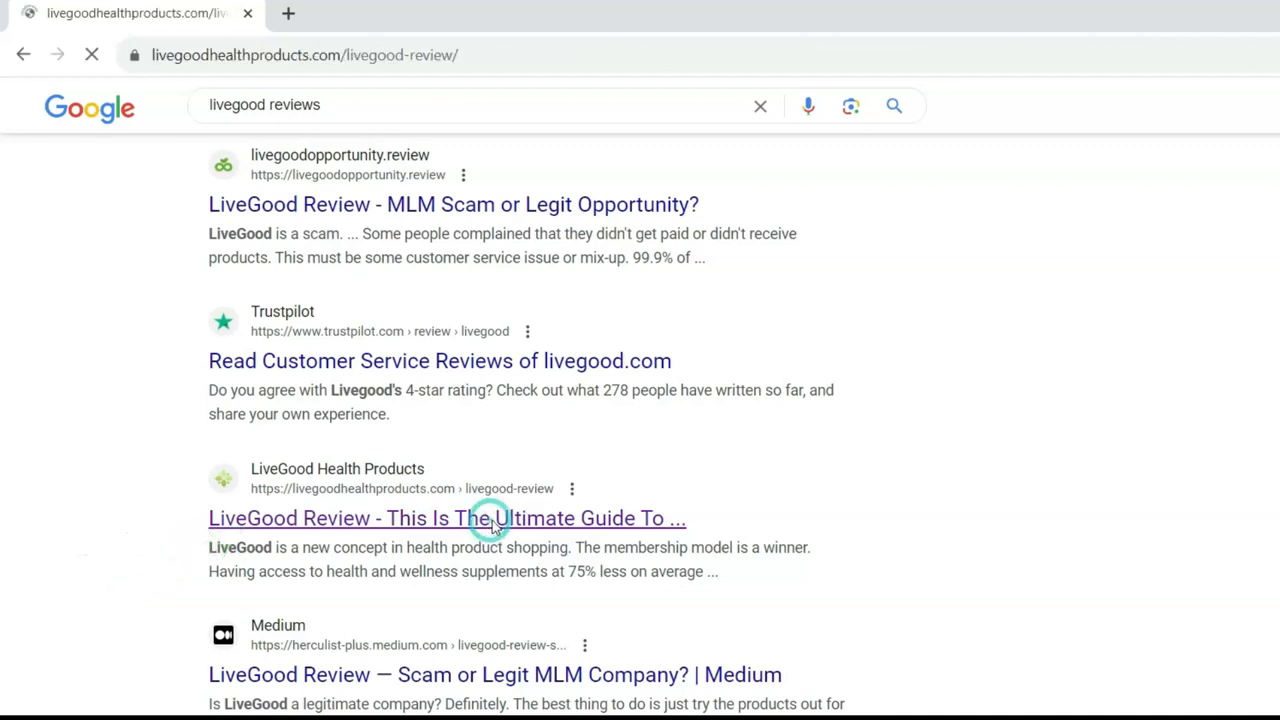
# - Open the LiveGood Health Products review page and scroll through the whole article
pyautogui.click(447, 518)
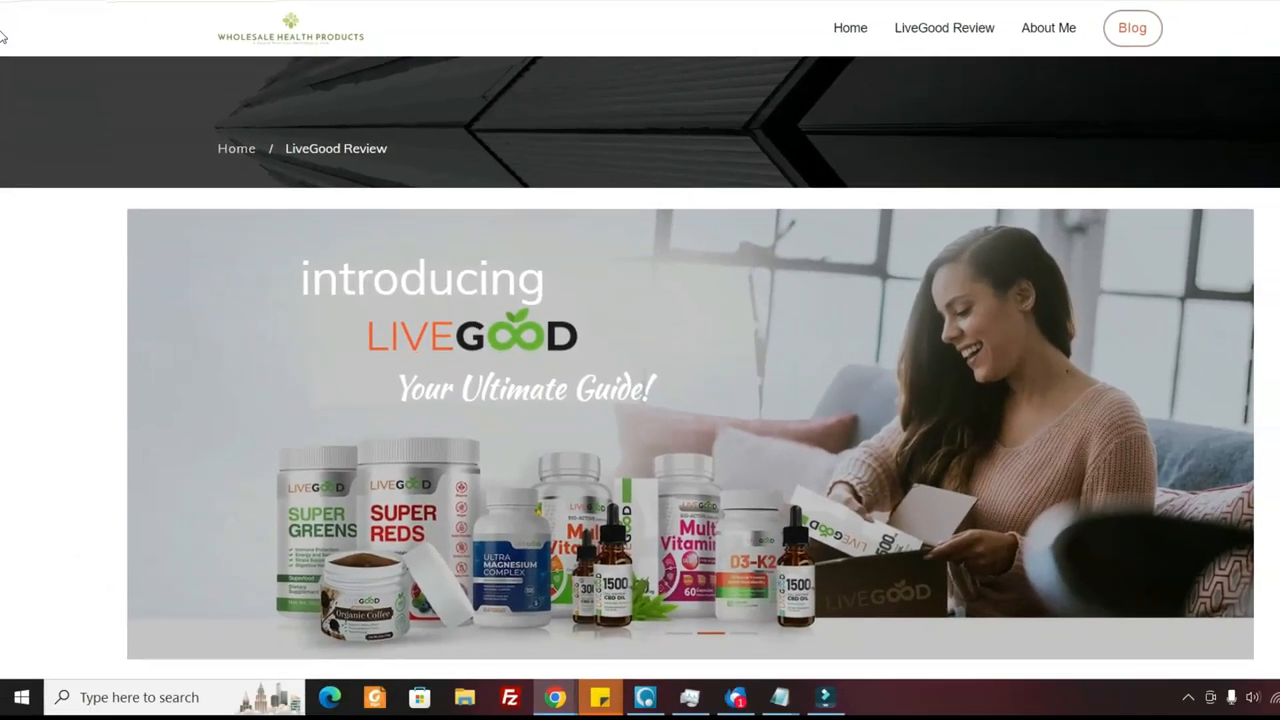
pyautogui.scroll(-3)
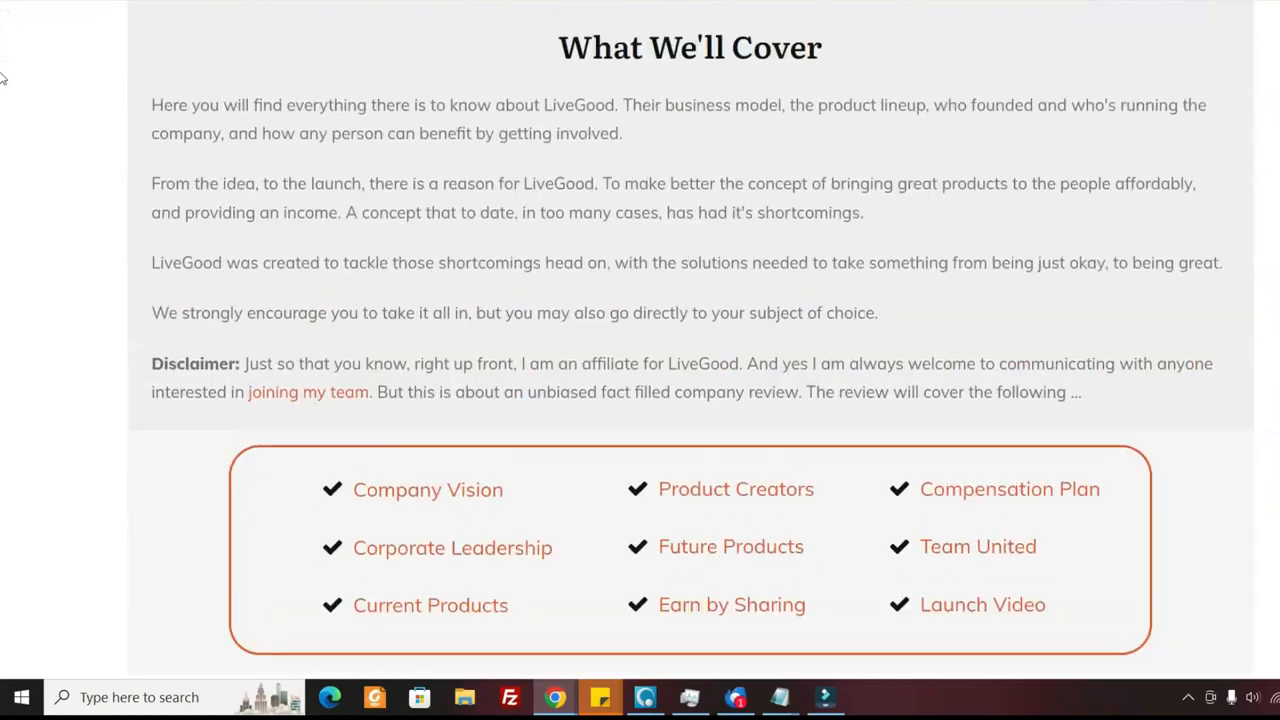
pyautogui.scroll(3)
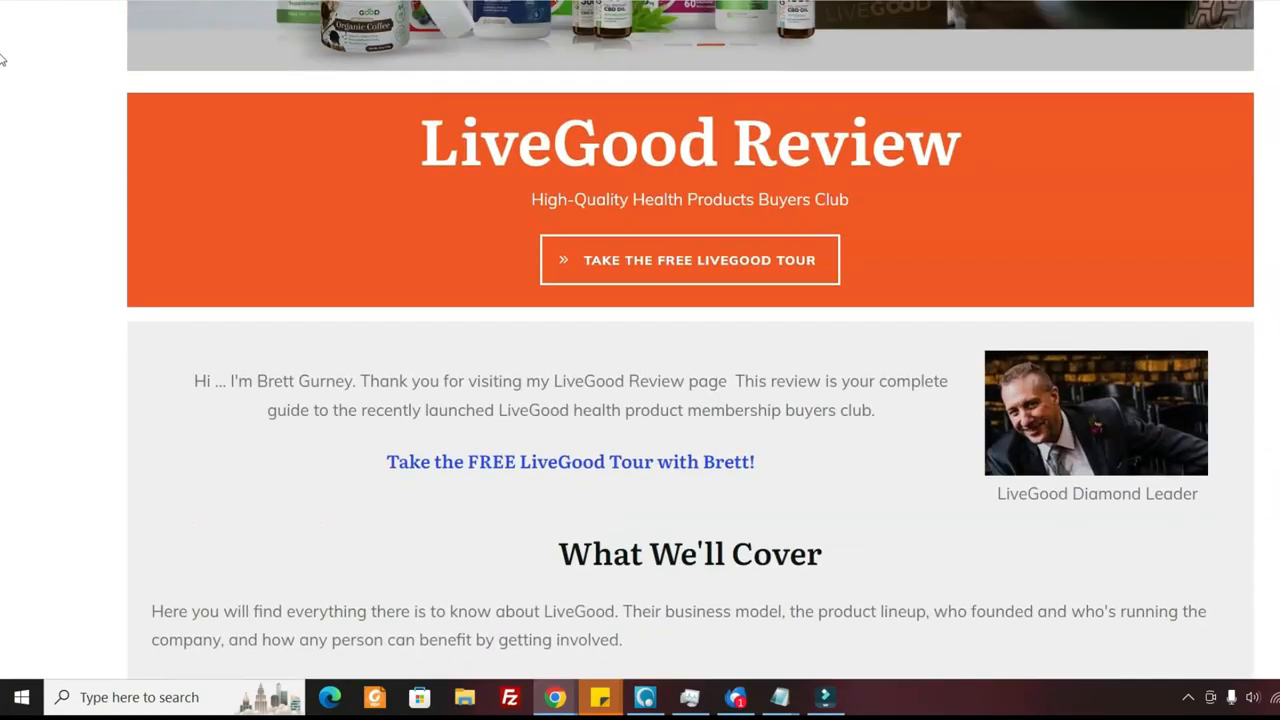
pyautogui.scroll(-3)
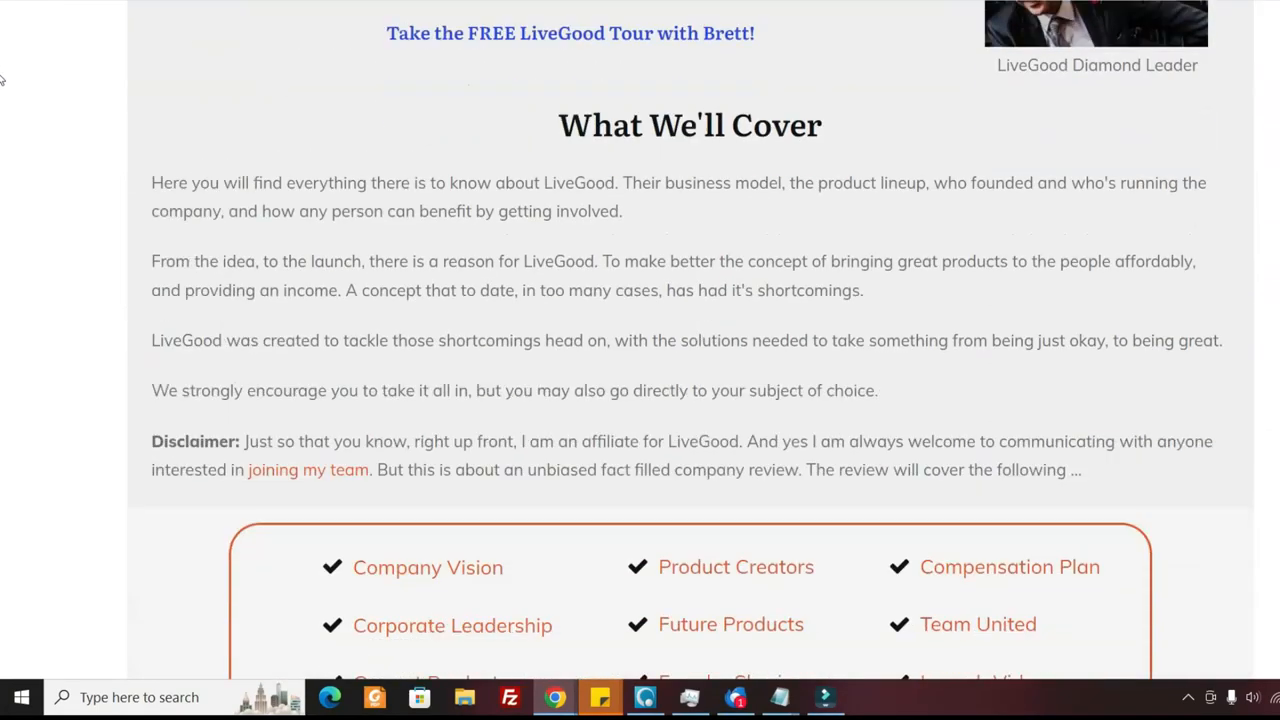
pyautogui.scroll(-3)
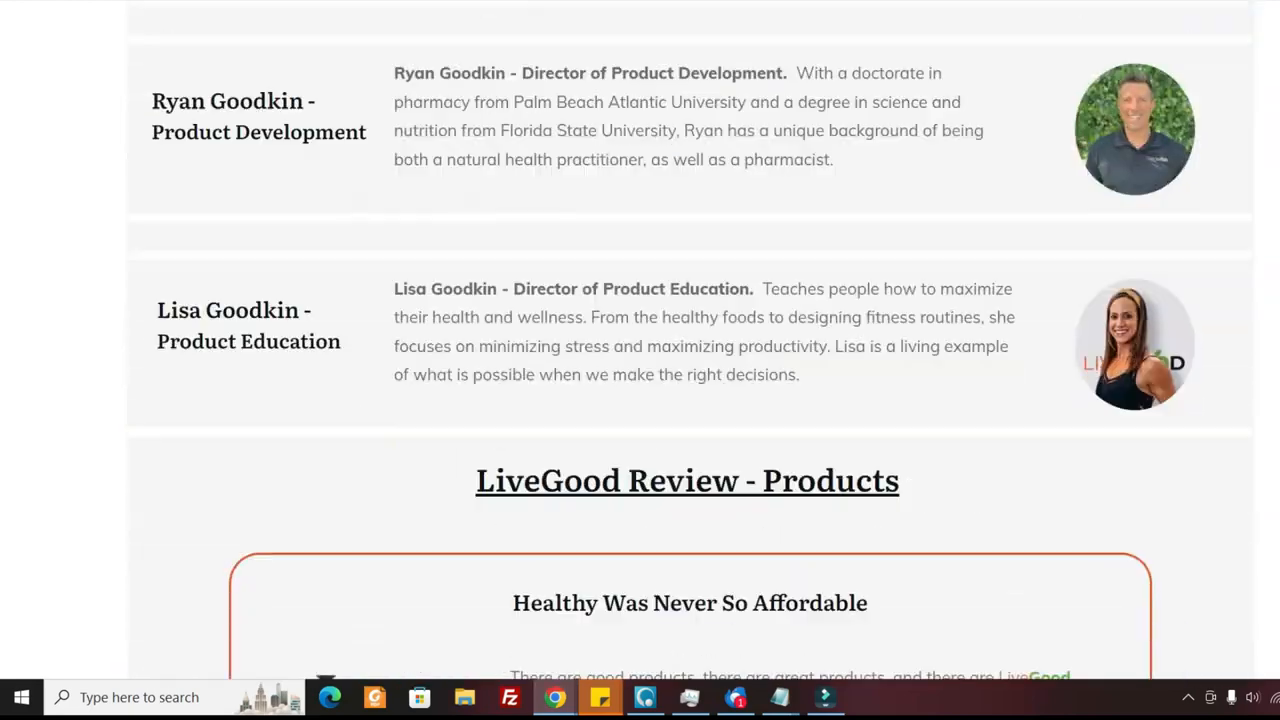
pyautogui.scroll(-3)
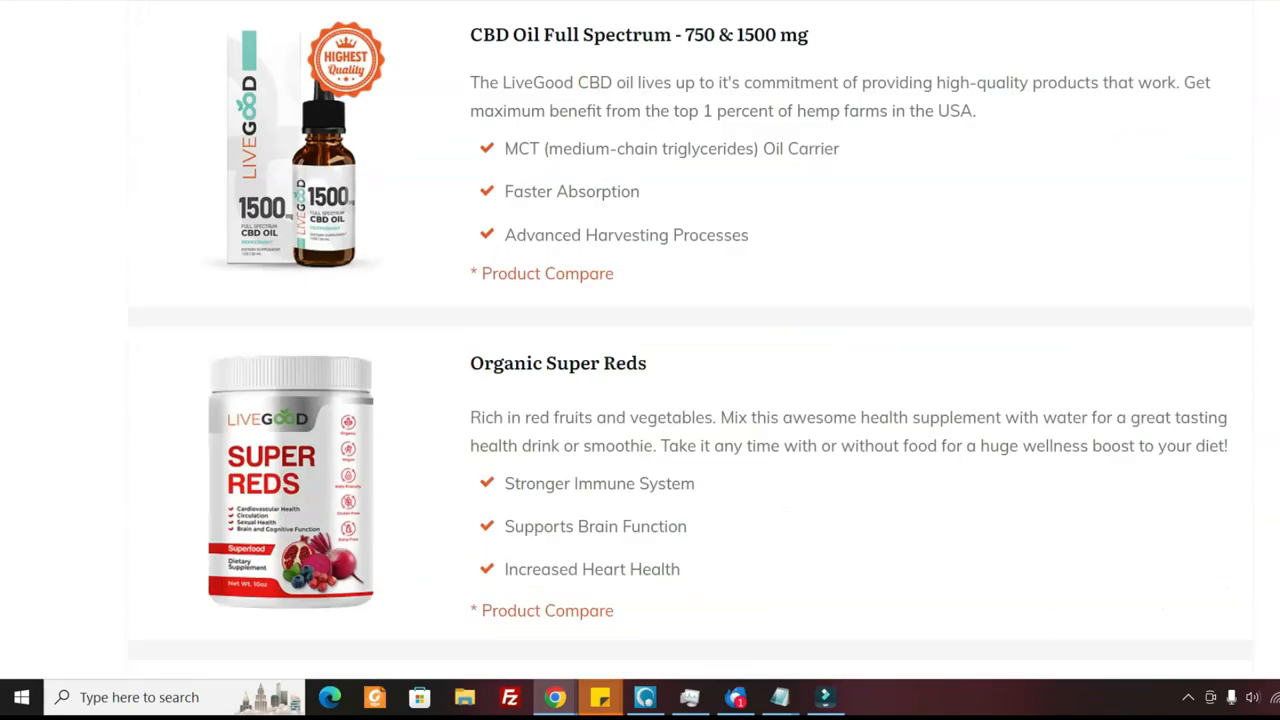
pyautogui.scroll(-3)
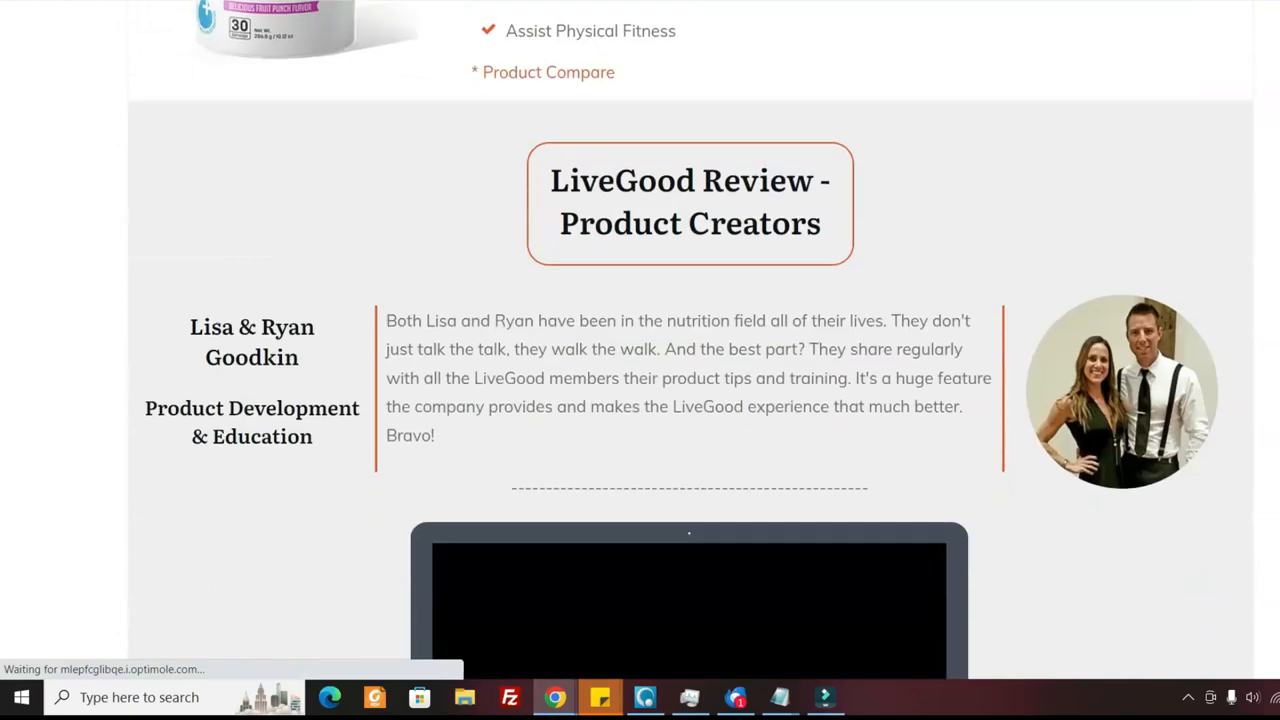
pyautogui.scroll(-3)
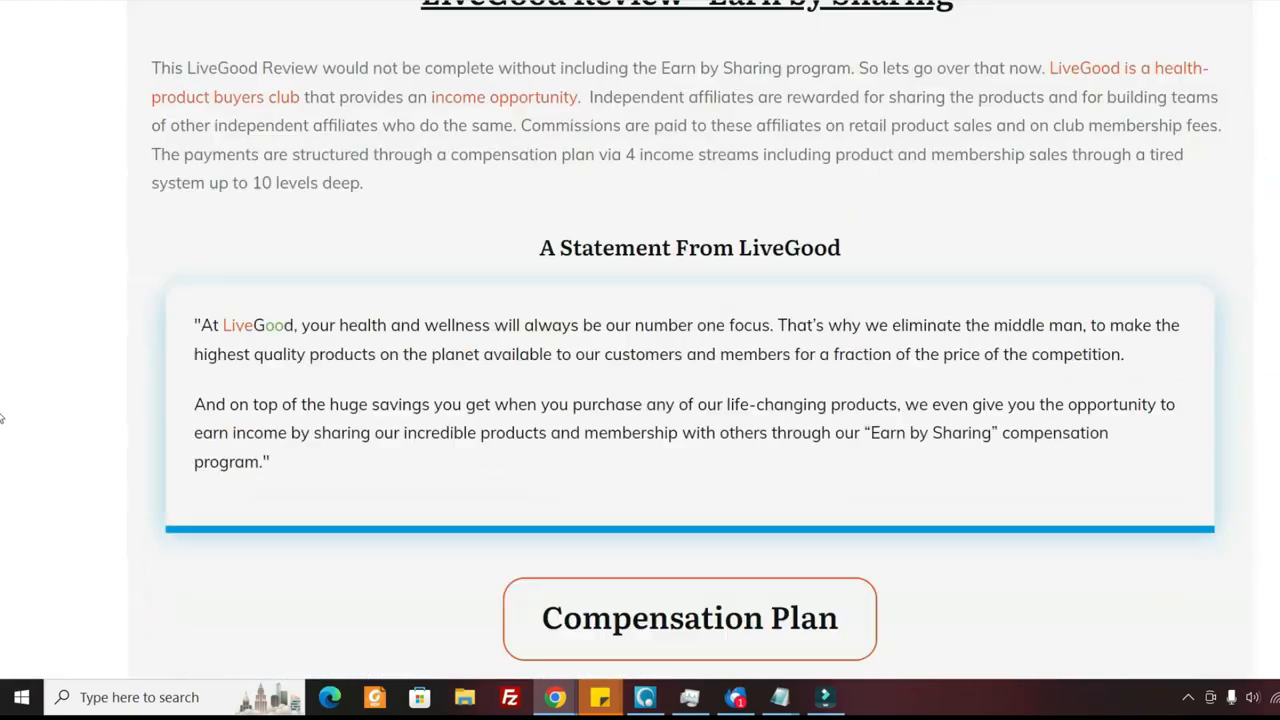
pyautogui.scroll(-3)
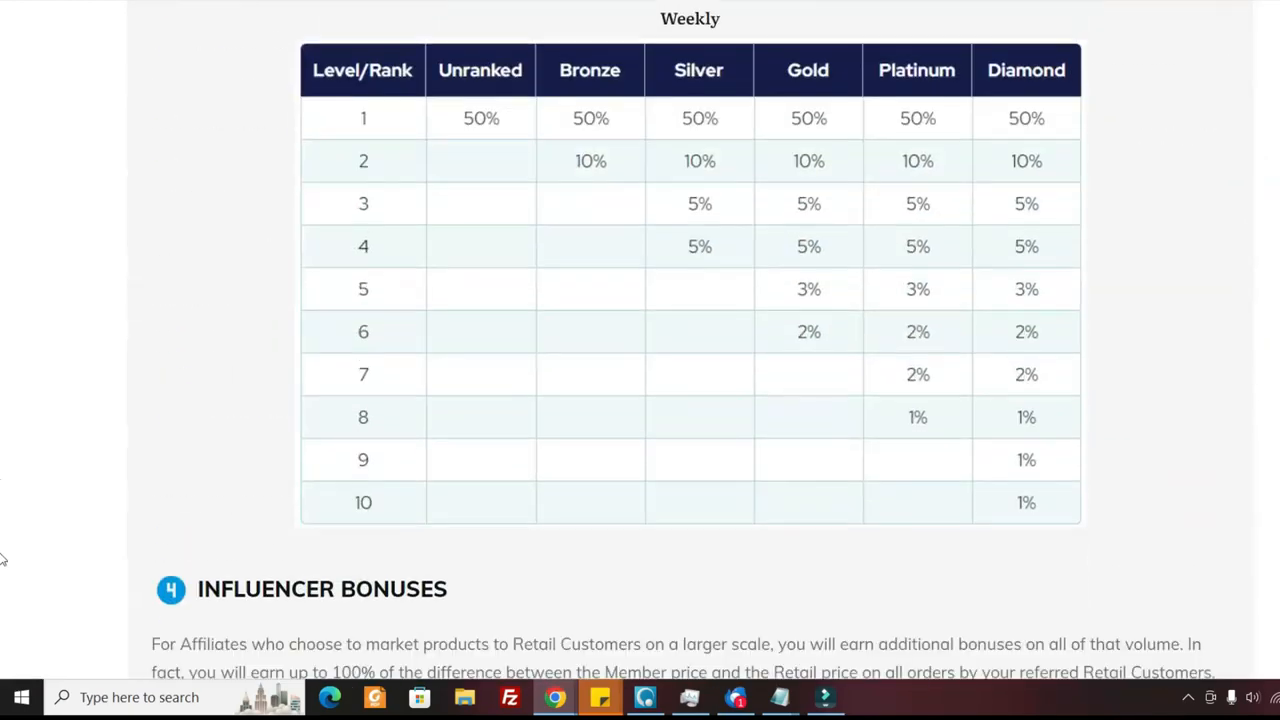
pyautogui.scroll(3)
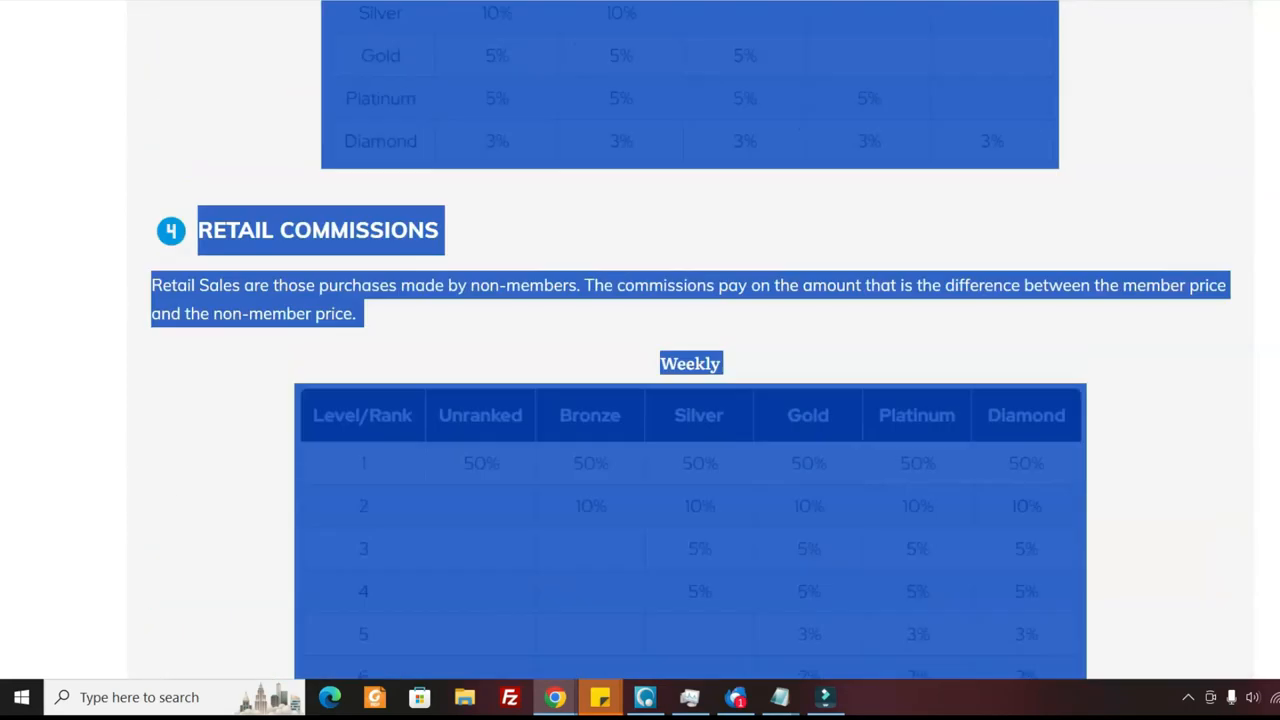
pyautogui.scroll(-3)
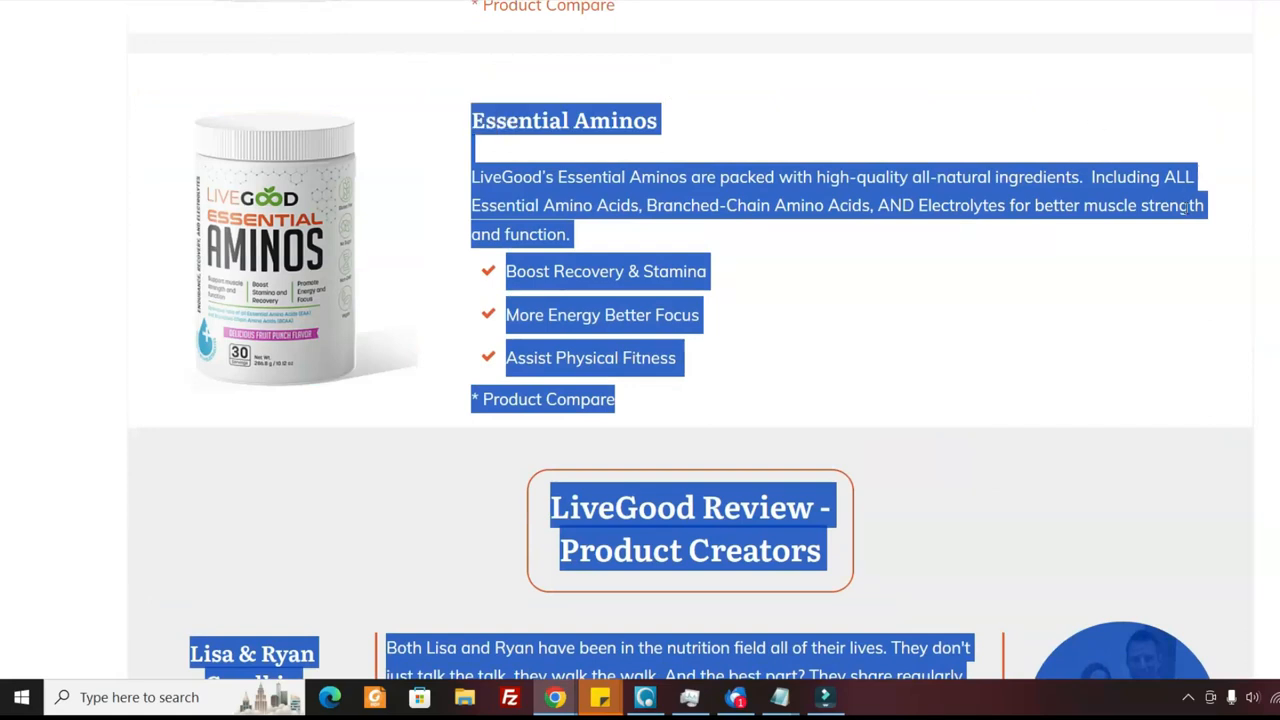
pyautogui.moveTo(464, 320)
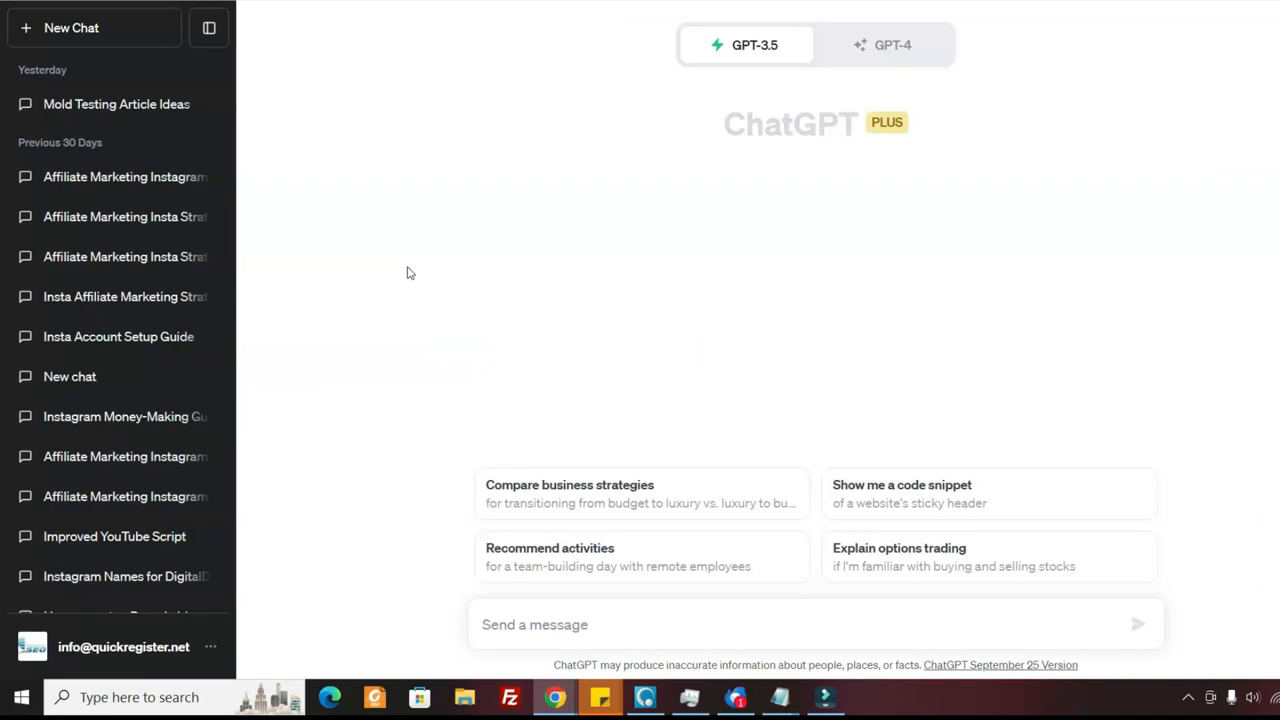
# - Start a new chat, select the 'Re-write this blog post…' instruction and send it
pyautogui.click(892, 45)
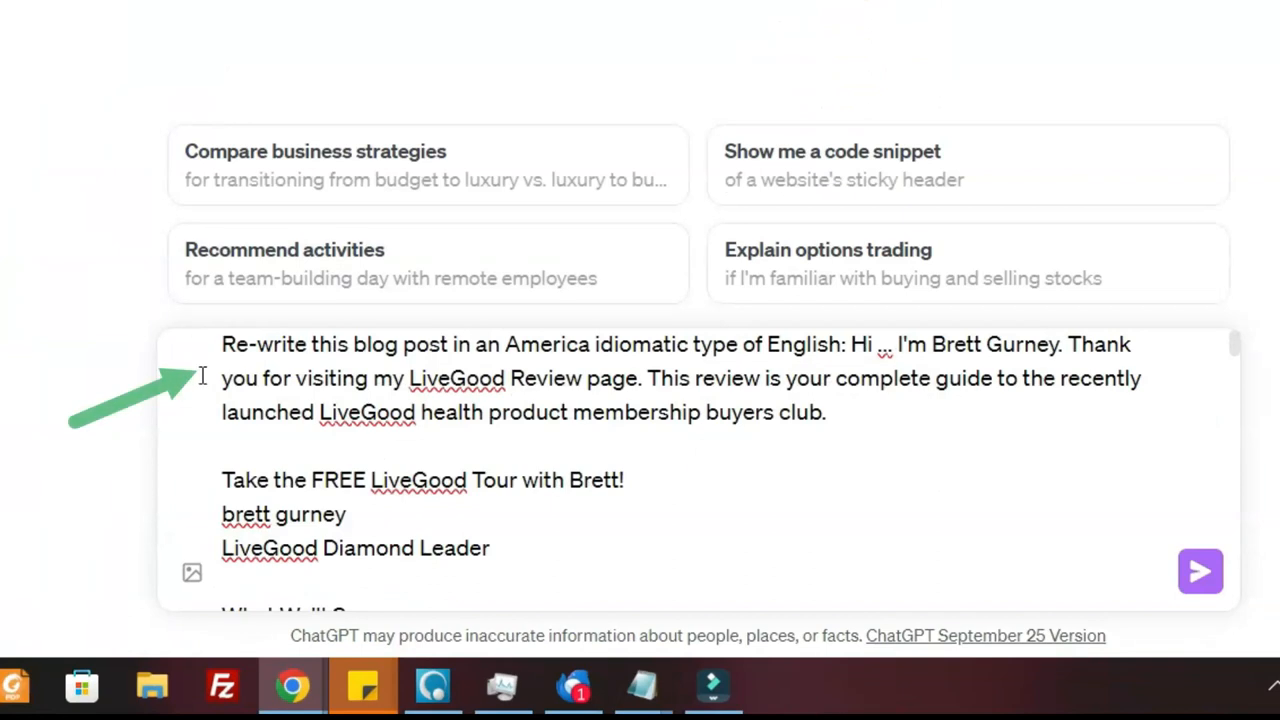
pyautogui.doubleClick(252, 369)
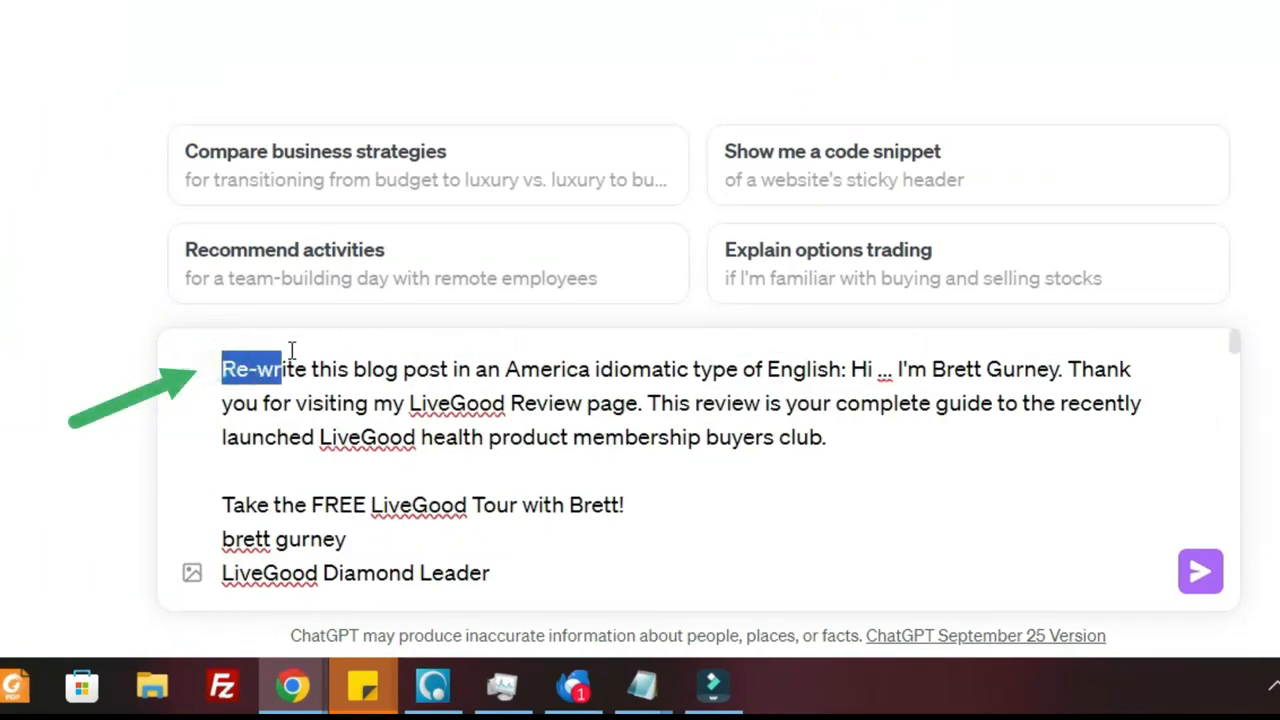
pyautogui.moveTo(280, 369); pyautogui.dragTo(650, 369)
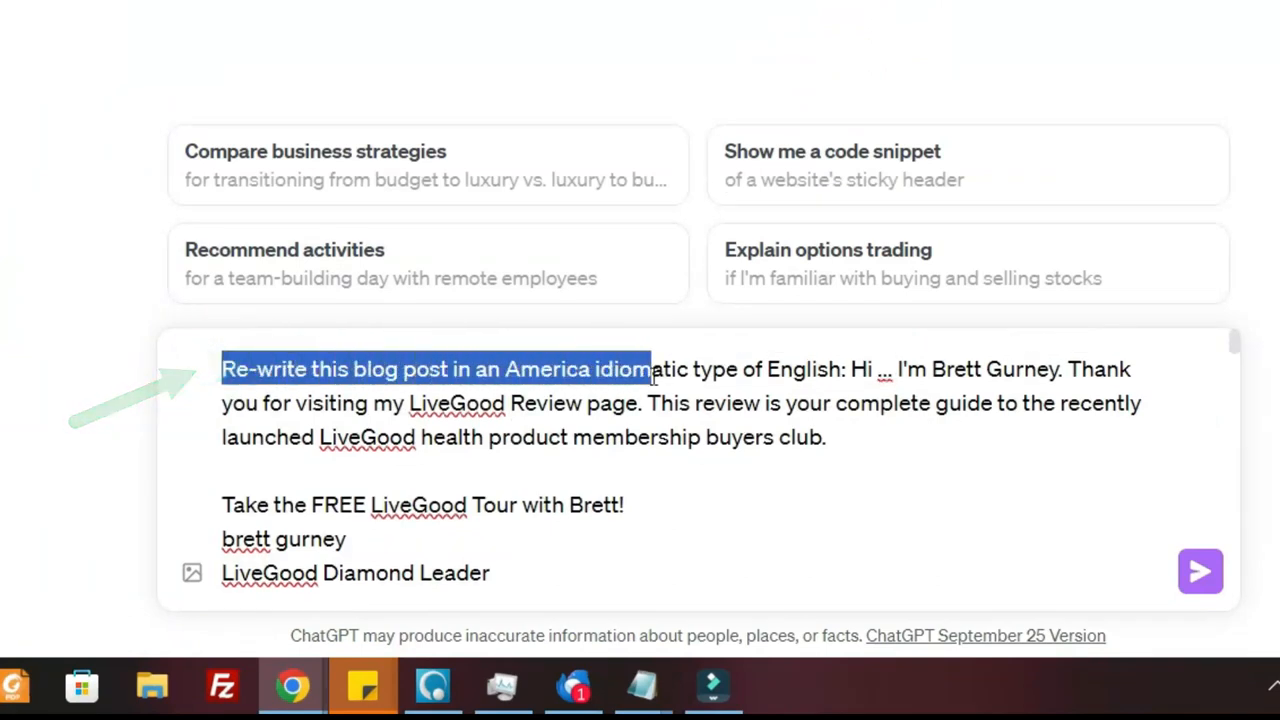
pyautogui.moveTo(648, 369); pyautogui.dragTo(828, 369)
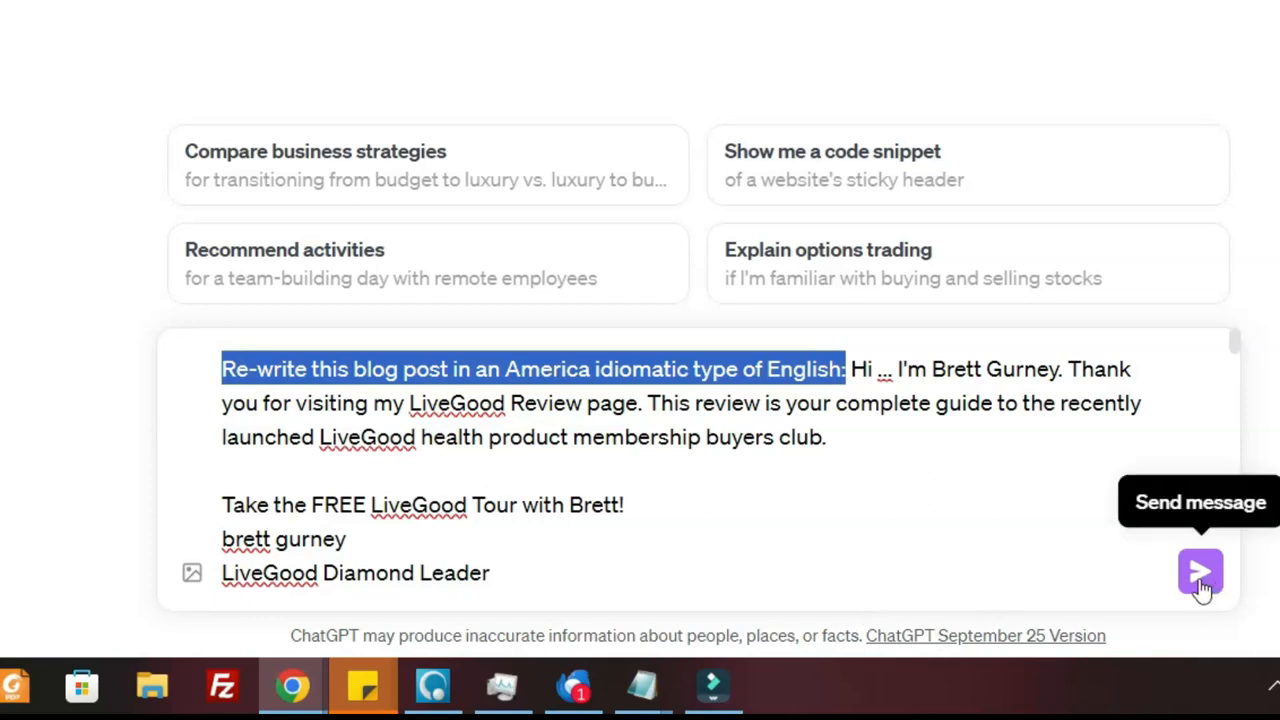
pyautogui.click(1199, 572)
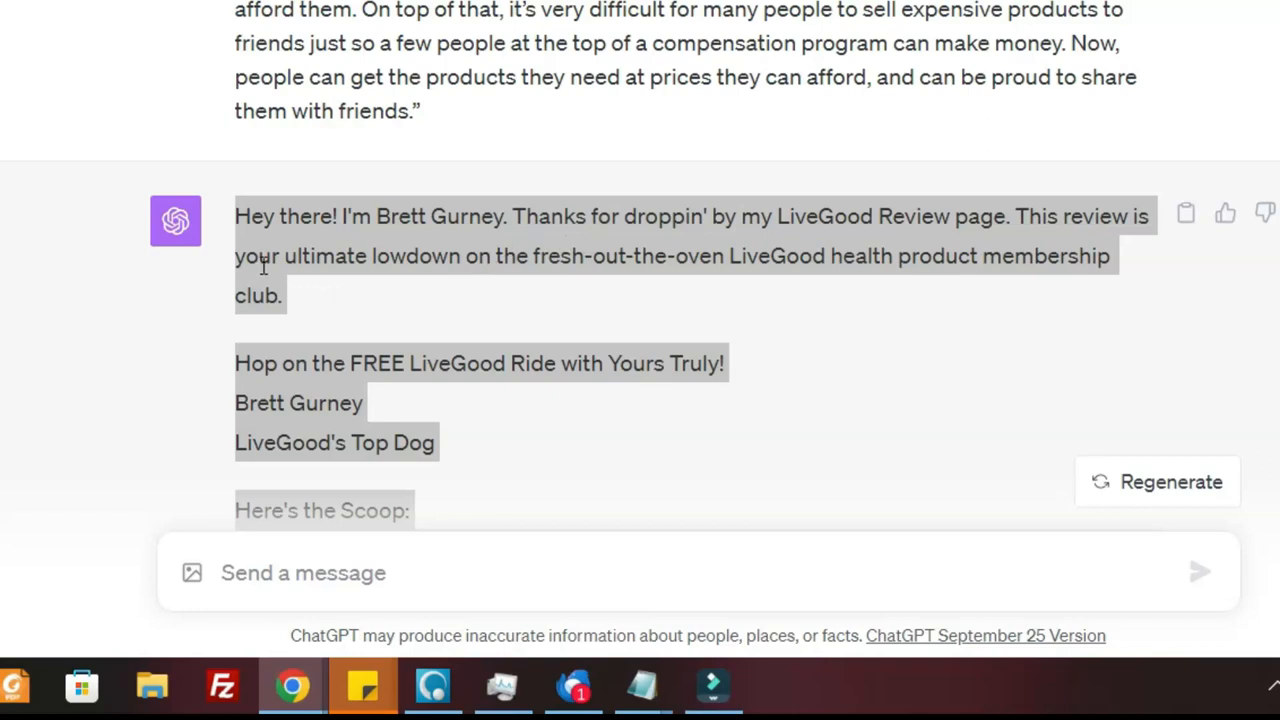
pyautogui.moveTo(557, 262)
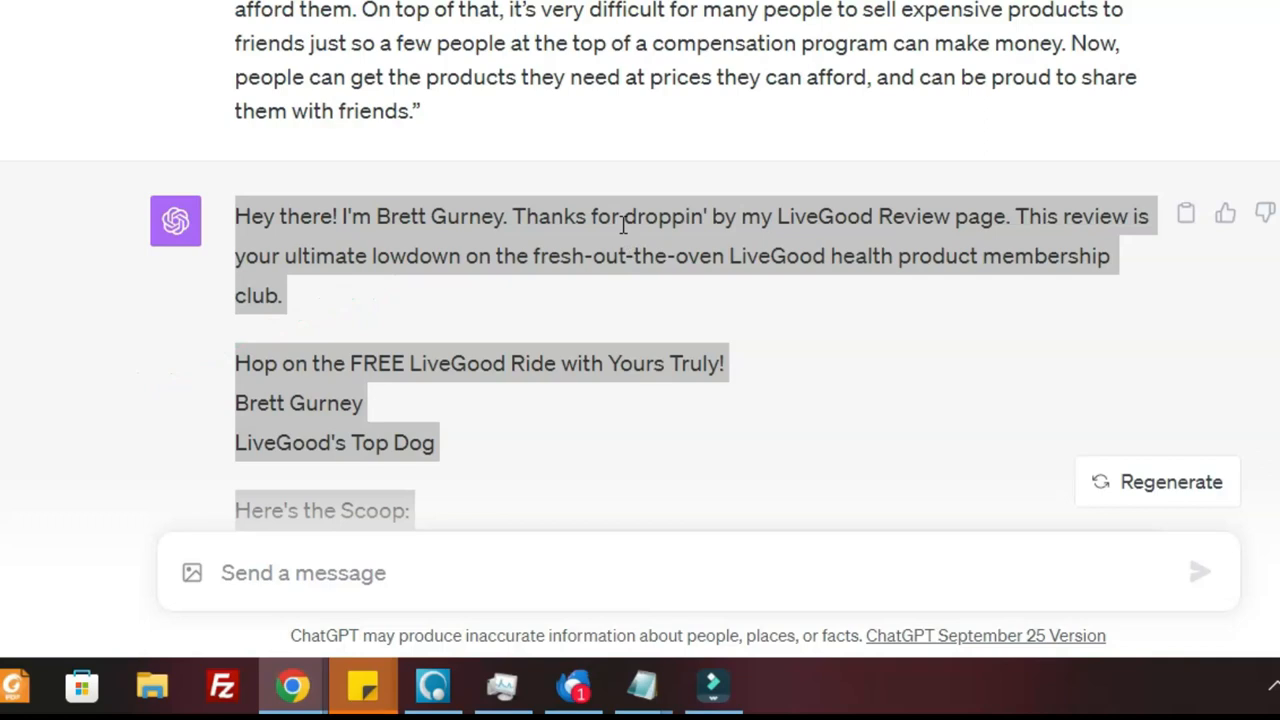
# - Copy ChatGPT's casual rewrite of the LiveGood review via the right-click menu
pyautogui.rightClick(620, 225)
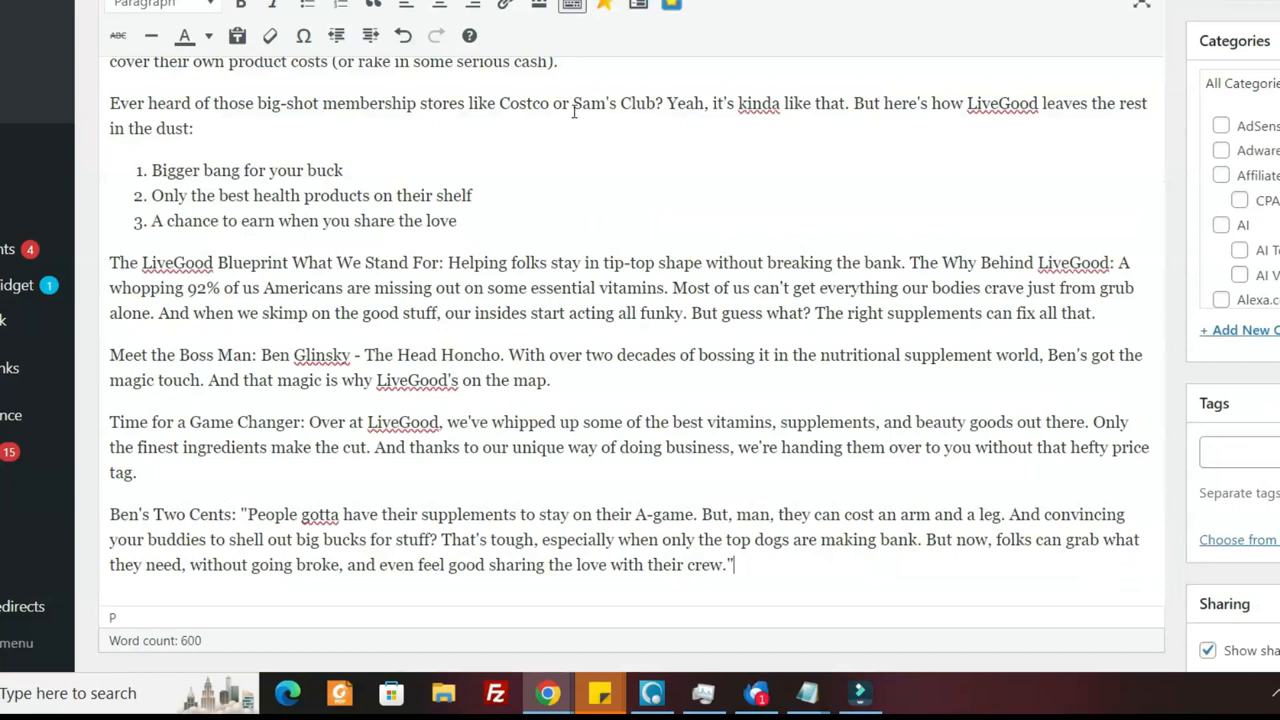
pyautogui.moveTo(469, 193)
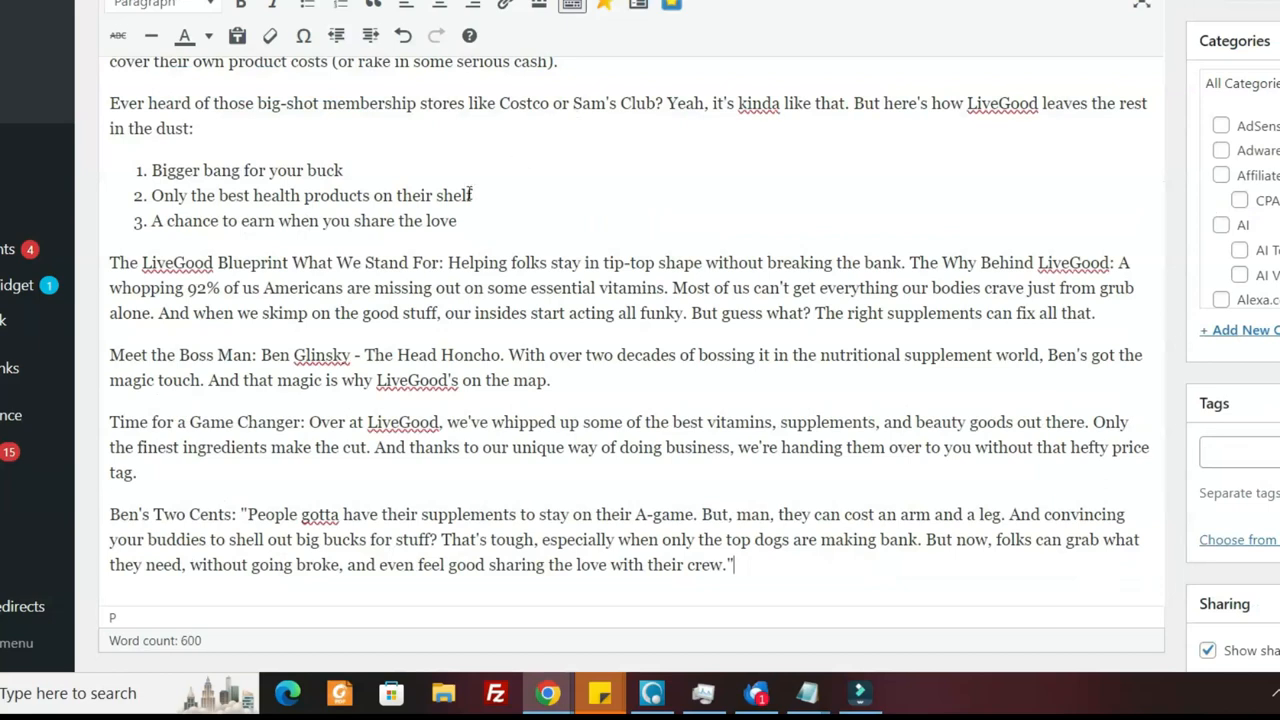
pyautogui.moveTo(605, 56)
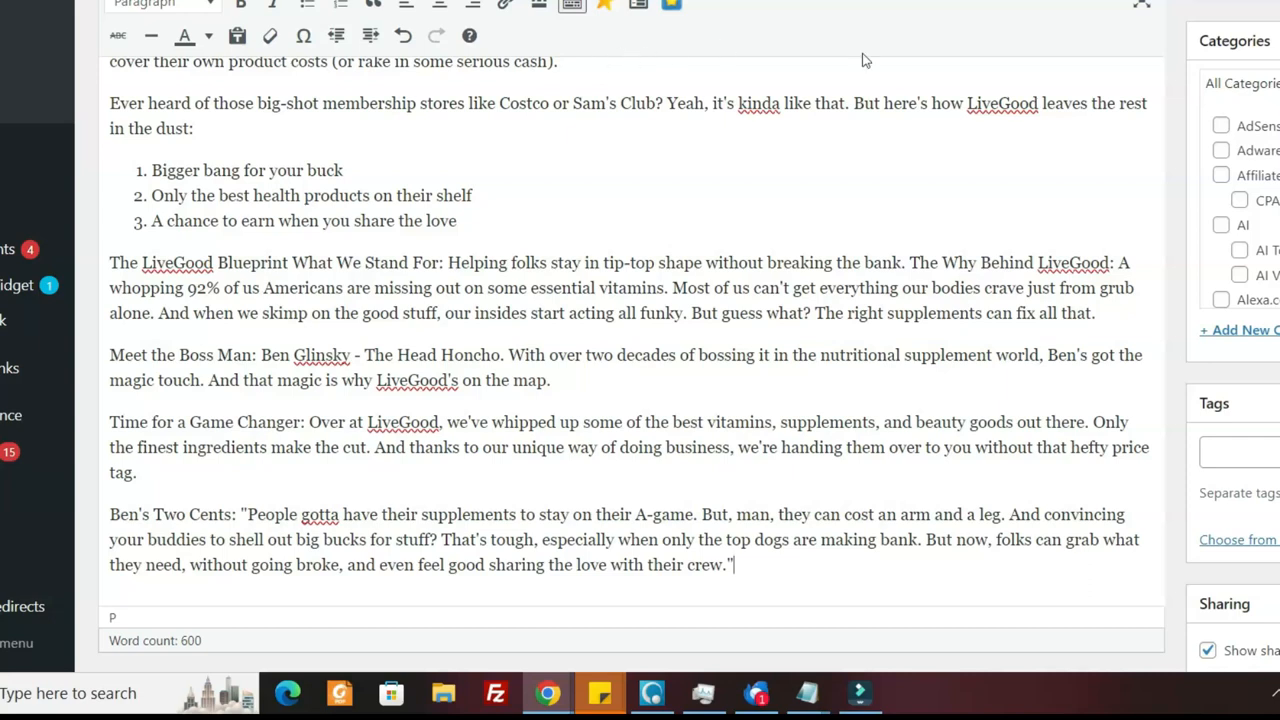
# - Scroll the pasted 600-word LiveGood review in the editor back to the top
pyautogui.scroll(3)
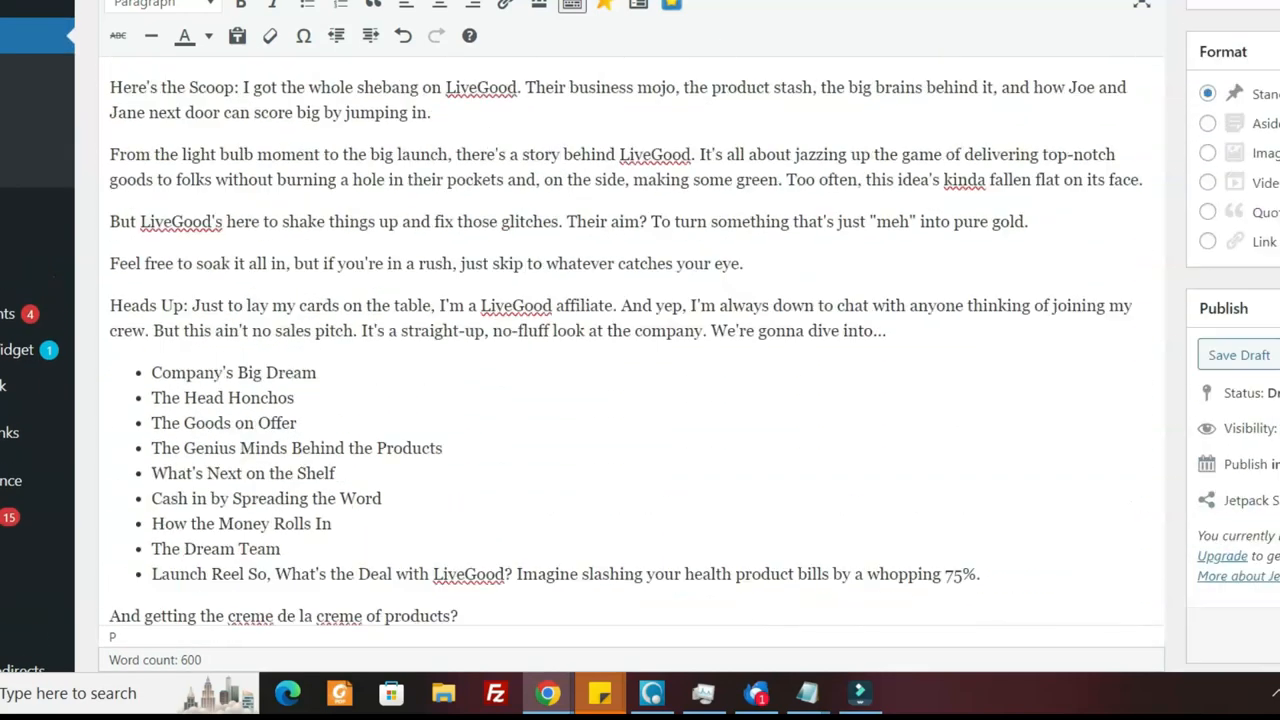
pyautogui.scroll(3)
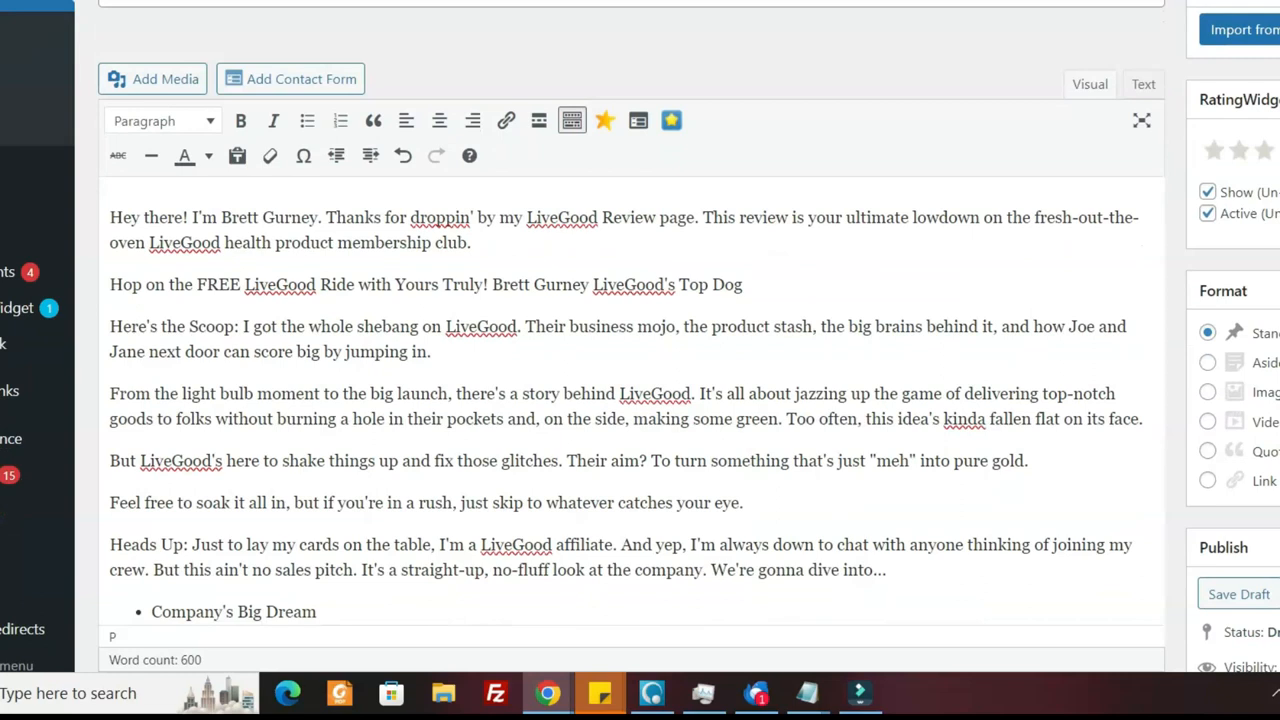
pyautogui.scroll(-3)
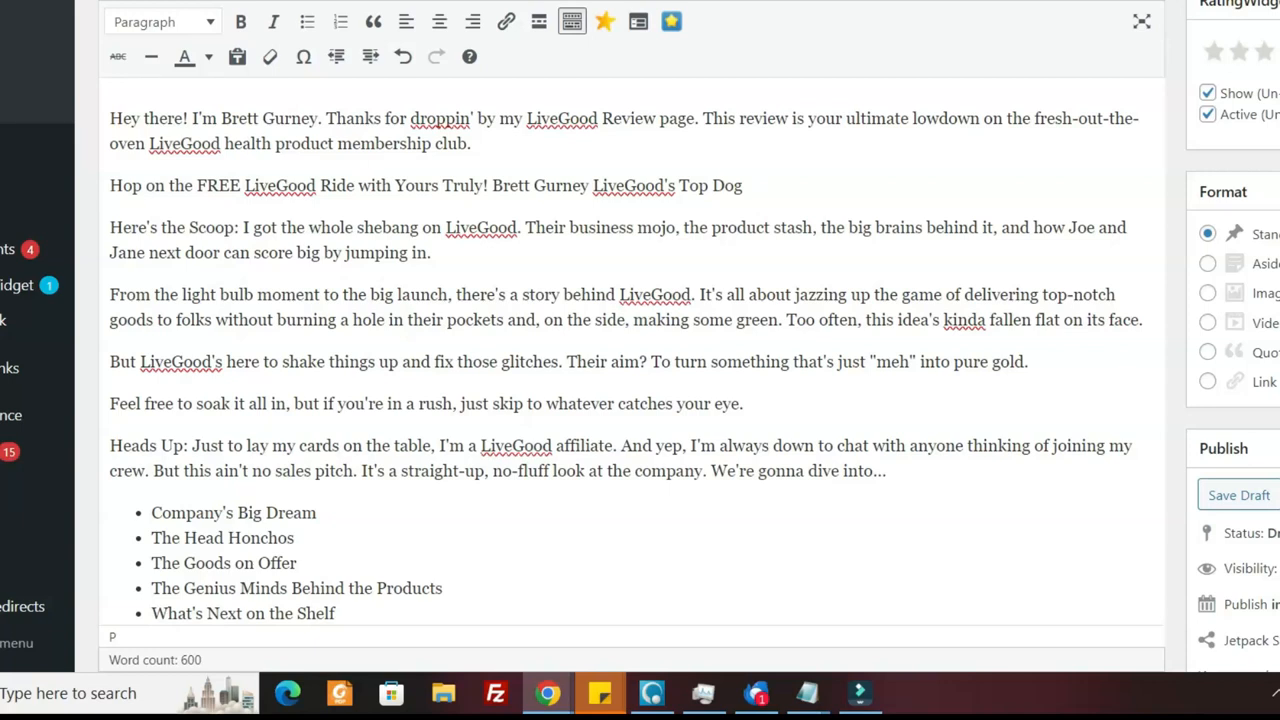
pyautogui.scroll(3)
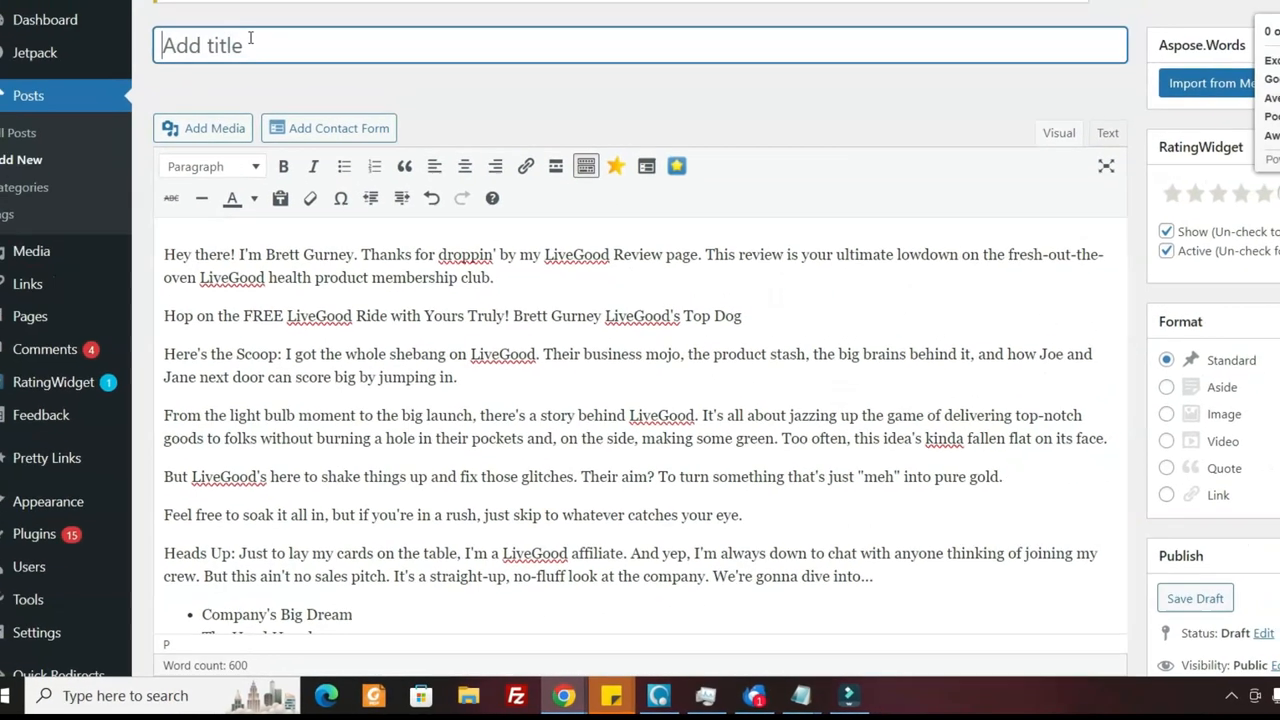
# - Type 'Live Good Review' into the post title field
pyautogui.write('Live Good R')
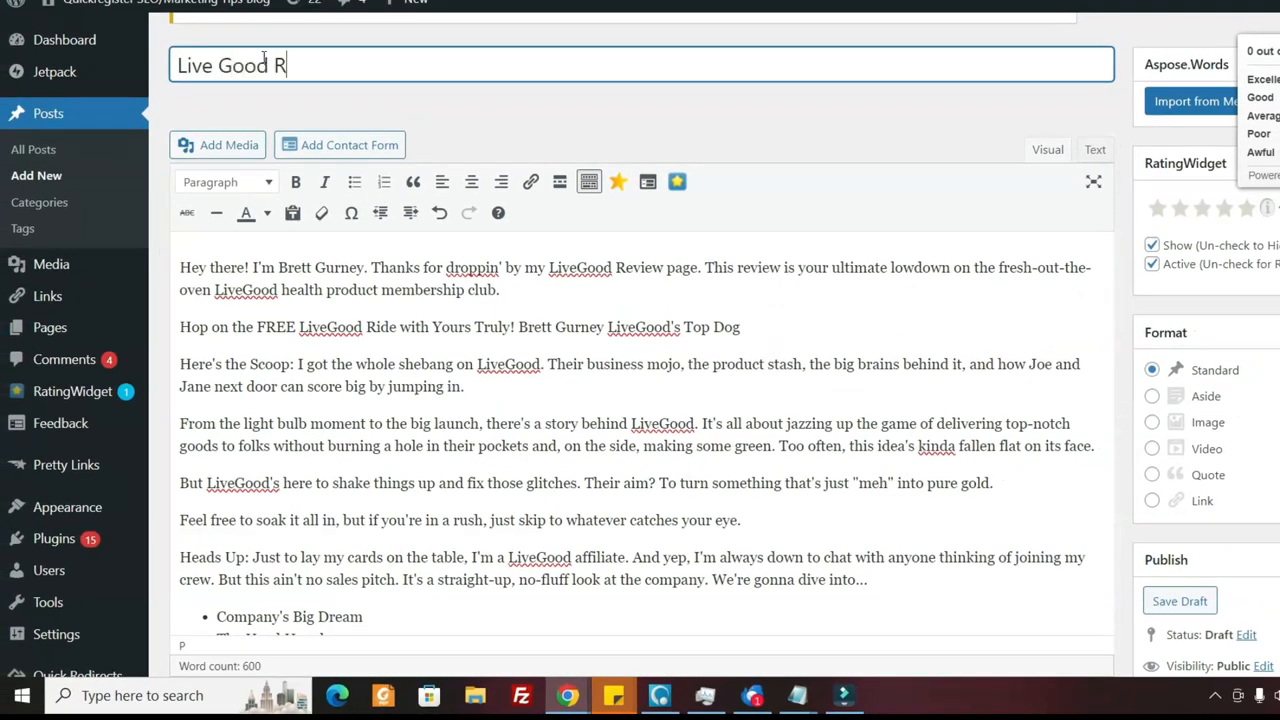
pyautogui.write('eview')
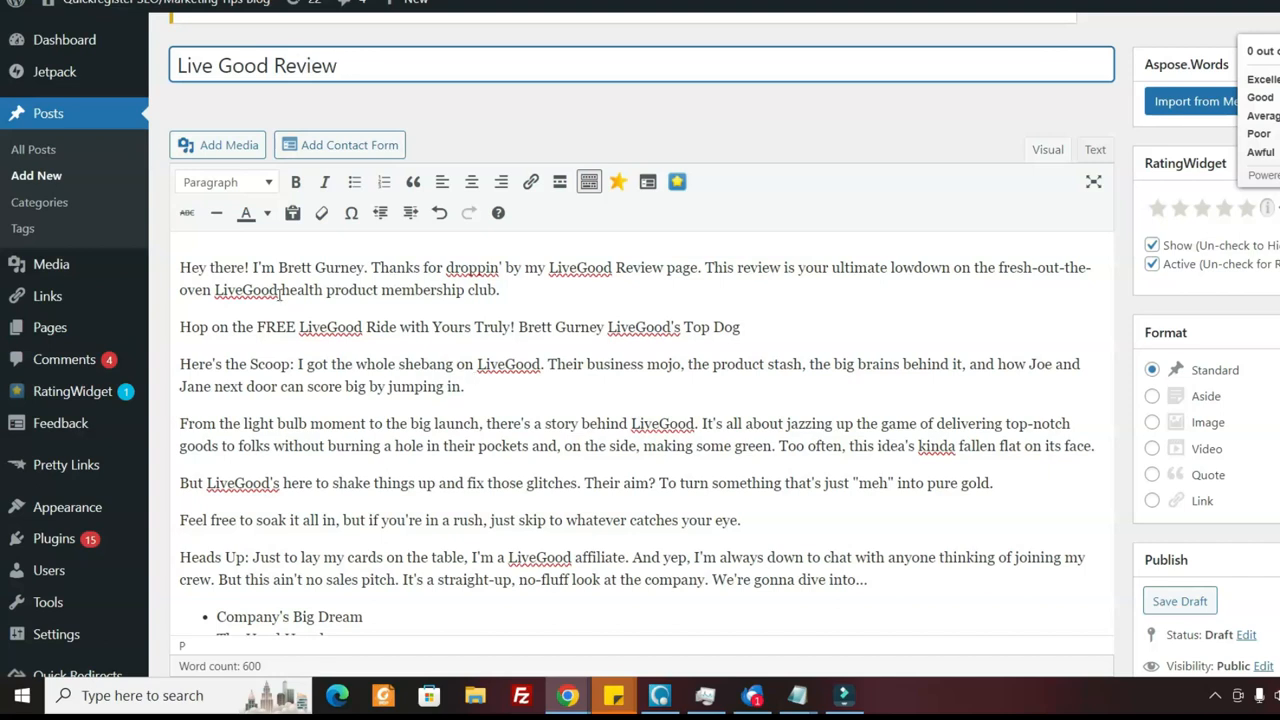
pyautogui.moveTo(229, 145)
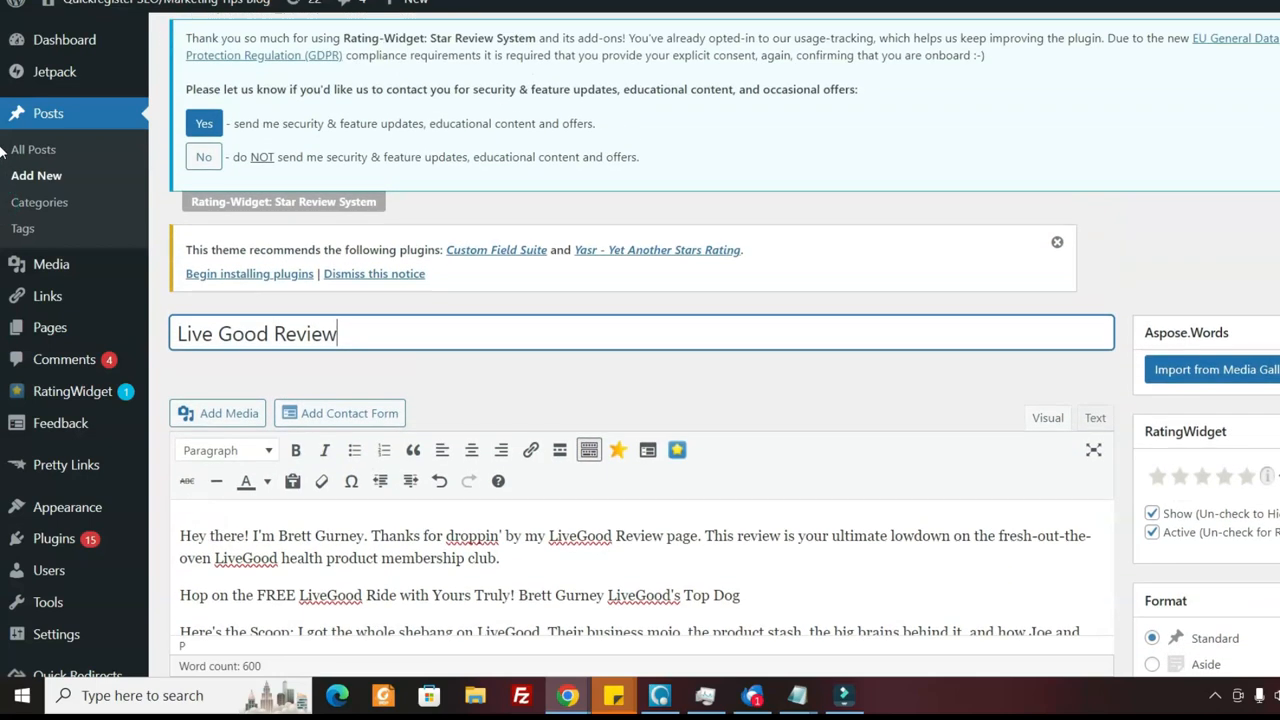
# - Scroll the Add New Post screen to publish the Live Good Review post
pyautogui.scroll(-3)
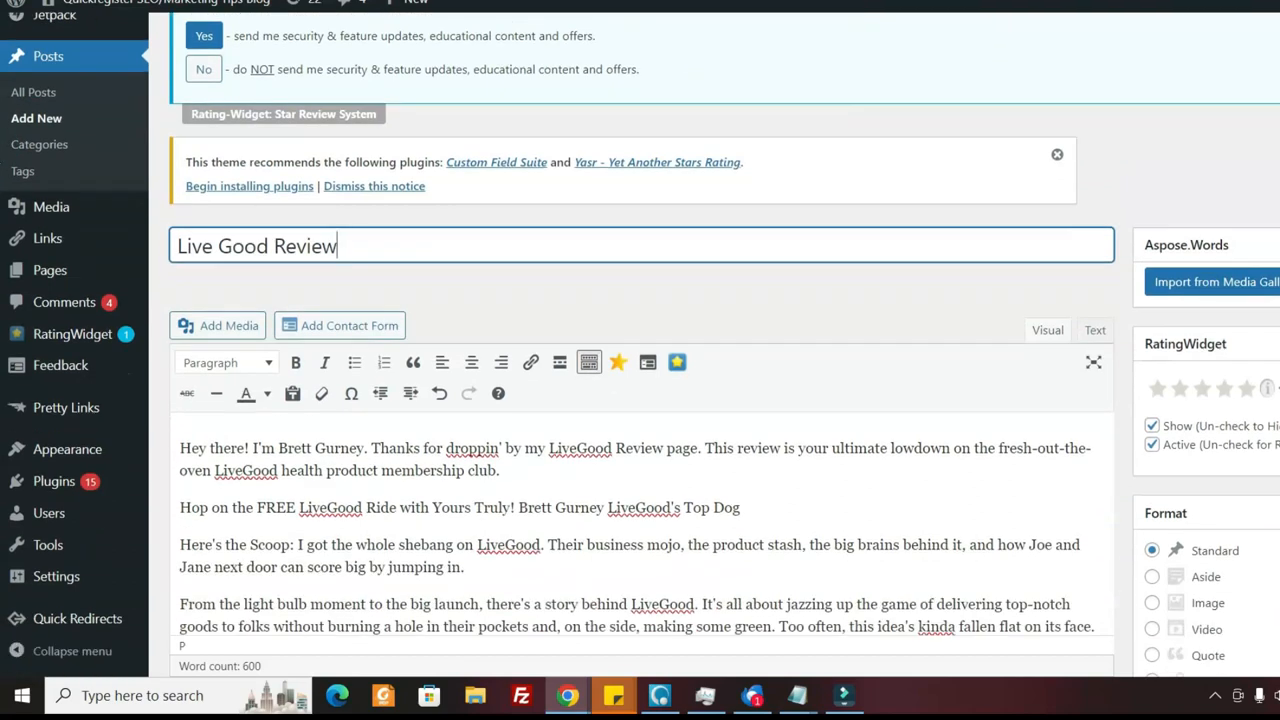
pyautogui.scroll(-3)
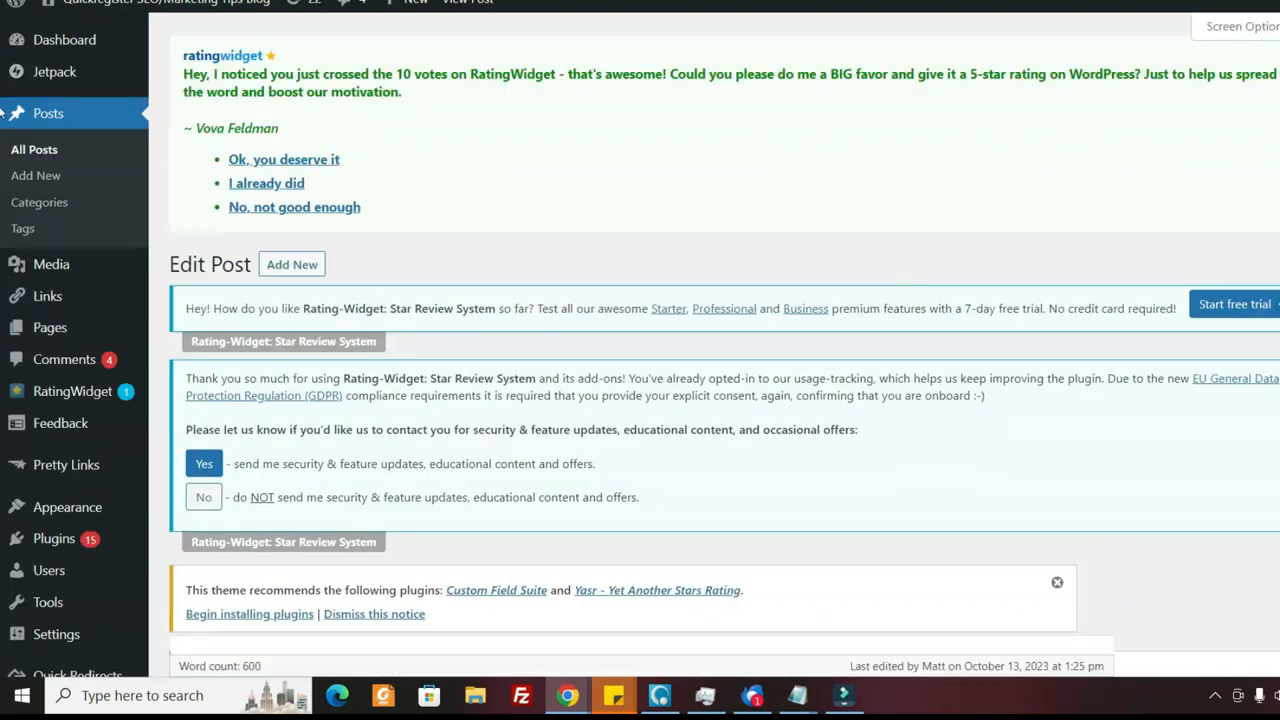
pyautogui.scroll(-3)
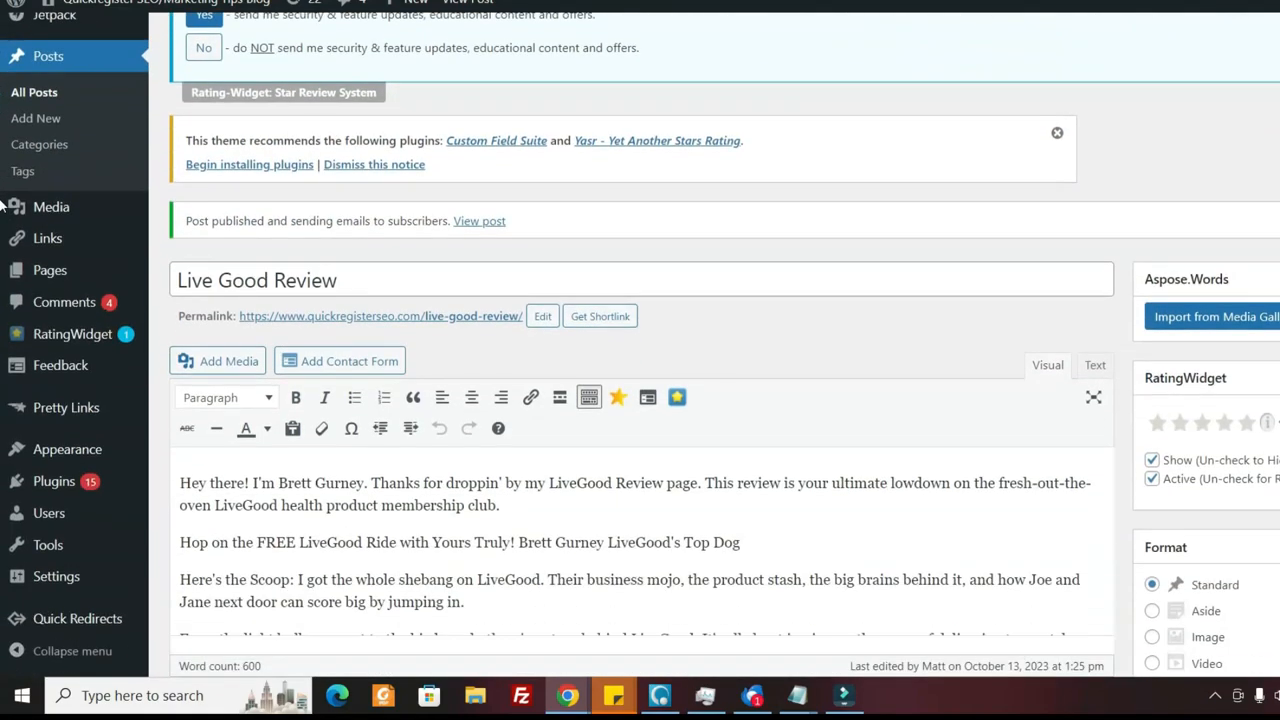
pyautogui.scroll(3)
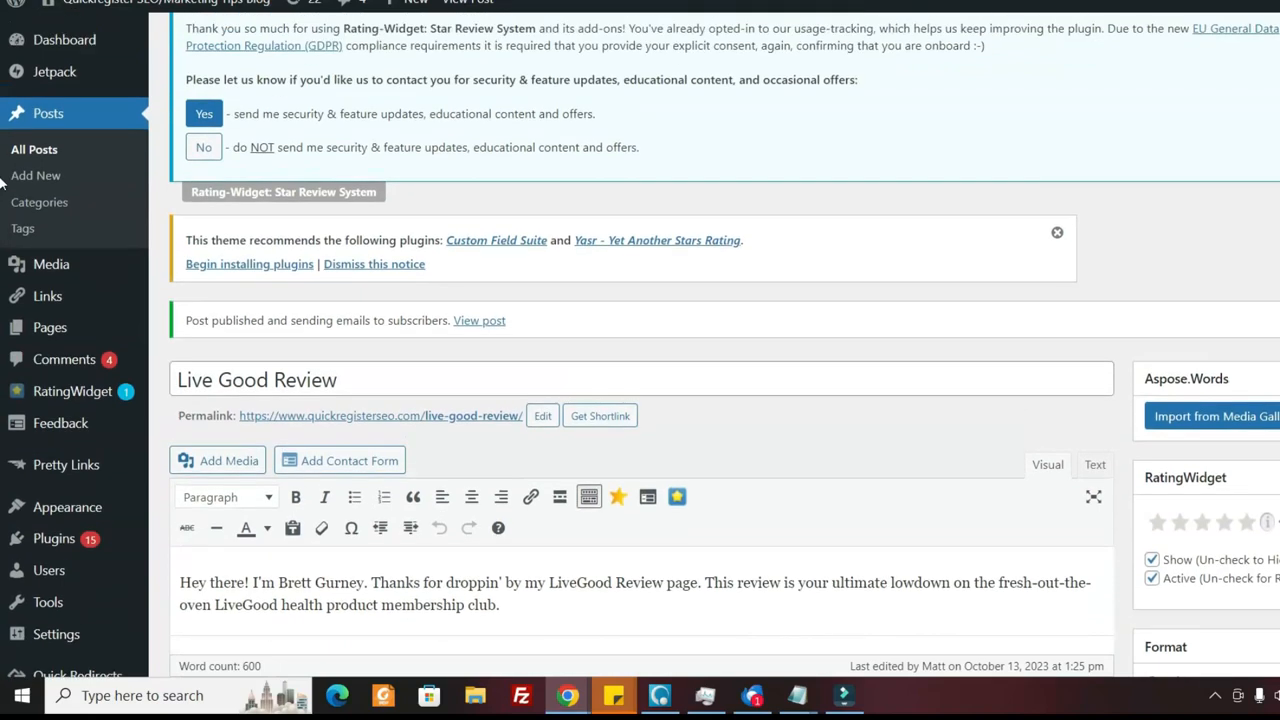
pyautogui.moveTo(651, 285)
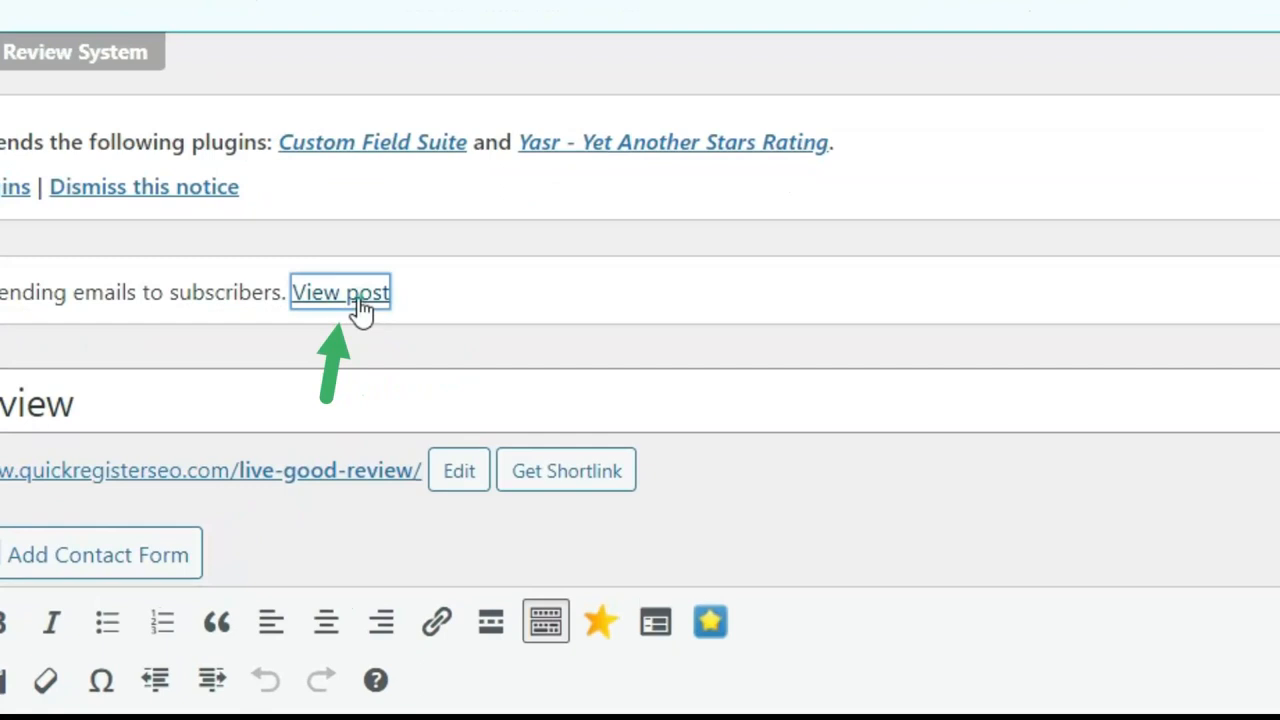
# - Open the published Live Good Review post on the live blog and scroll through it
pyautogui.click(340, 292)
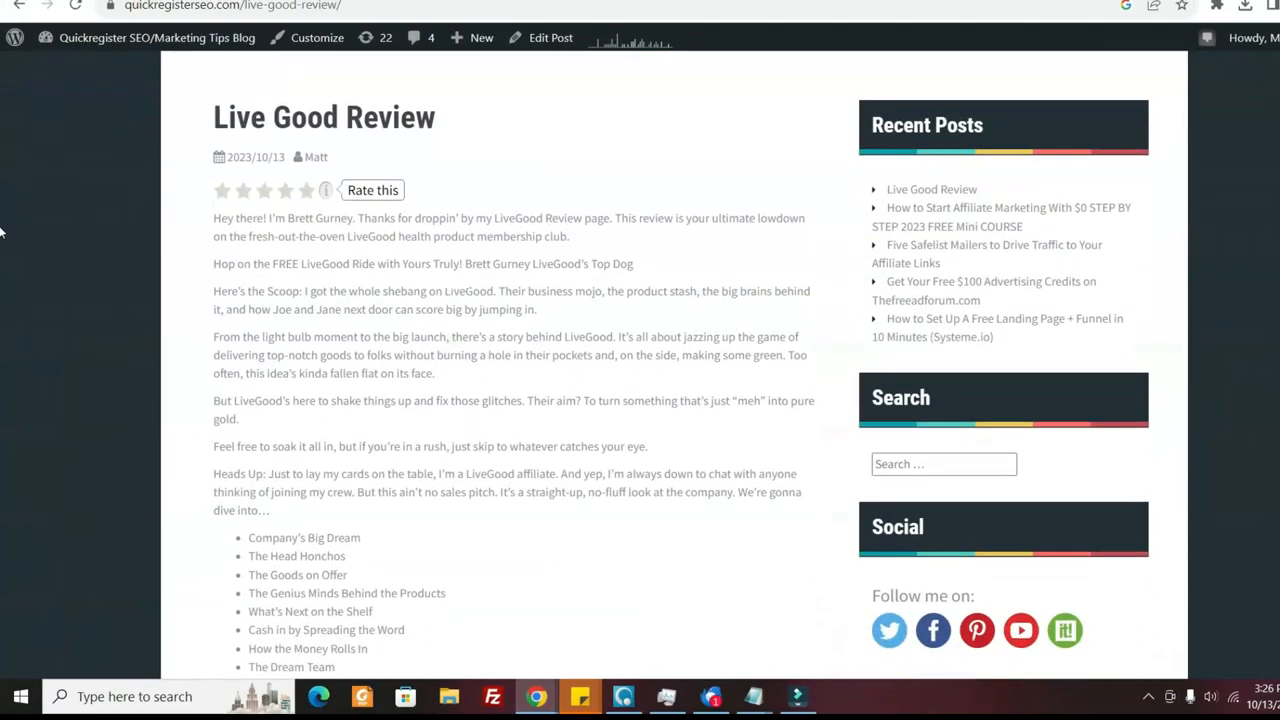
pyautogui.scroll(-3)
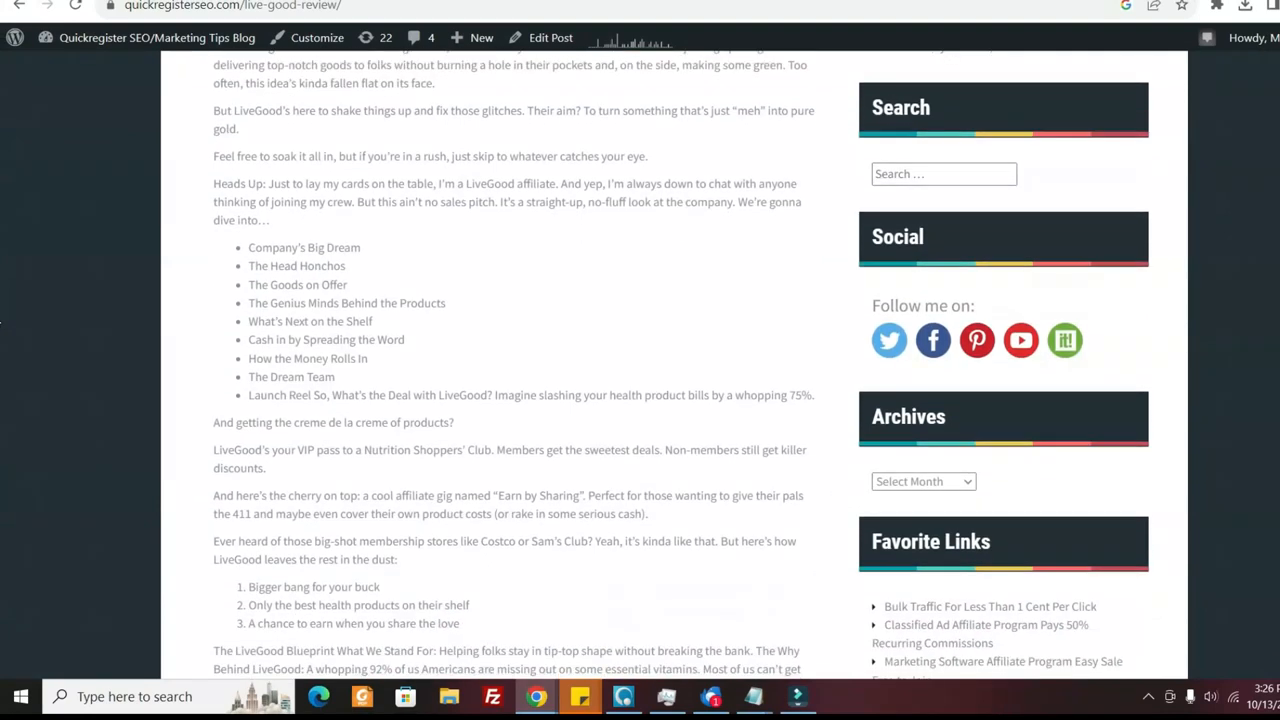
pyautogui.scroll(-3)
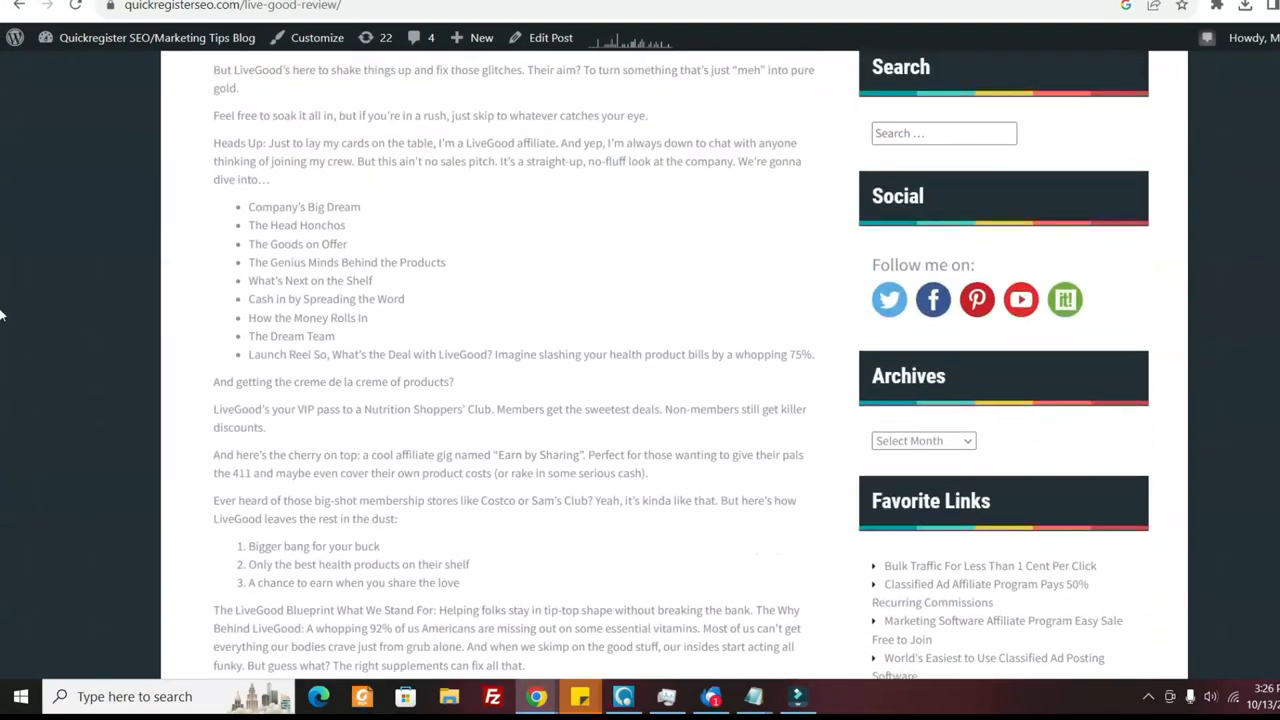
pyautogui.scroll(3)
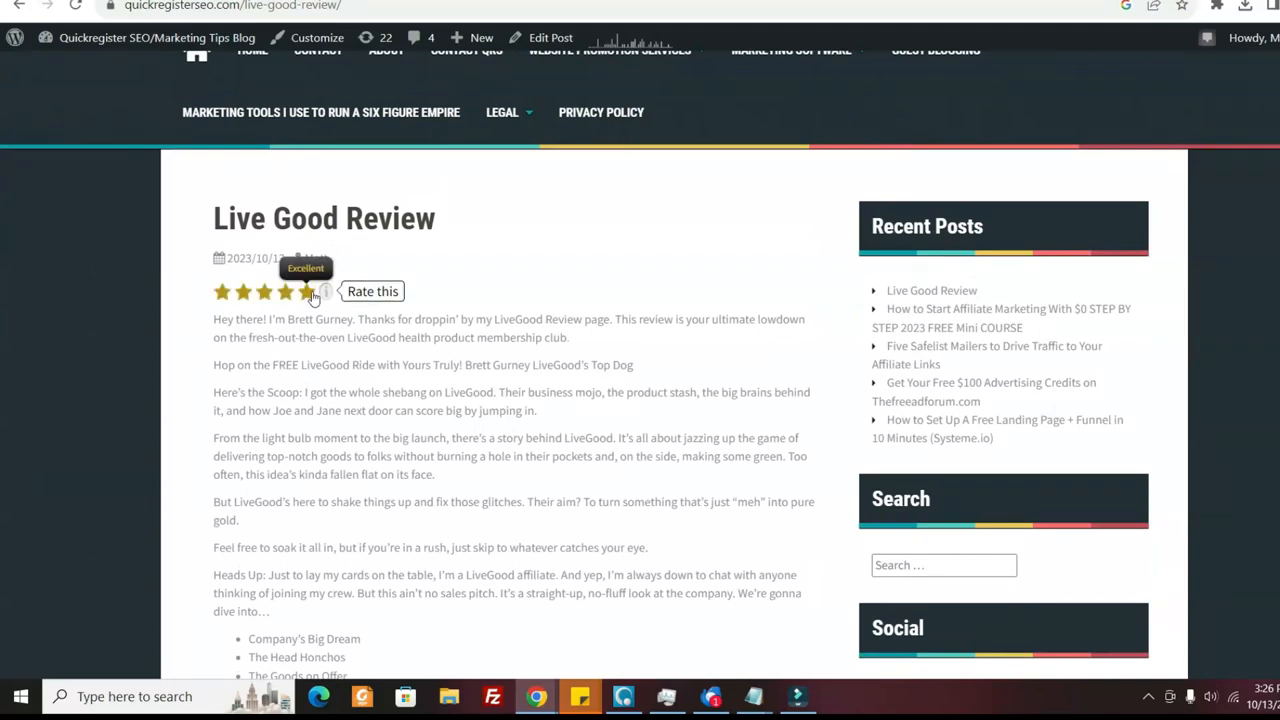
pyautogui.moveTo(330, 383)
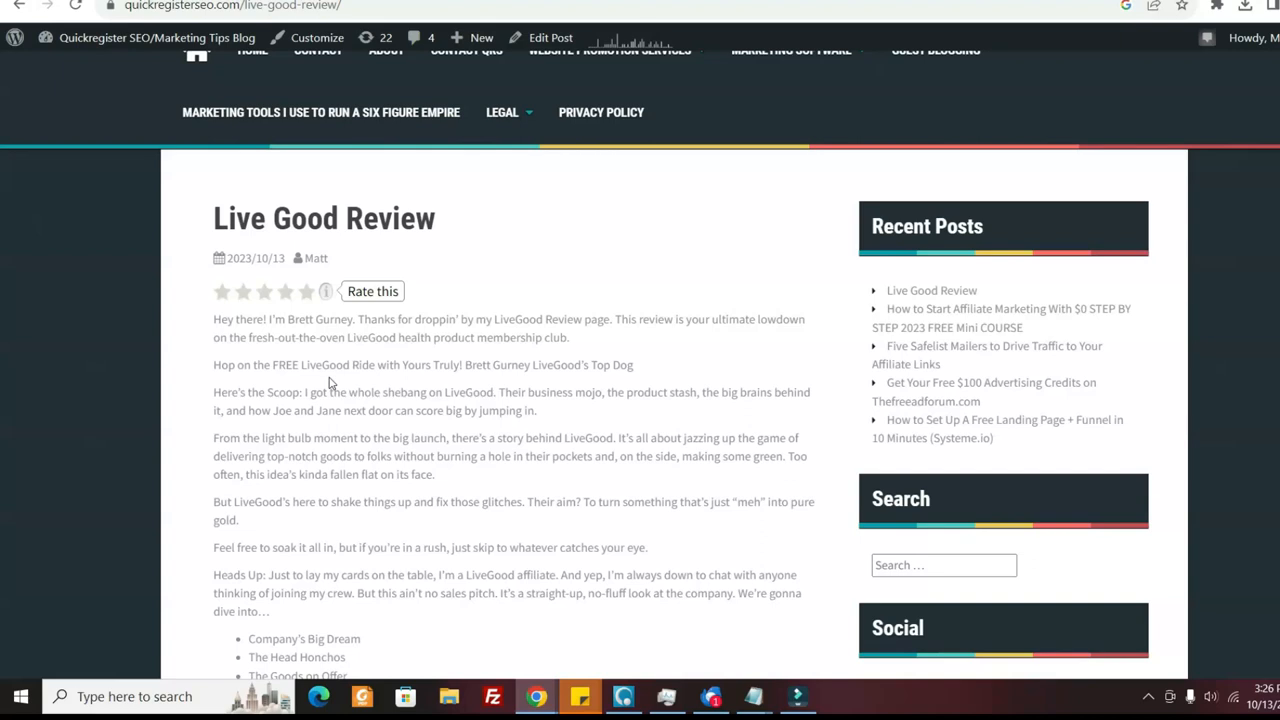
pyautogui.moveTo(307, 291)
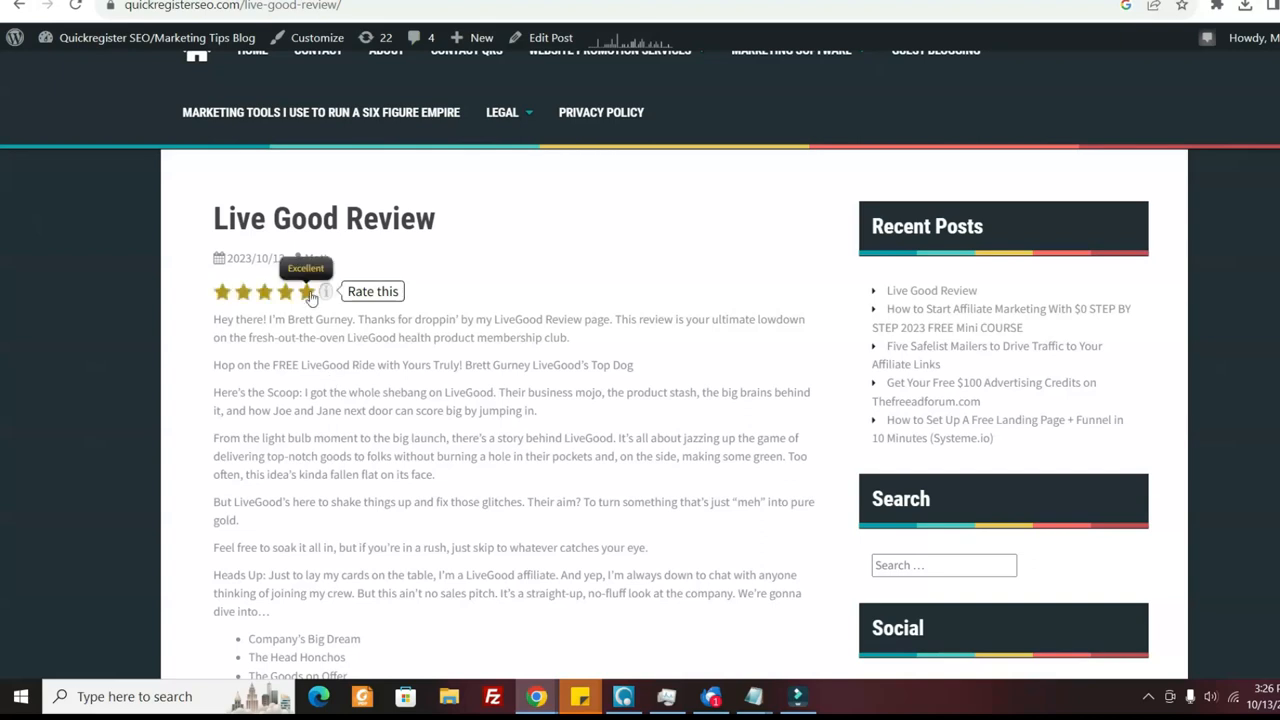
# - Give the Live Good Review post a five-star rating
pyautogui.click(305, 291)
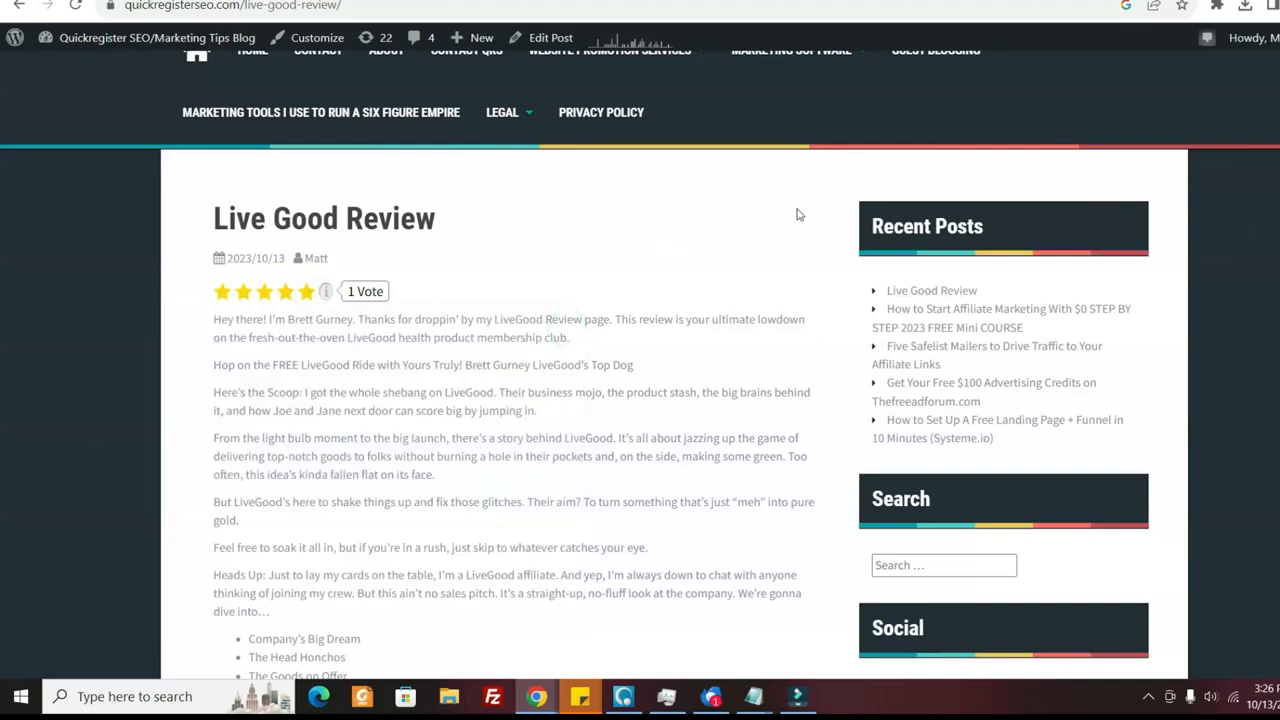
pyautogui.scroll(-3)
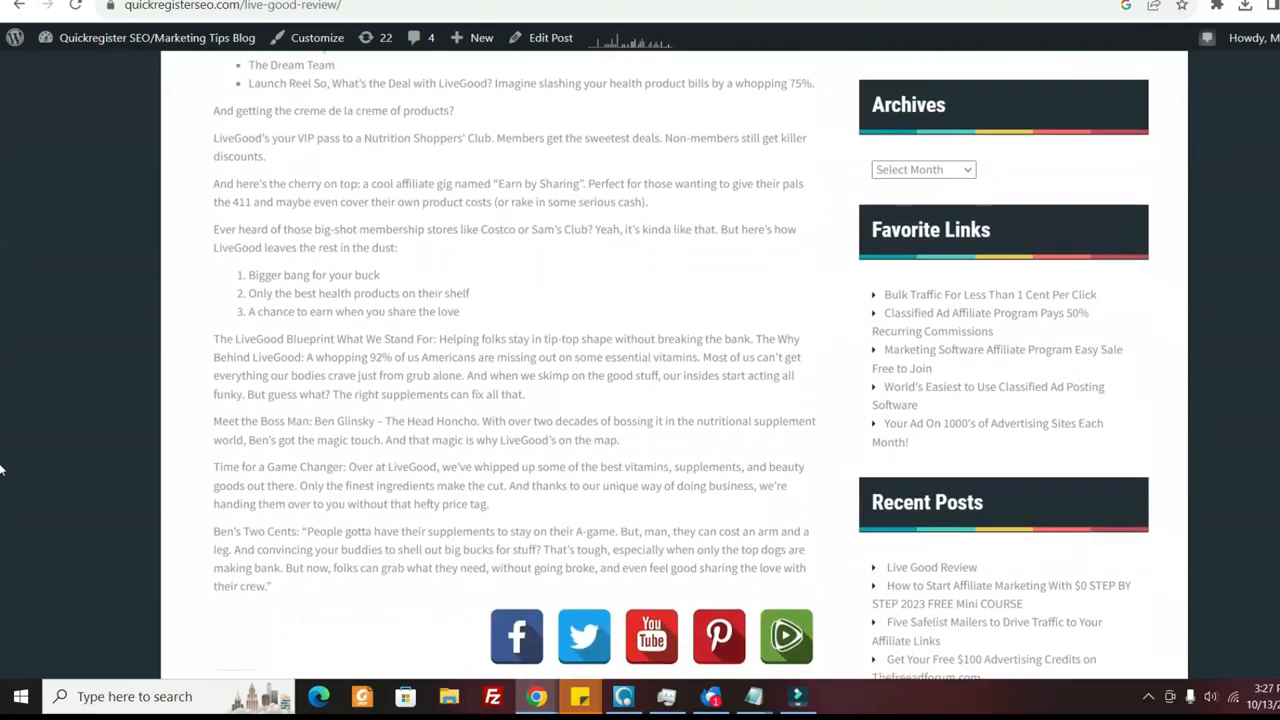
pyautogui.scroll(3)
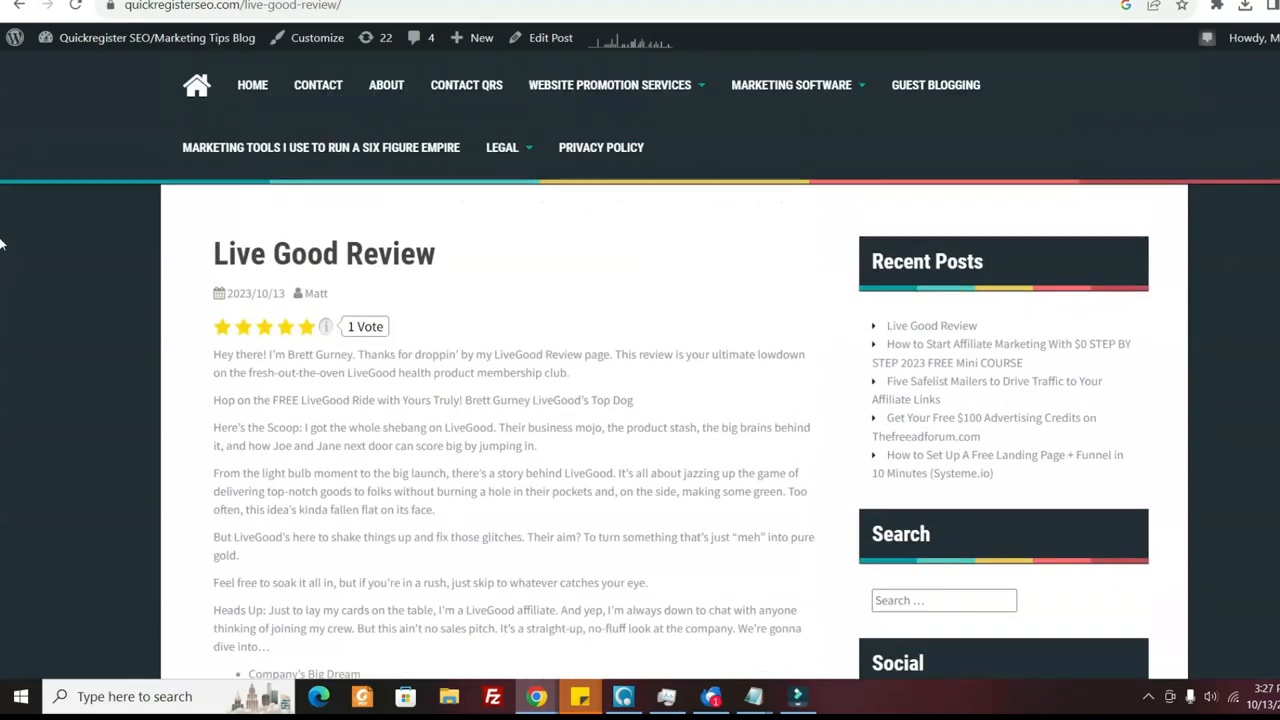
pyautogui.moveTo(492, 276)
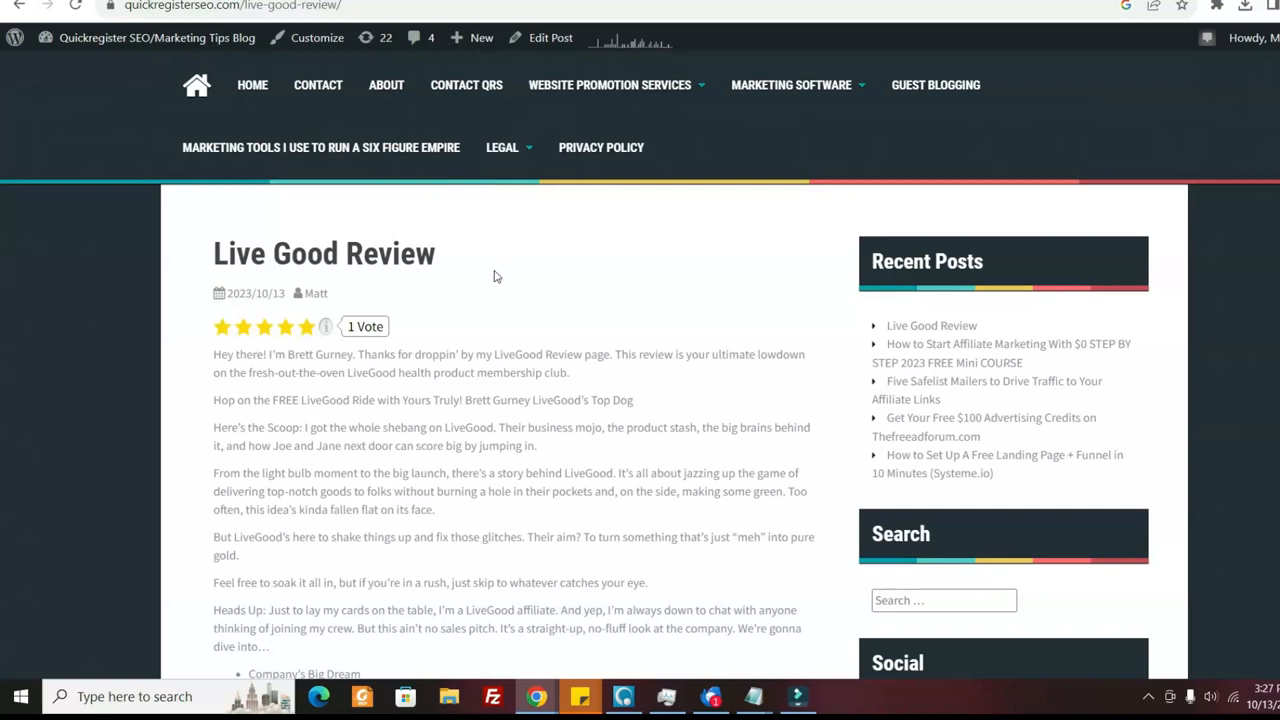
pyautogui.click(551, 37)
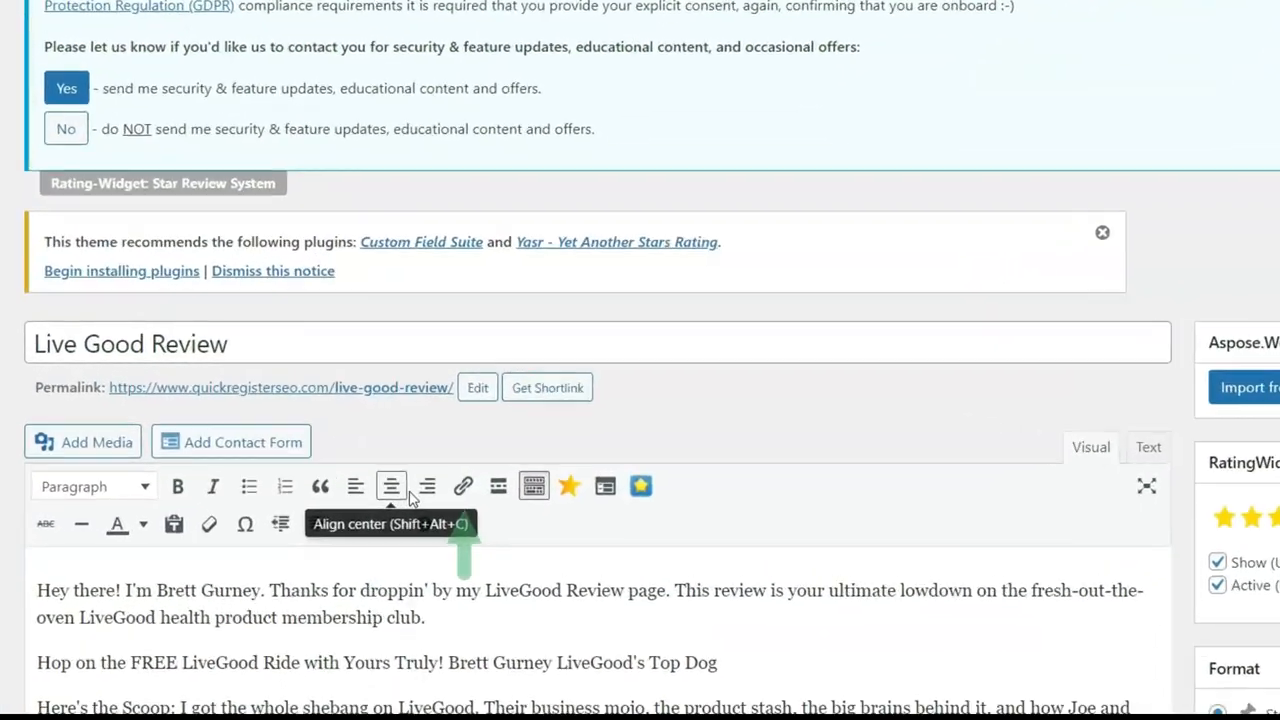
pyautogui.click(462, 486)
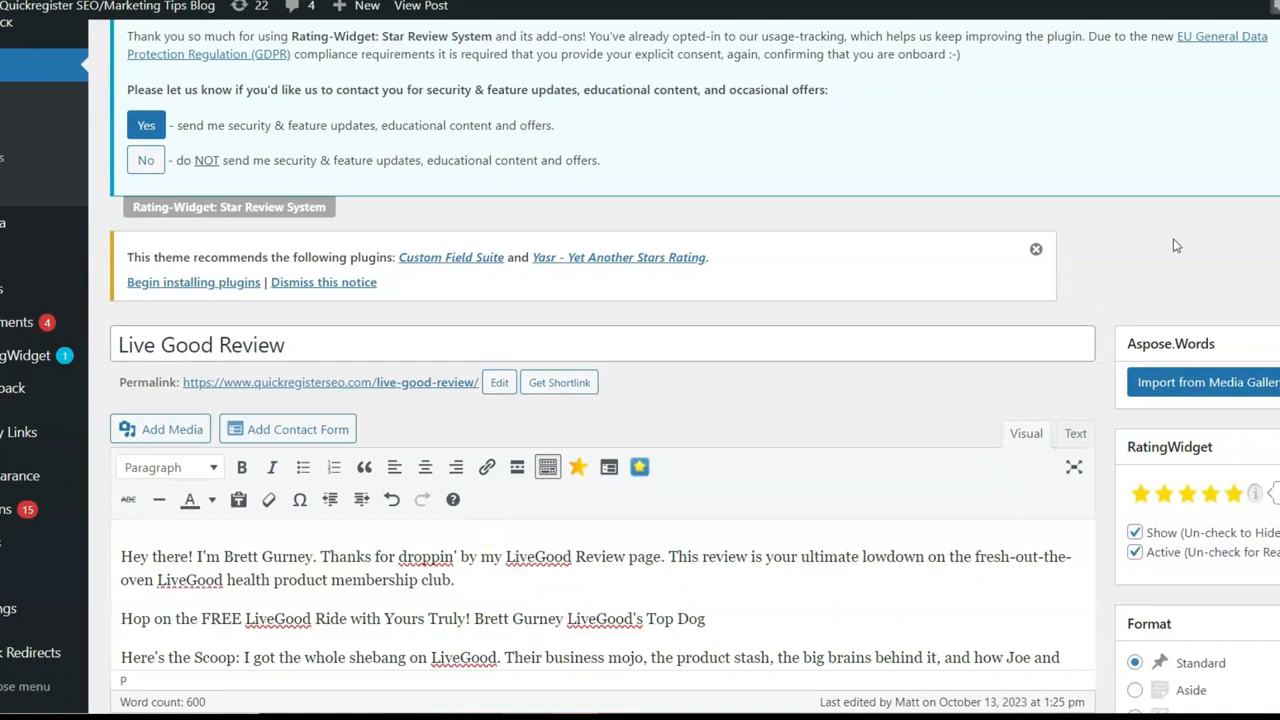
pyautogui.scroll(-3)
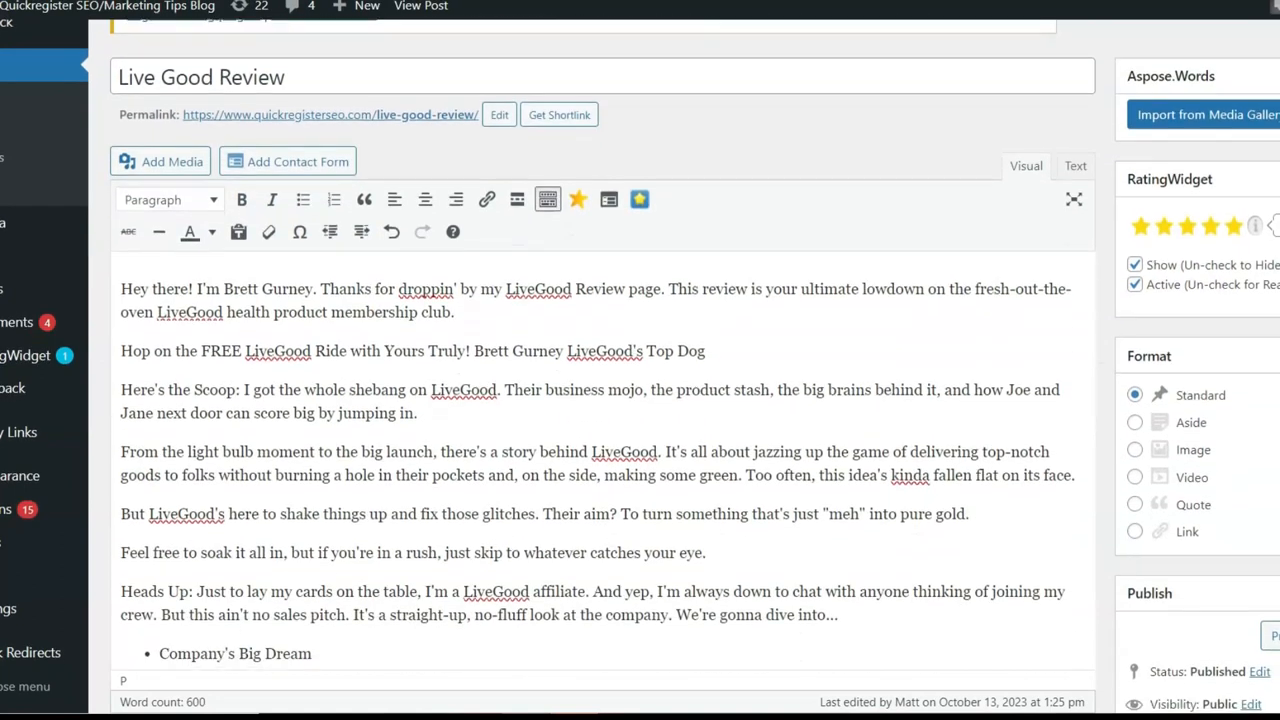
pyautogui.scroll(-3)
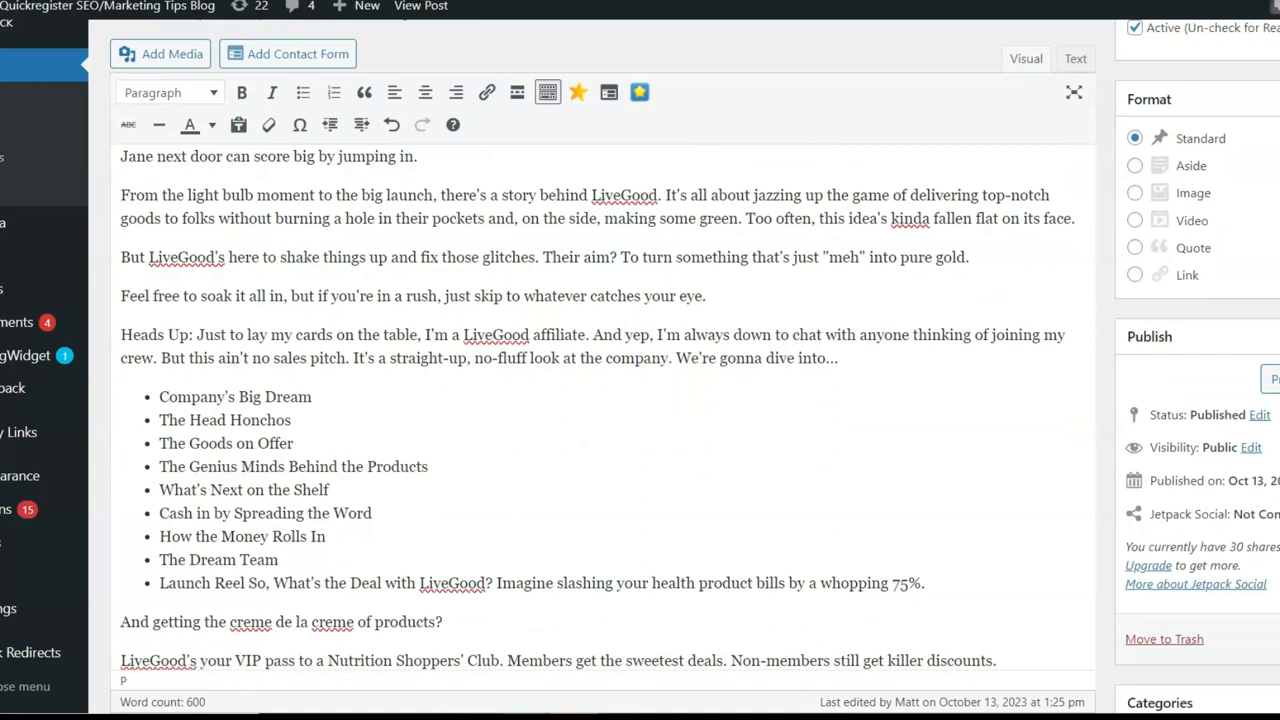
pyautogui.scroll(3)
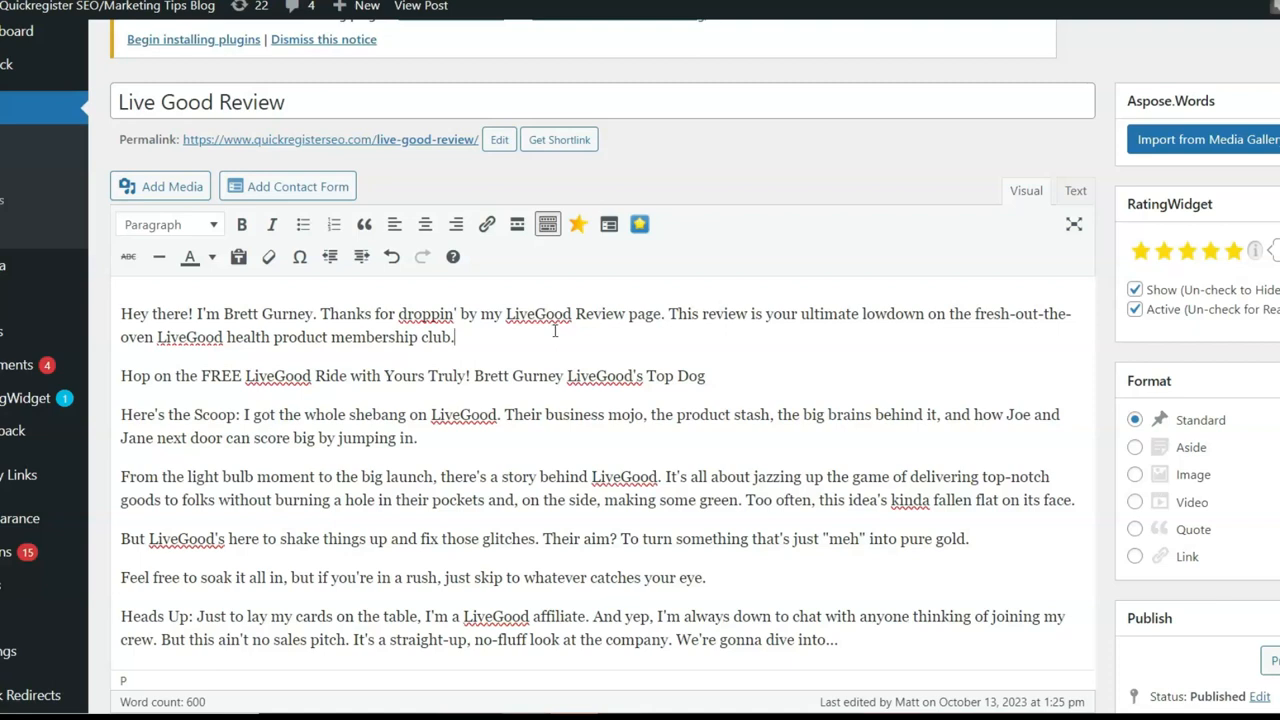
pyautogui.moveTo(256, 126)
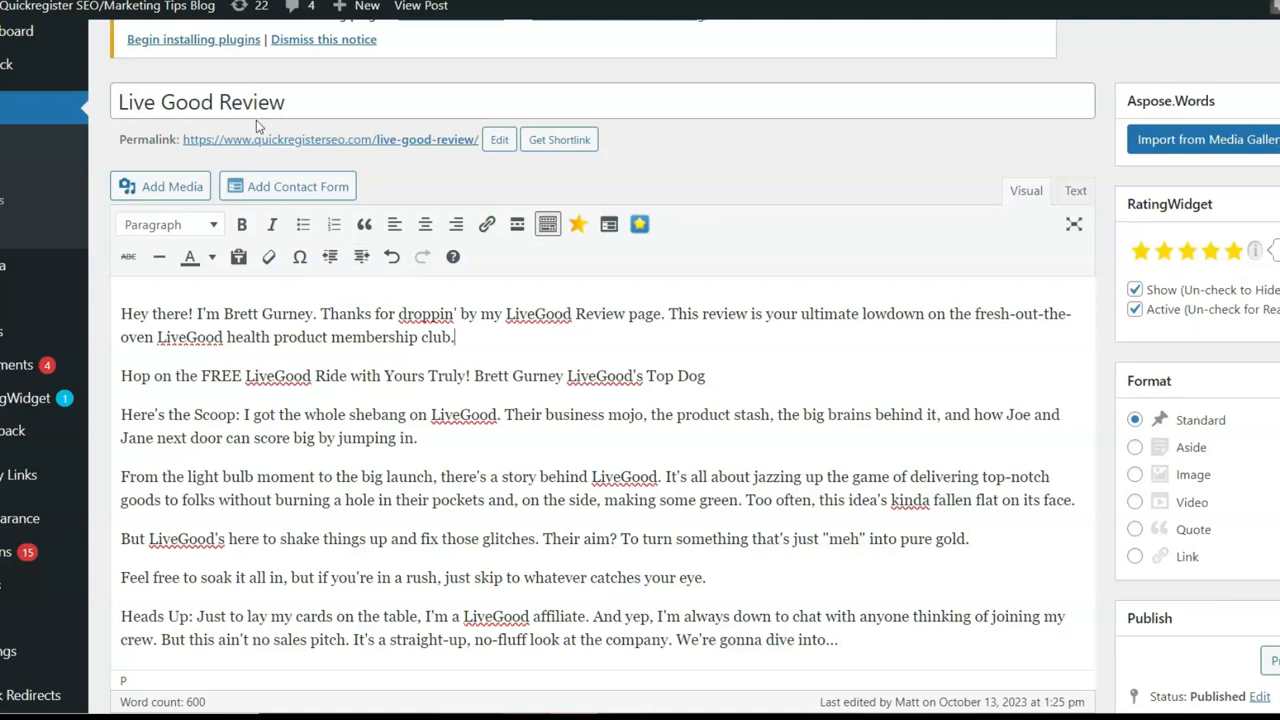
pyautogui.scroll(3)
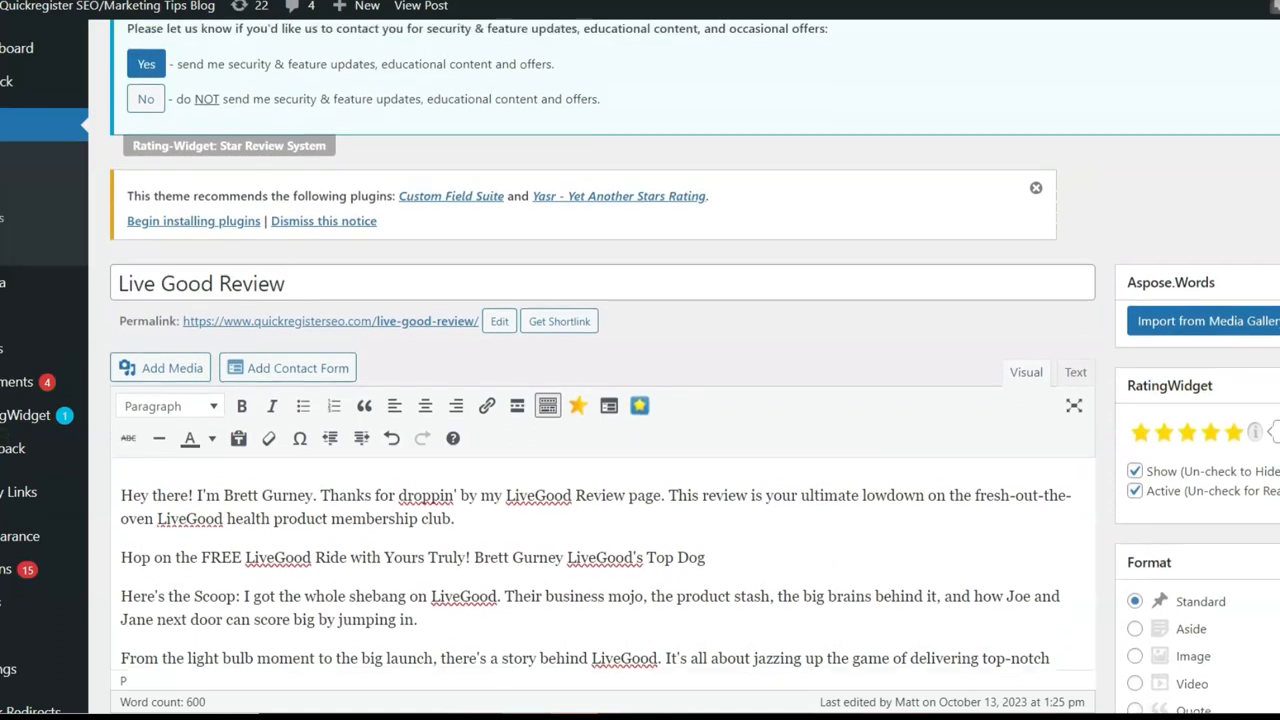
pyautogui.scroll(-3)
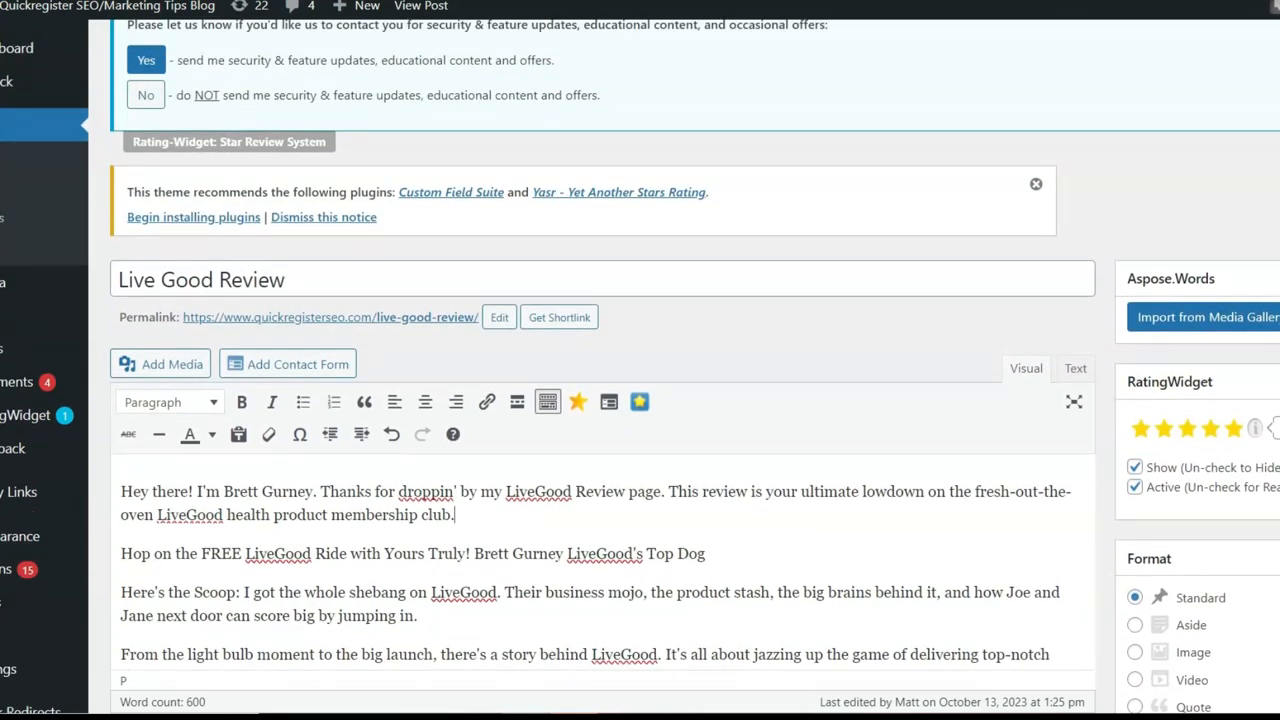
pyautogui.click(421, 6)
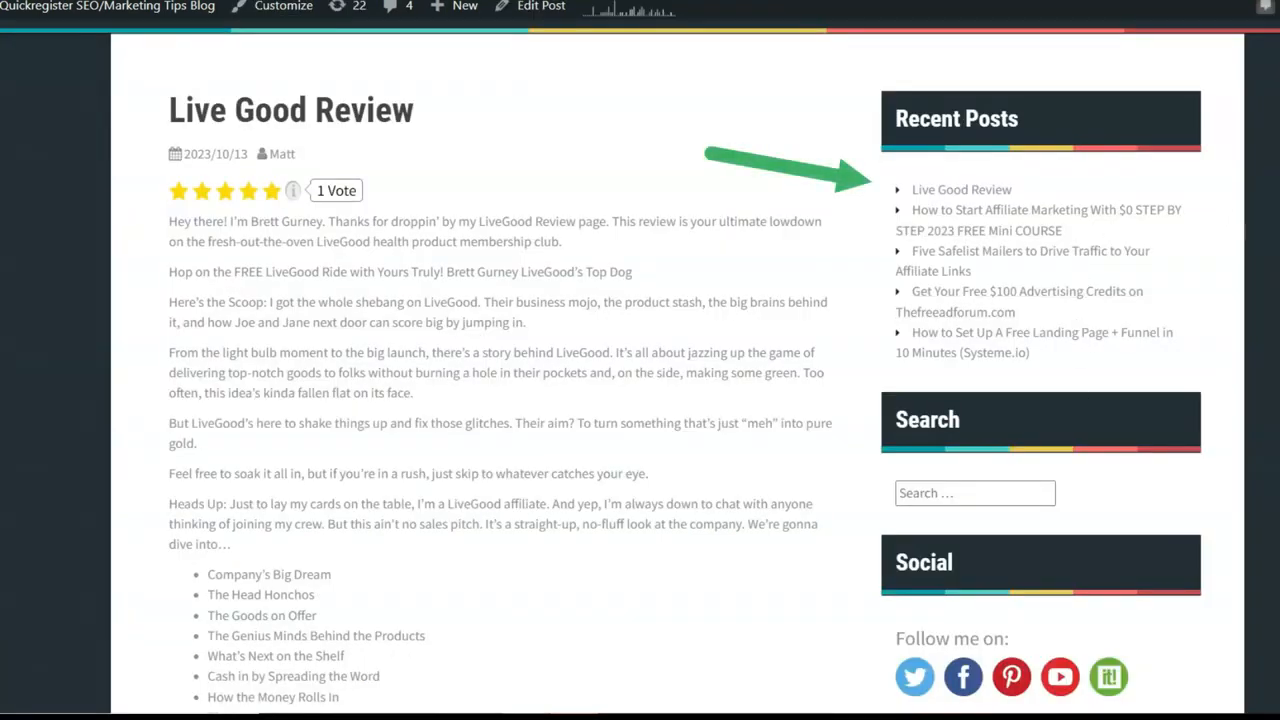
# - Scroll through the published Live Good Review post and its sidebar
pyautogui.scroll(-3)
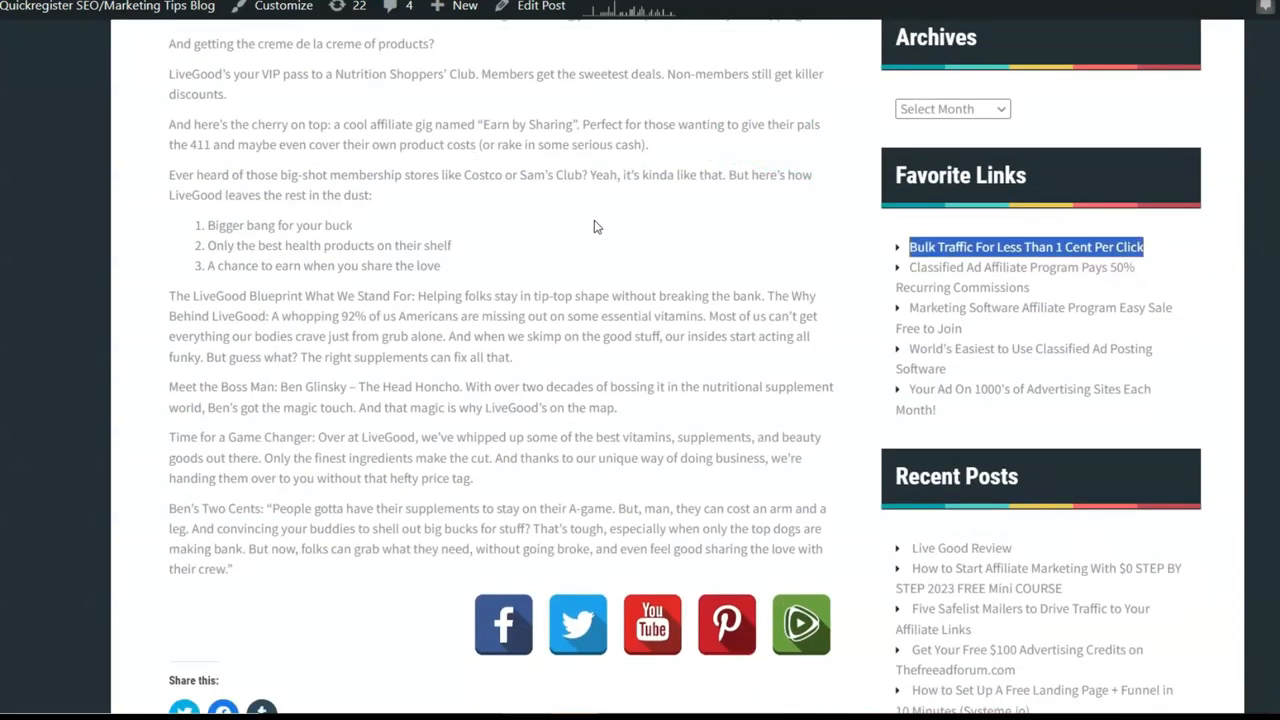
pyautogui.moveTo(590, 228)
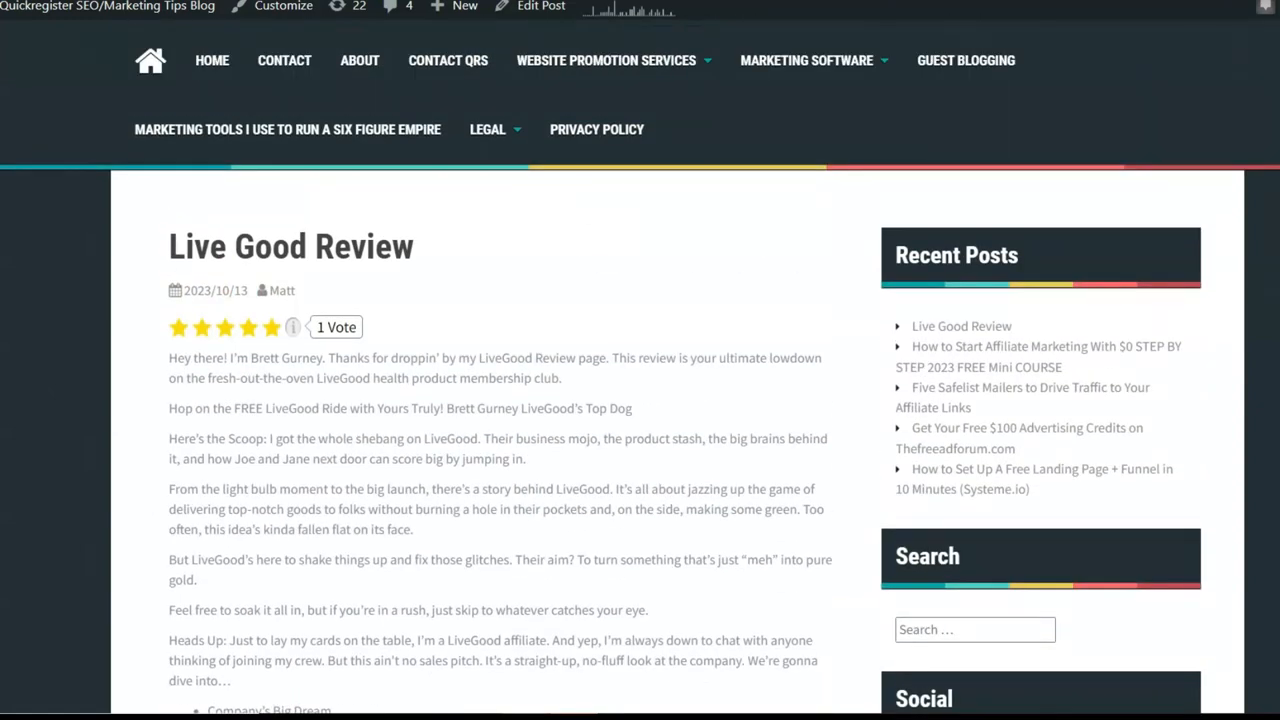
pyautogui.scroll(-3)
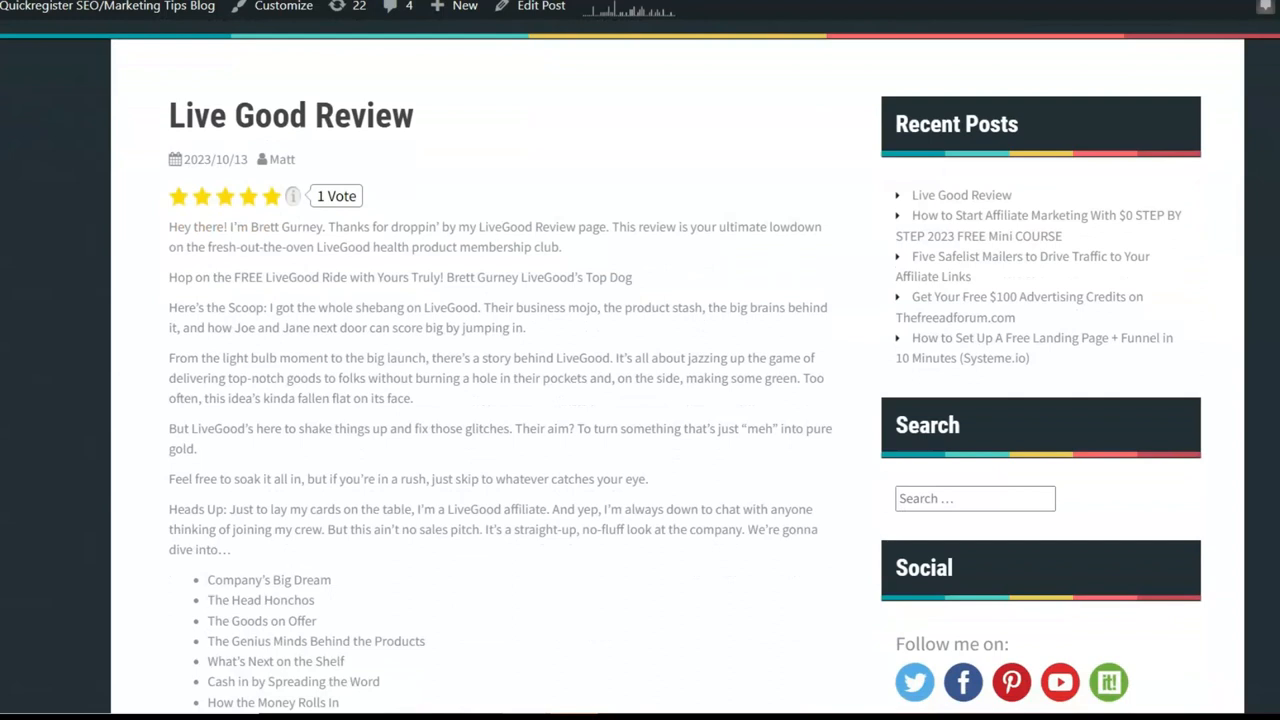
pyautogui.scroll(-3)
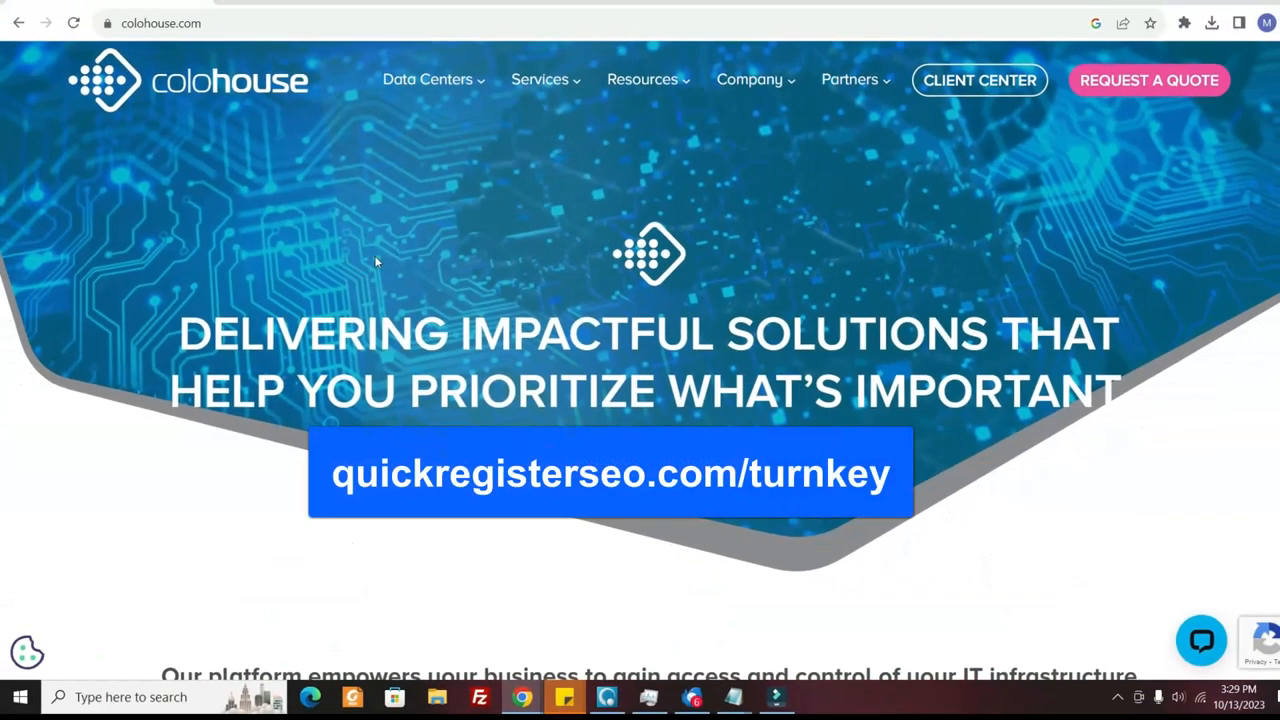
pyautogui.moveTo(568, 116)
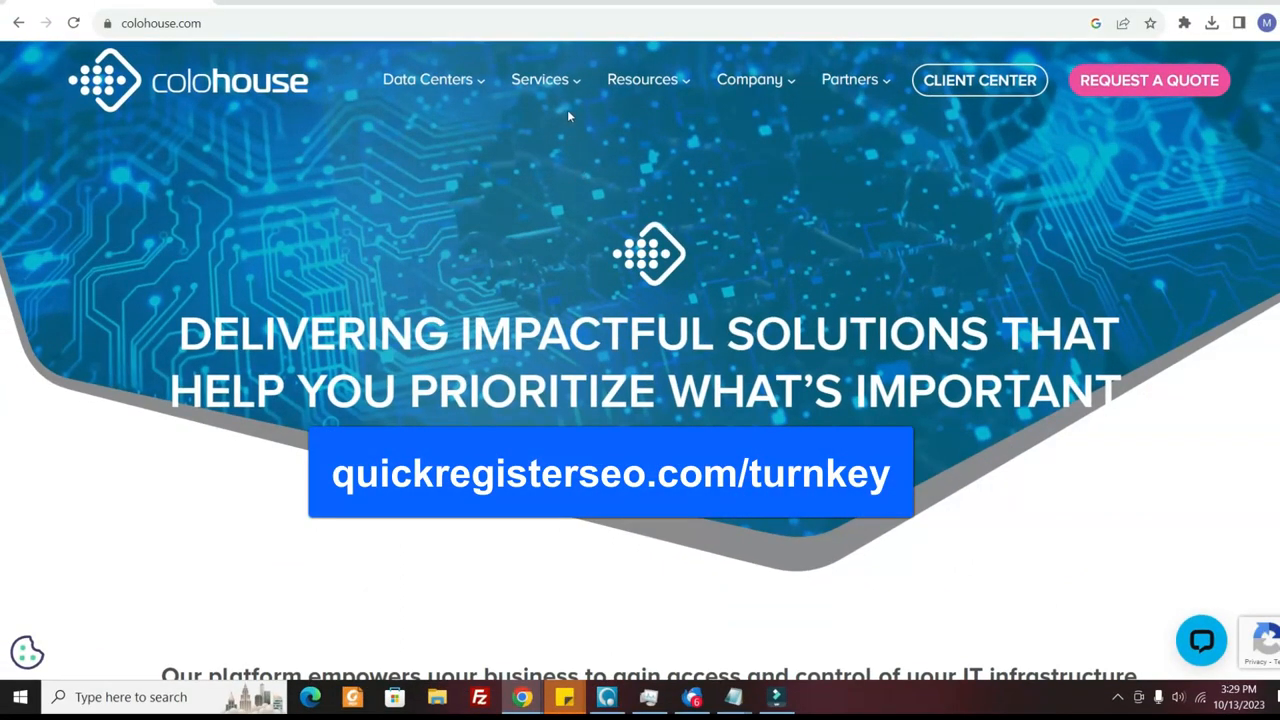
# - Expand Colohouse's Services menu to list Colocation, Cloud, Dedicated Servers, Network and Hosting
pyautogui.click(539, 79)
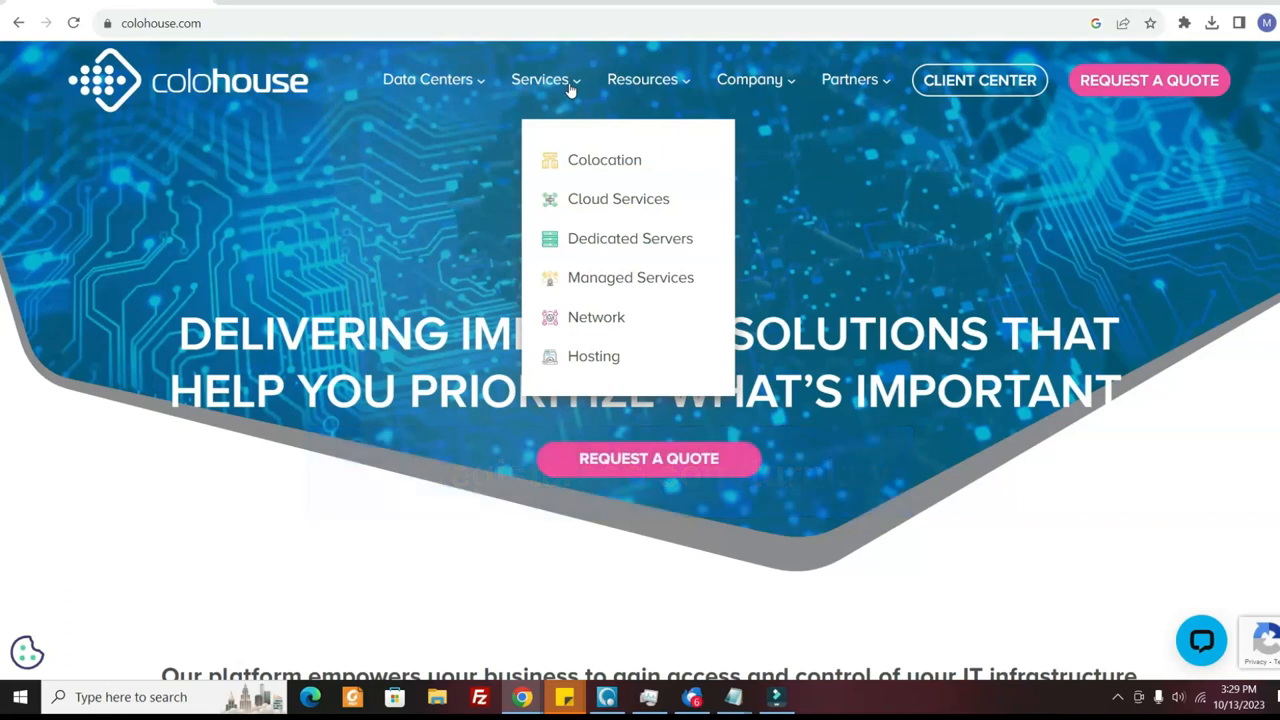
pyautogui.moveTo(604, 160)
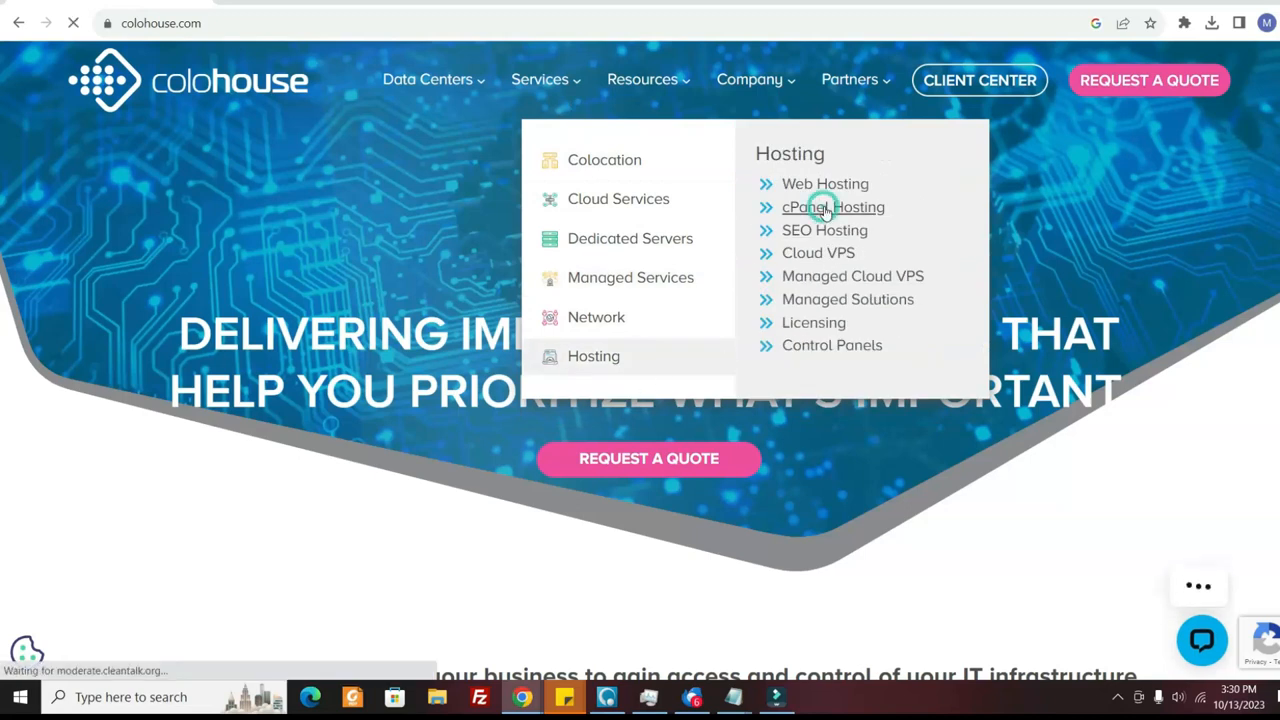
# - Open cPanel Hosting and scroll to the $3.99 C10 and $6.49 Unlimited plans
pyautogui.click(833, 207)
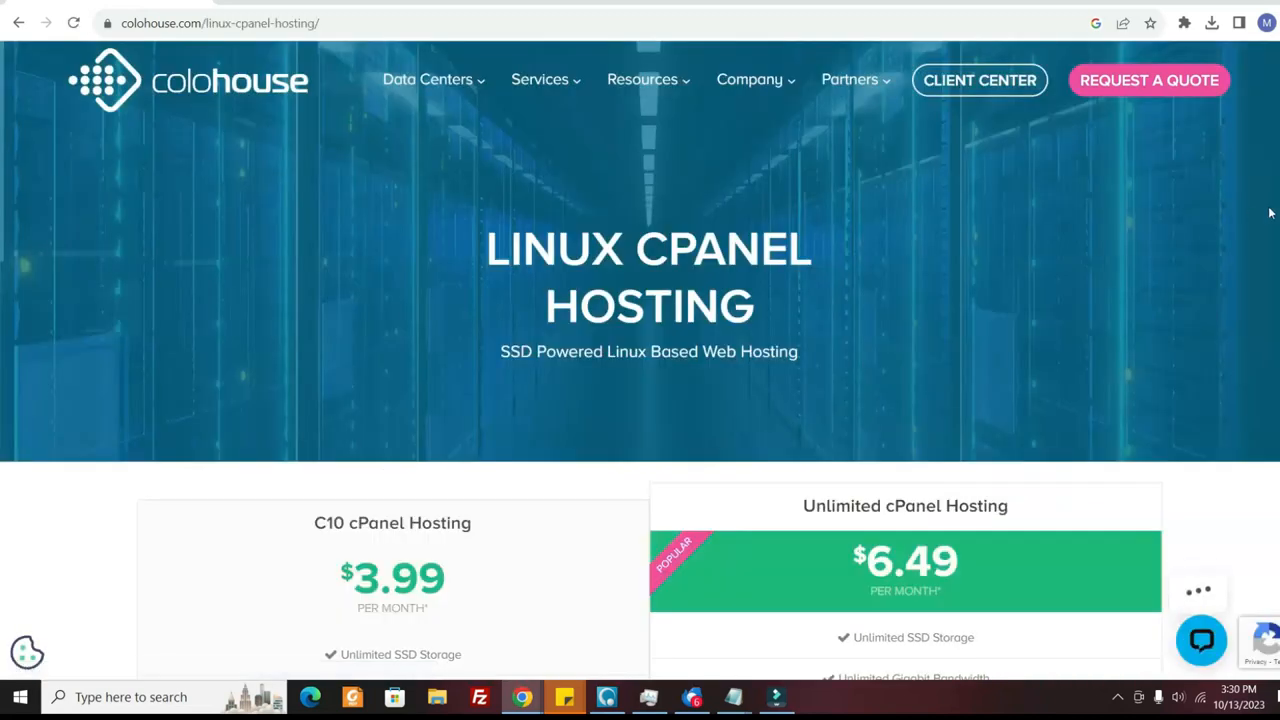
pyautogui.scroll(-3)
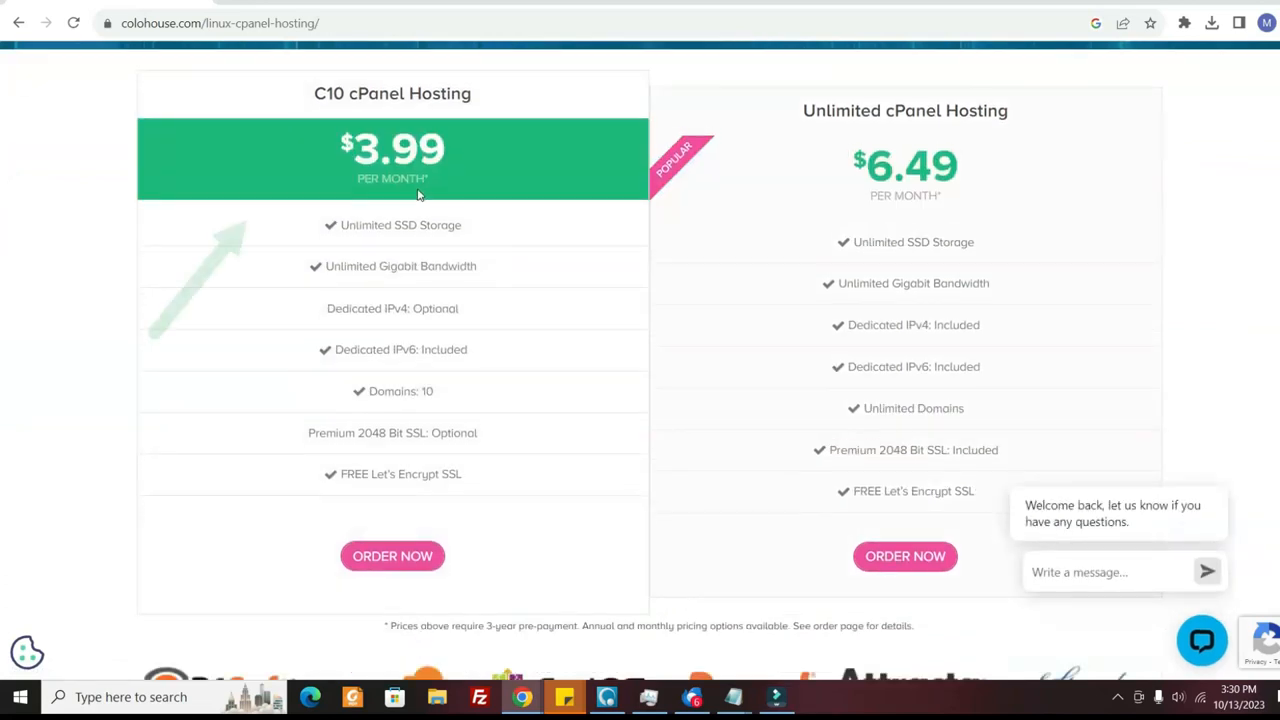
pyautogui.scroll(-3)
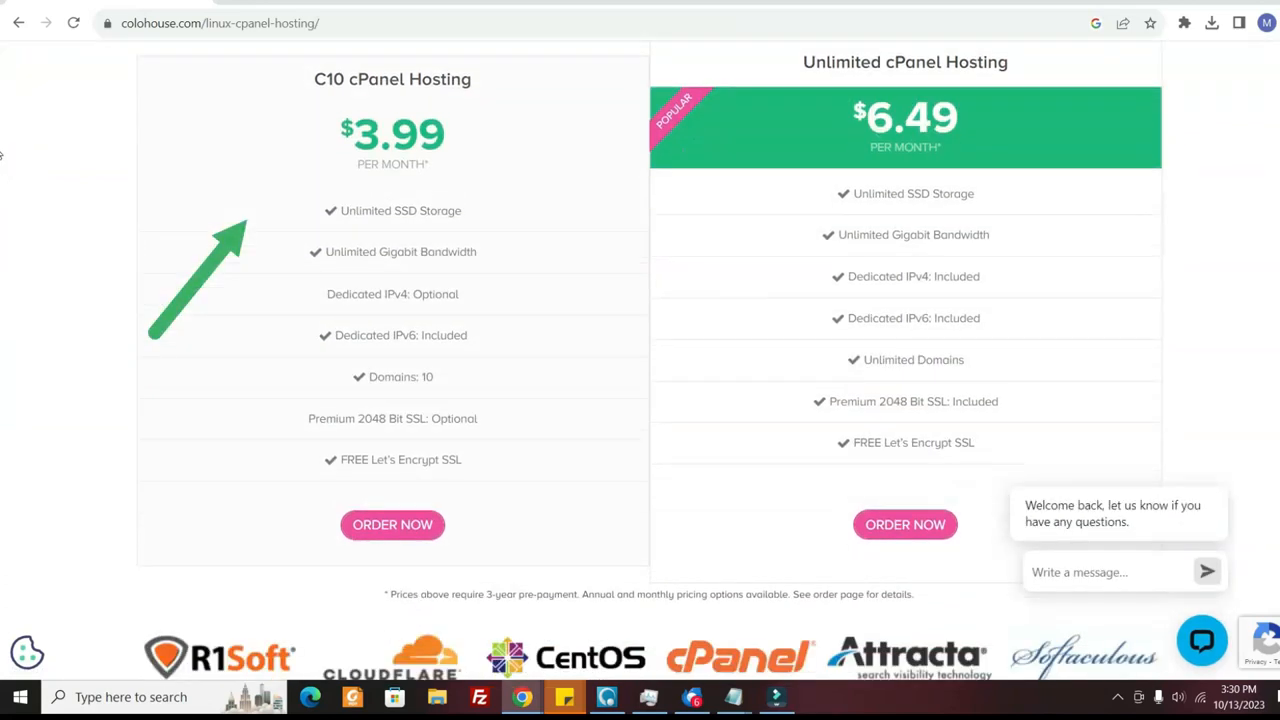
pyautogui.scroll(-3)
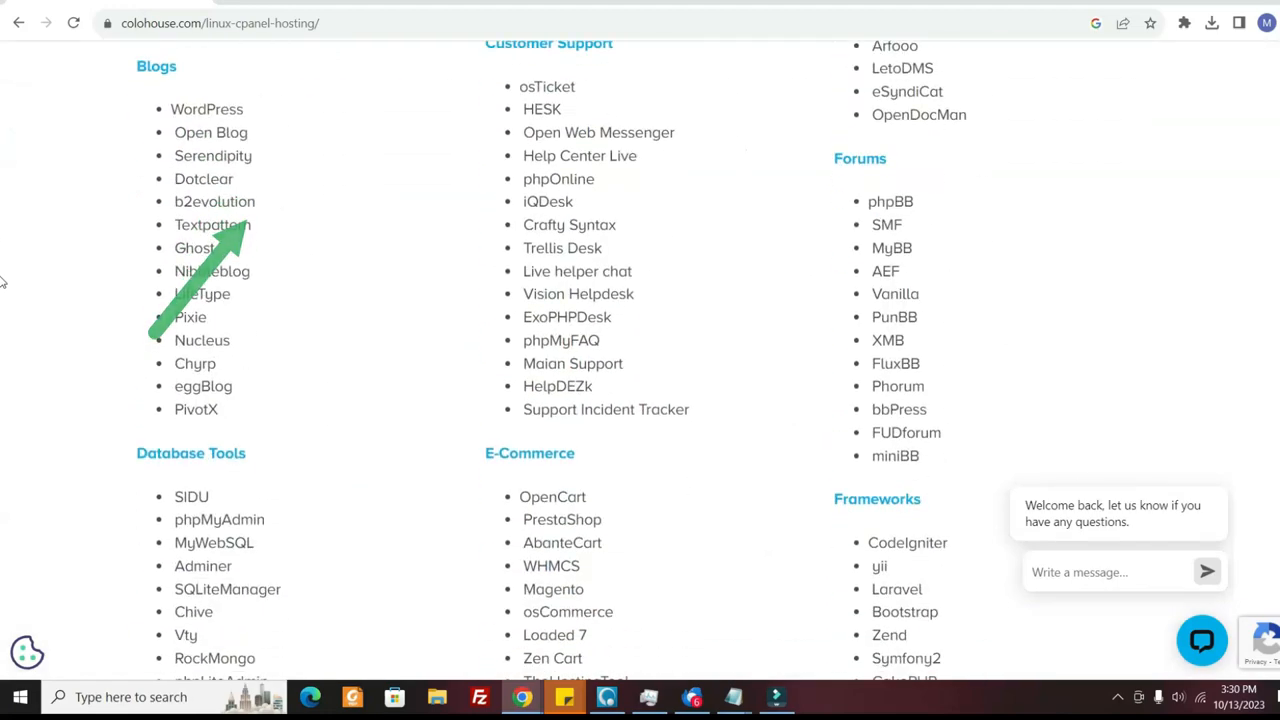
pyautogui.scroll(3)
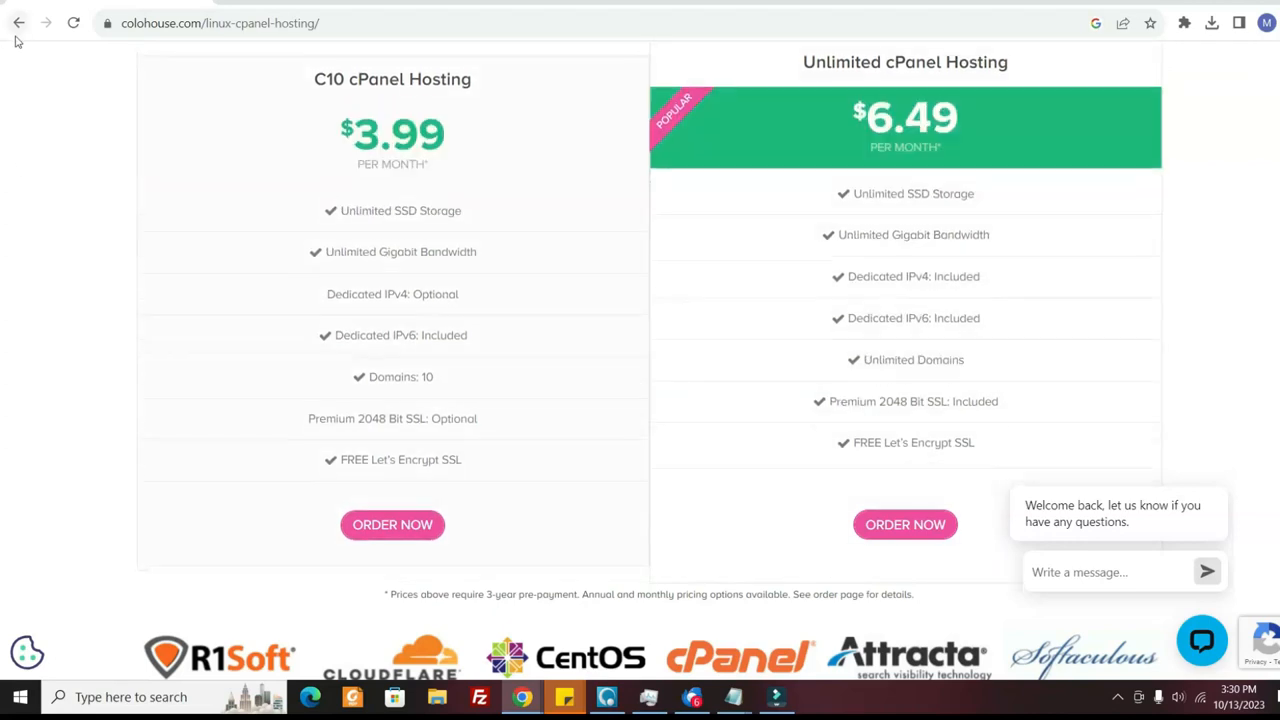
pyautogui.moveTo(5, 113)
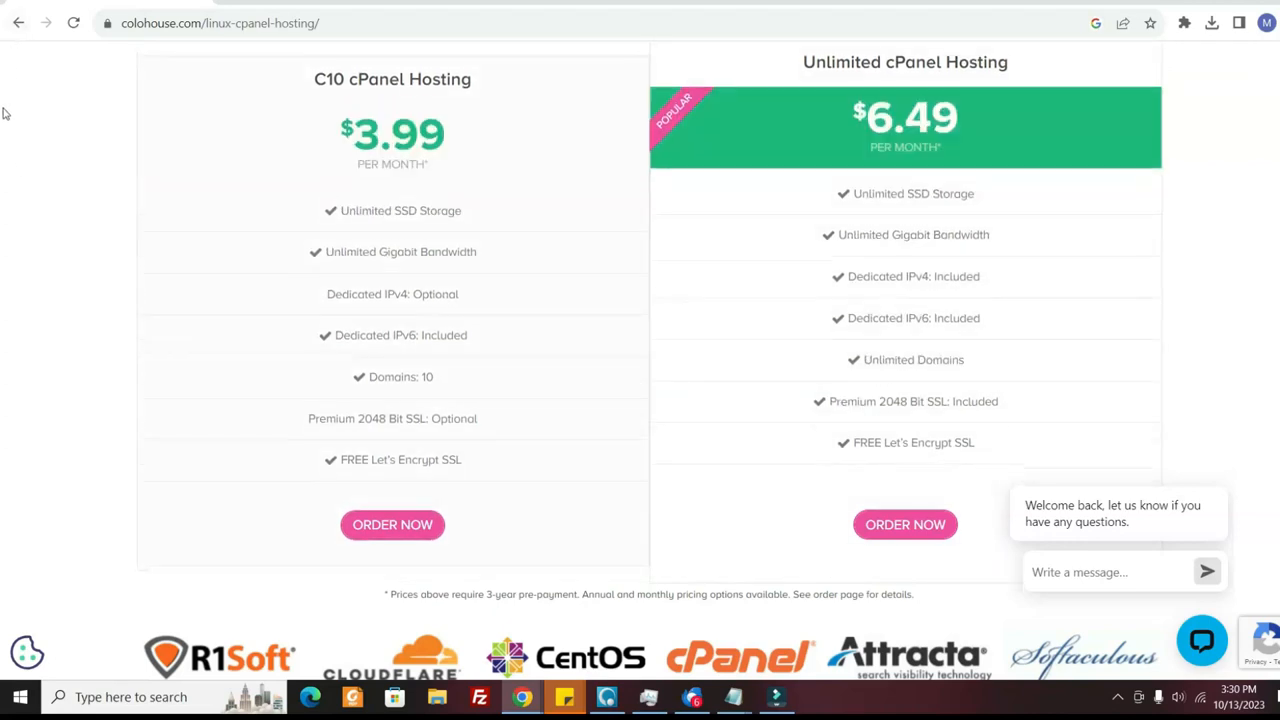